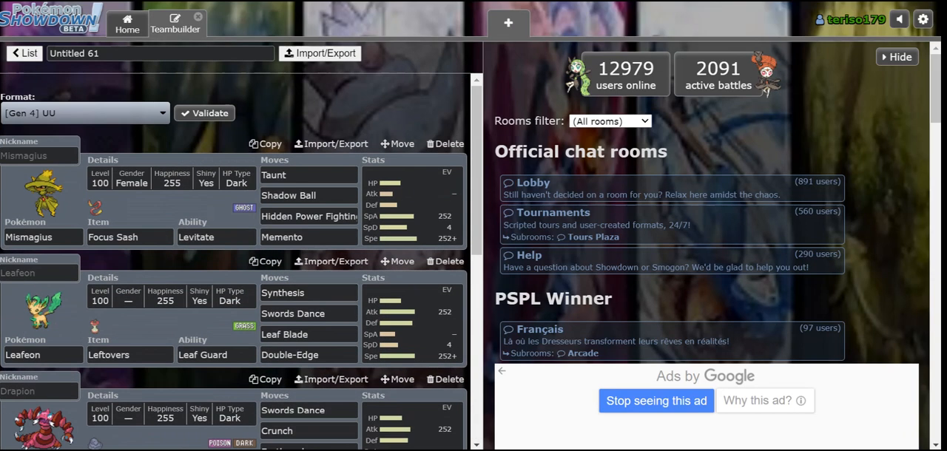
# Scroll through team Untitled 61 and return to the home page for a Gen 4 UU battle
pyautogui.scroll(-3)
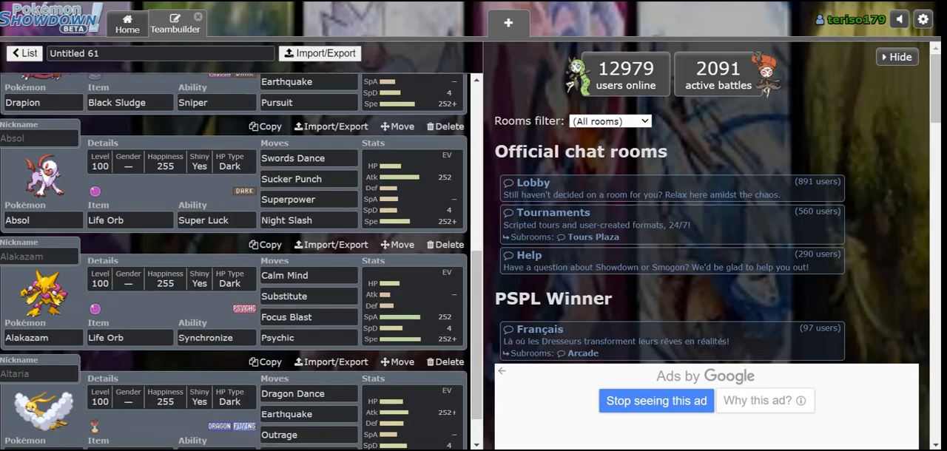
pyautogui.scroll(-3)
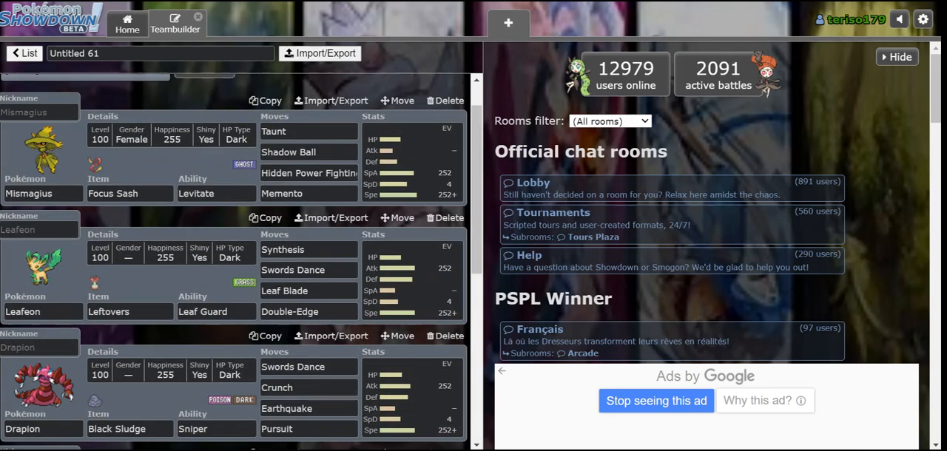
pyautogui.click(127, 24)
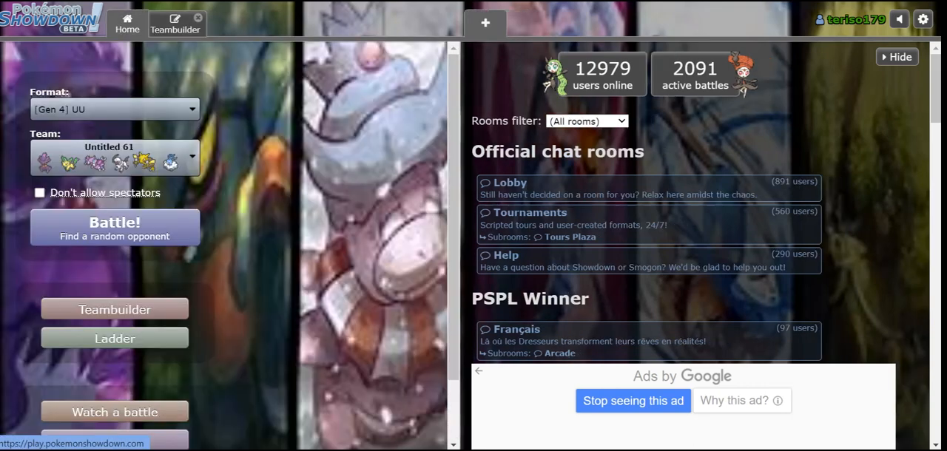
# Start a ladder battle, have Mismagius use Taunt then Memento, and send in Alakazam
pyautogui.click(174, 23)
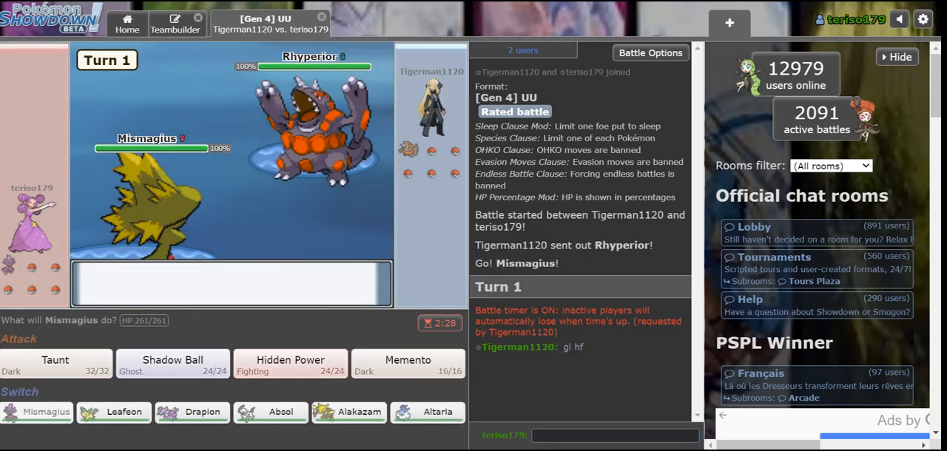
pyautogui.click(55, 361)
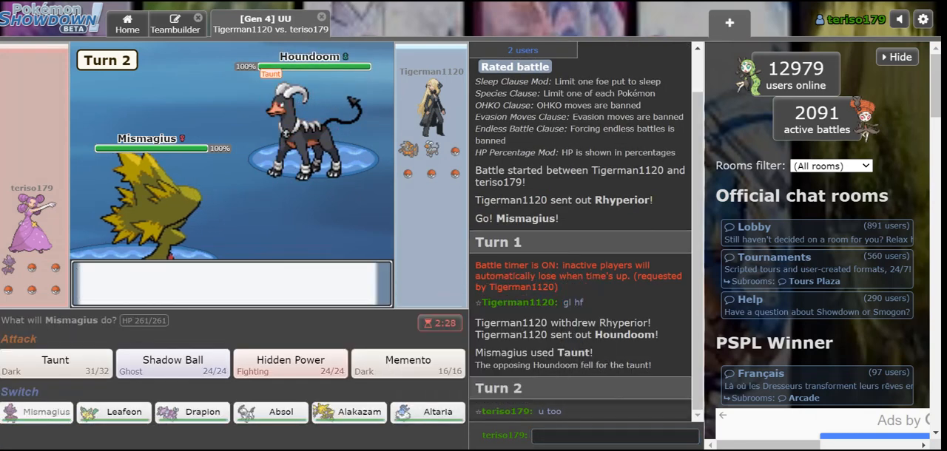
pyautogui.click(408, 363)
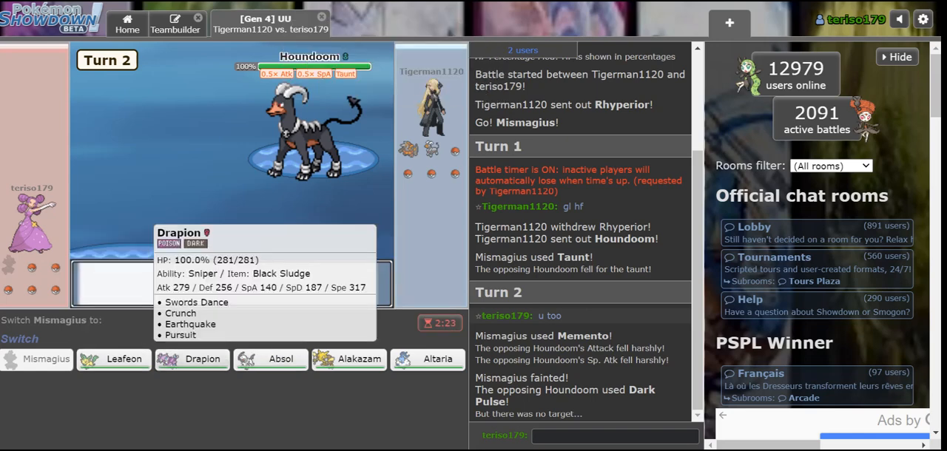
pyautogui.moveTo(349, 358)
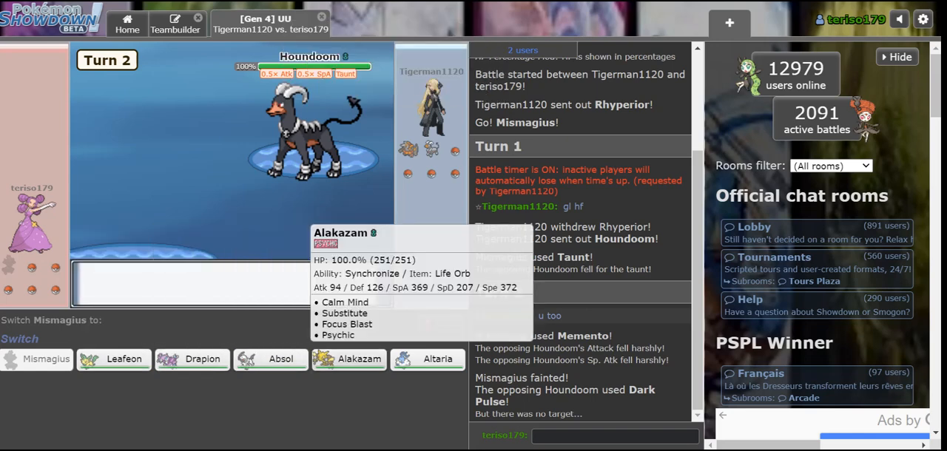
pyautogui.click(349, 358)
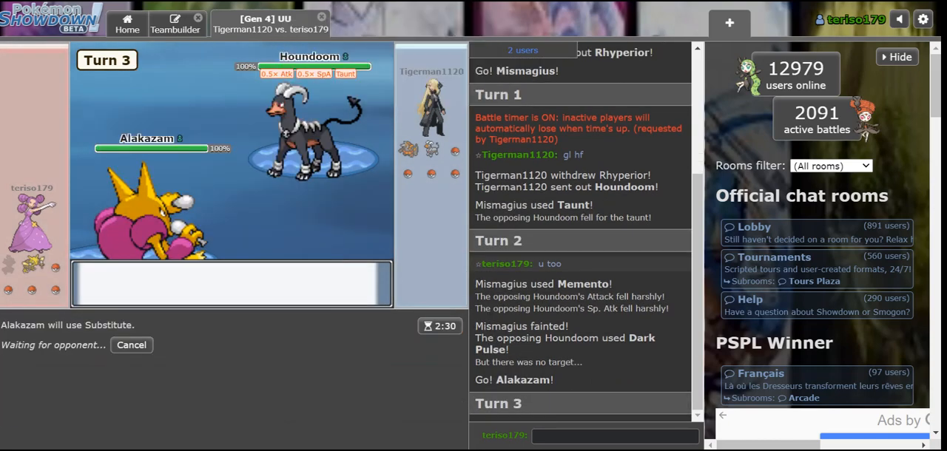
pyautogui.moveTo(146, 139)
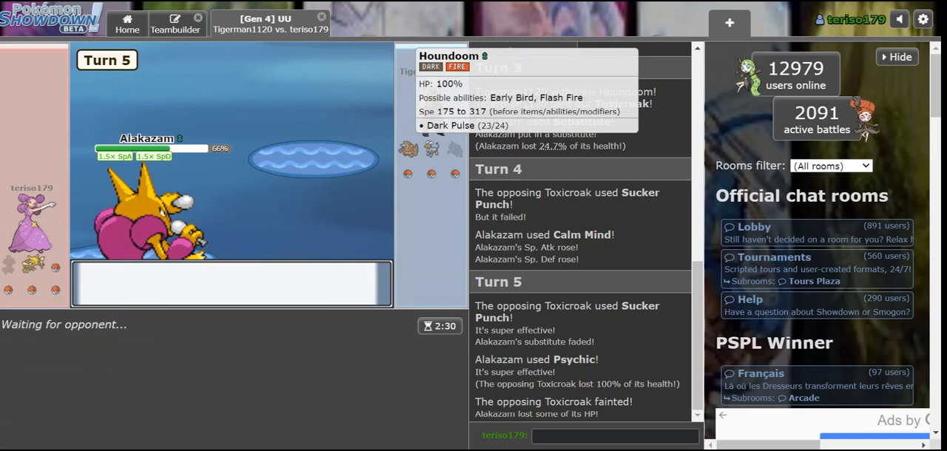
pyautogui.moveTo(432, 151)
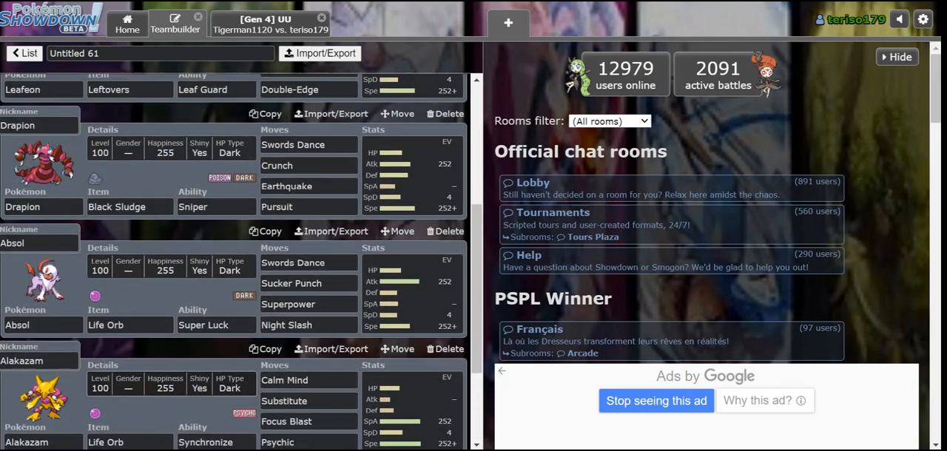
# Review Untitled 61's movesets and return to the ongoing battle
pyautogui.scroll(-3)
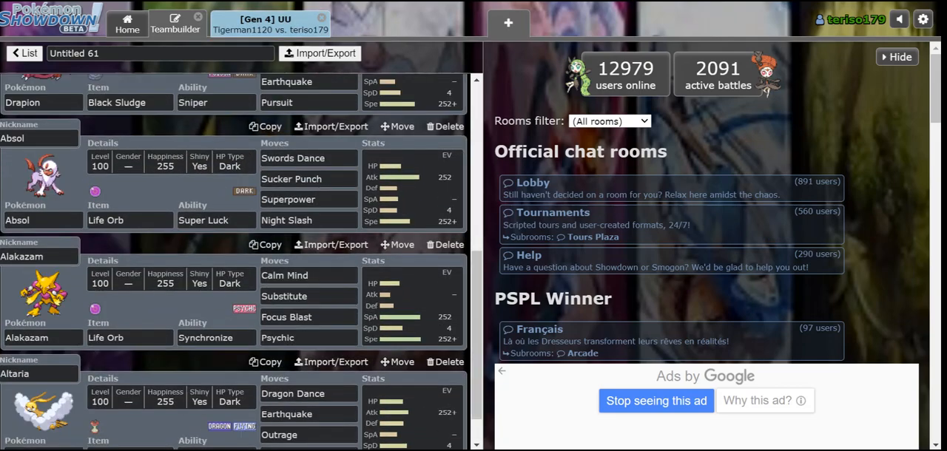
pyautogui.click(270, 24)
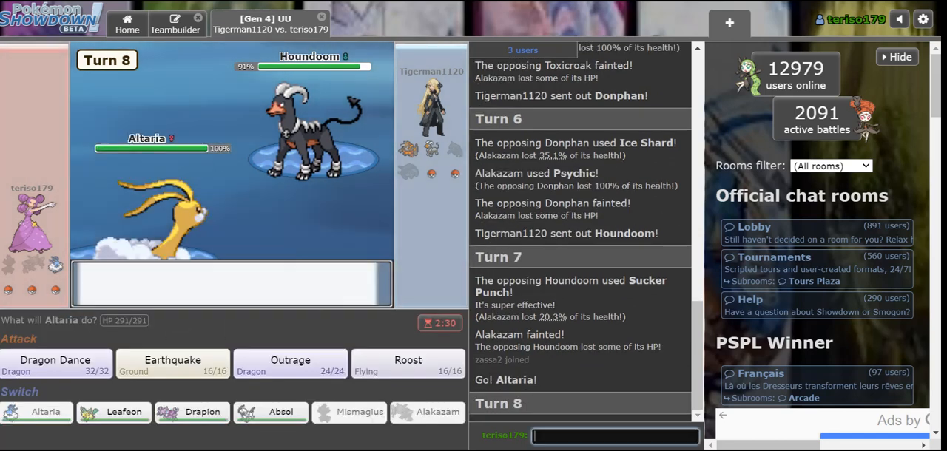
# Have Altaria use Dragon Dance, then attack Mismagius and Aggron with Outrage
pyautogui.click(56, 359)
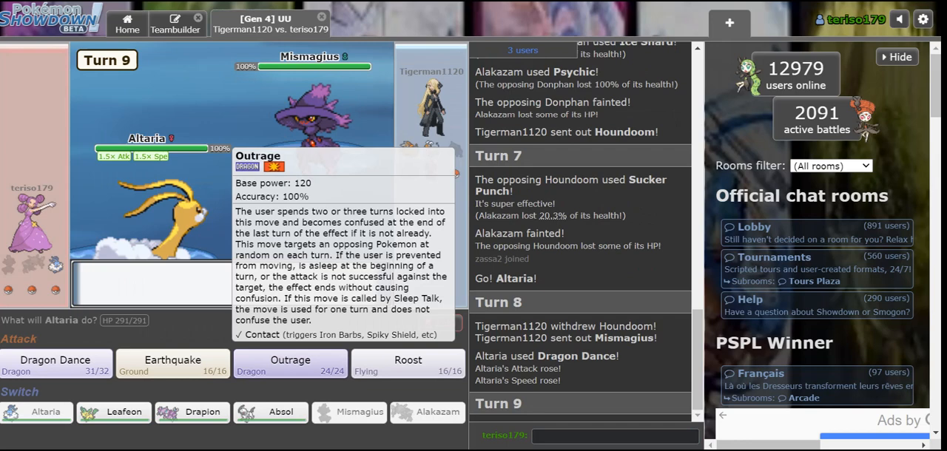
pyautogui.click(290, 364)
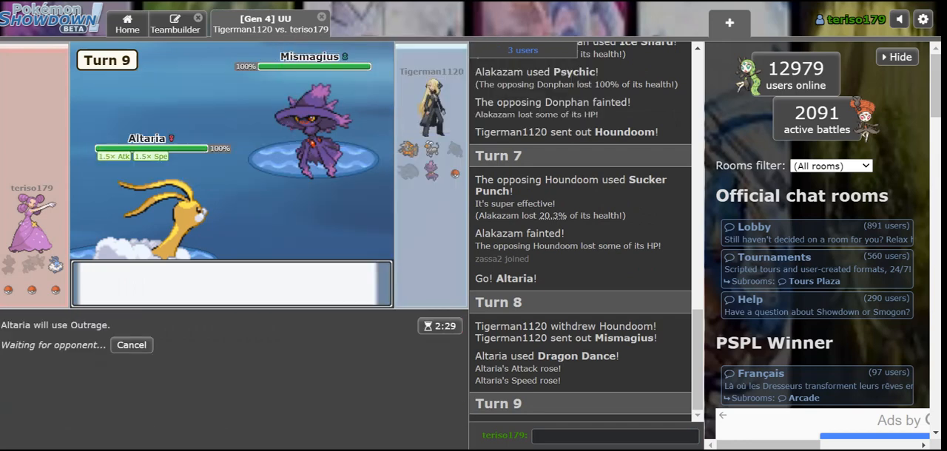
pyautogui.moveTo(409, 150)
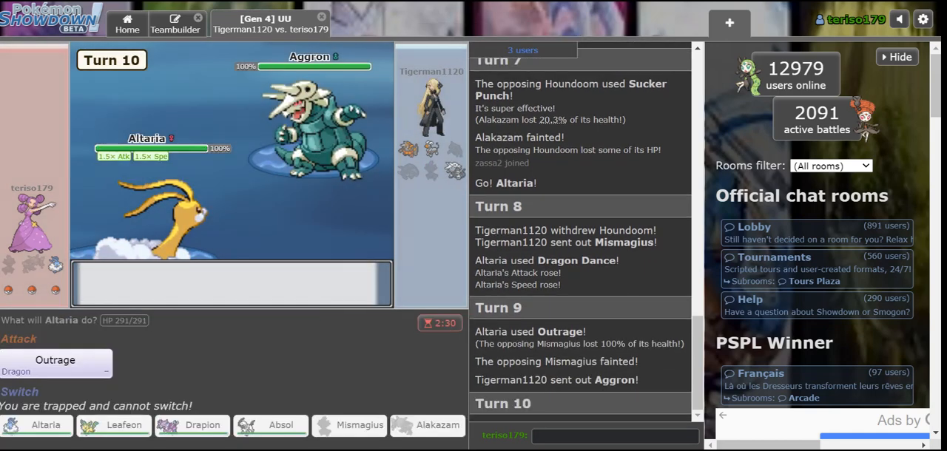
pyautogui.click(55, 364)
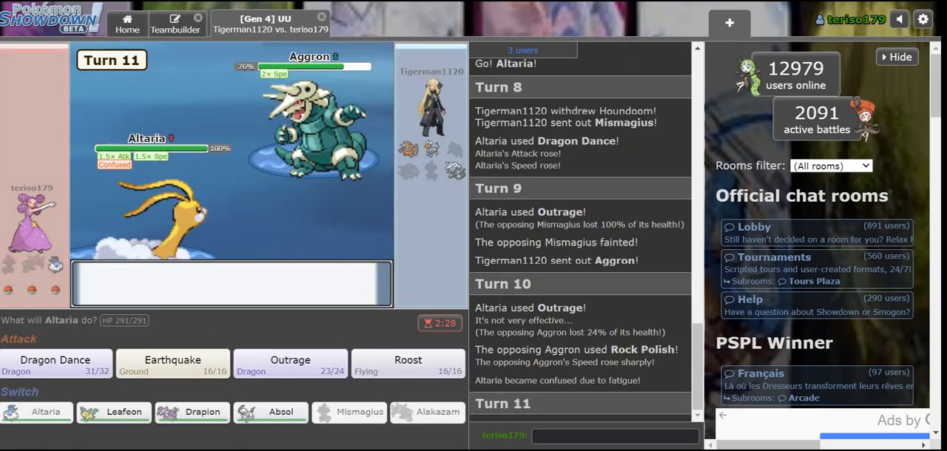
pyautogui.click(171, 362)
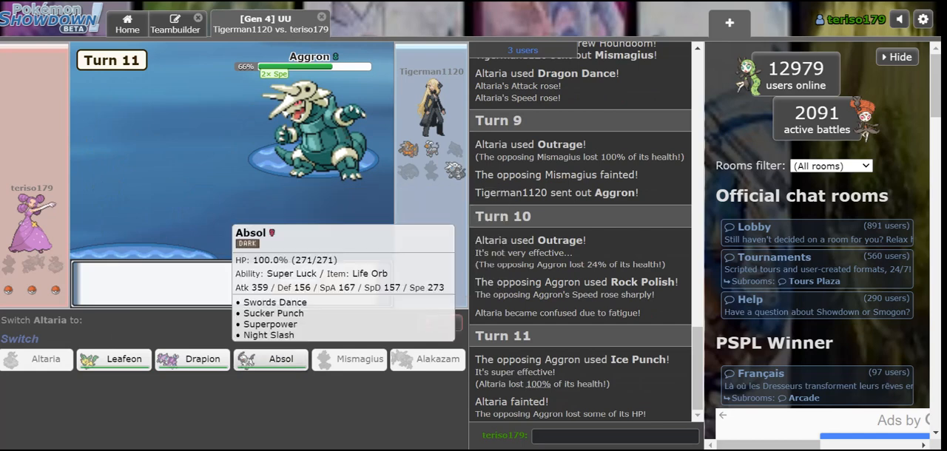
pyautogui.moveTo(114, 358)
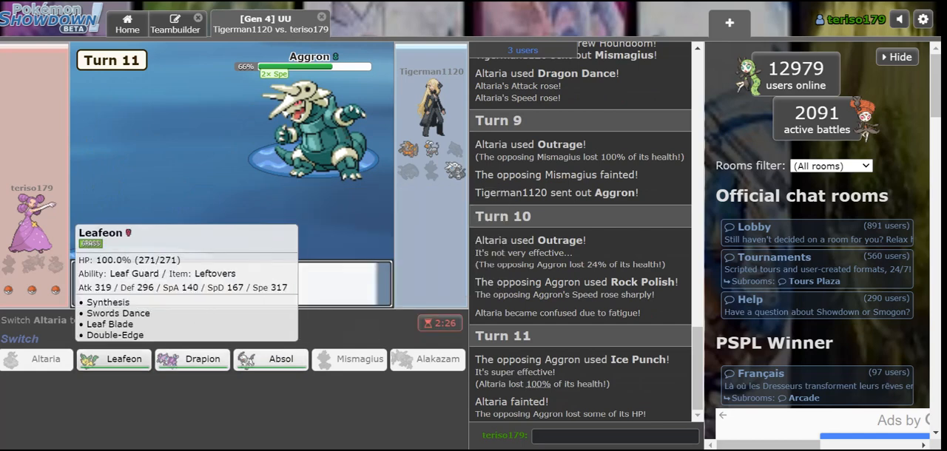
pyautogui.moveTo(192, 358)
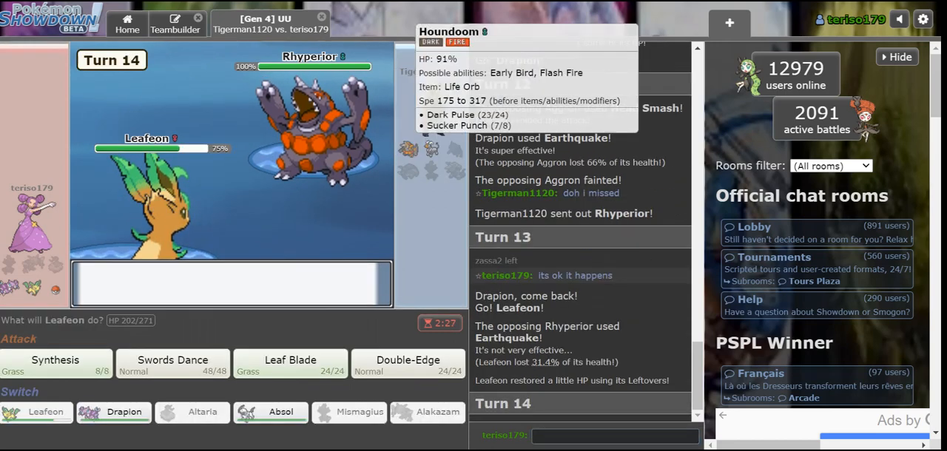
# Attack Rhyperior with Leafeon's Double-Edge, chat 'cr', and send in Absol after Leafeon faints
pyautogui.click(408, 362)
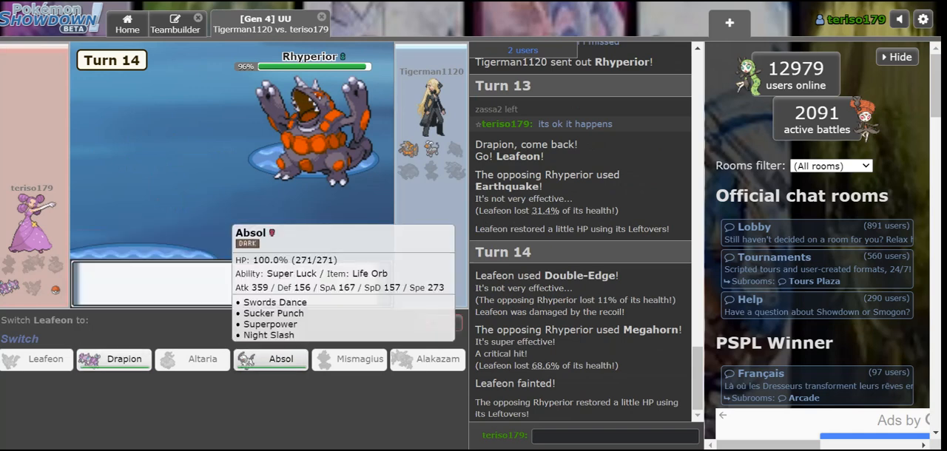
pyautogui.write('cr')
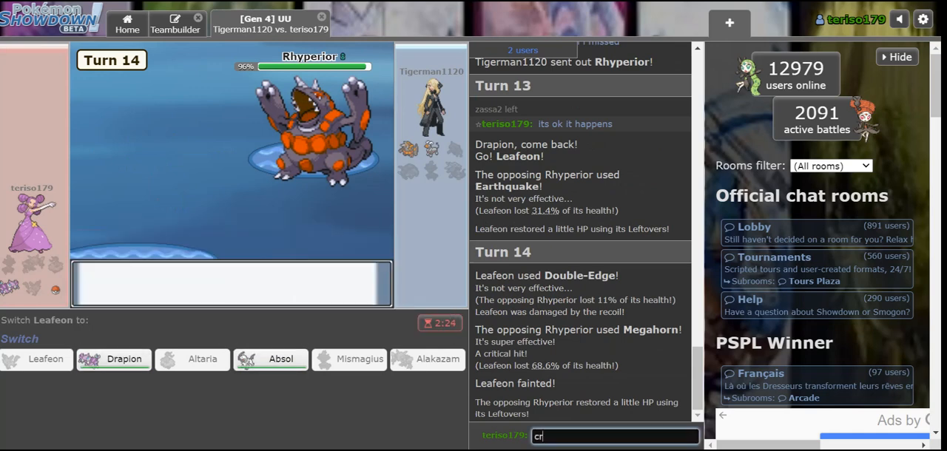
pyautogui.moveTo(192, 357)
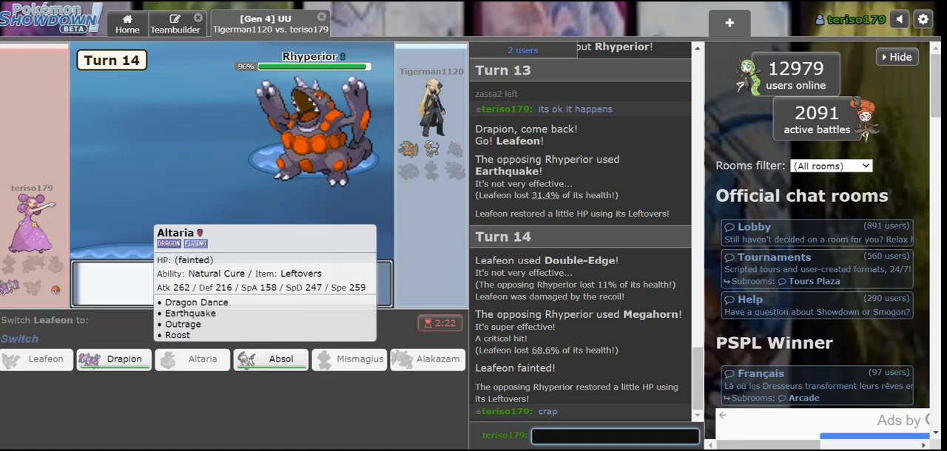
pyautogui.click(269, 358)
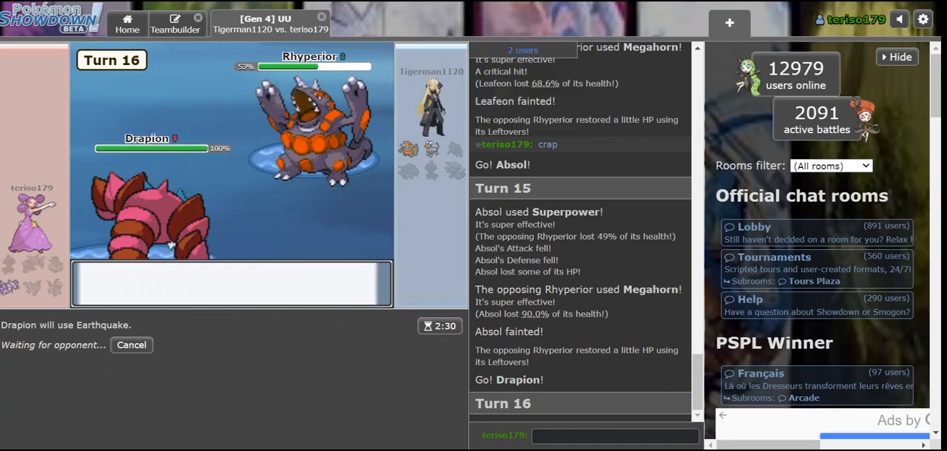
pyautogui.moveTo(432, 150)
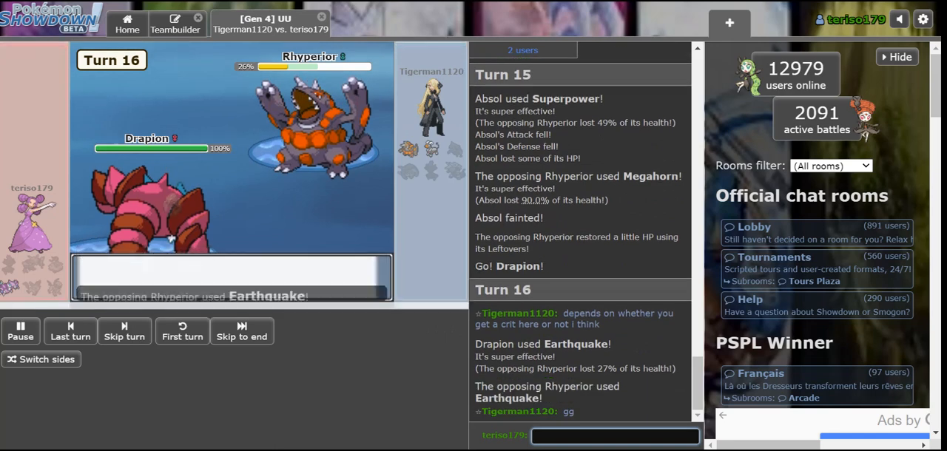
# Reply 'exa' in the battle chat after the loss
pyautogui.write('exa')
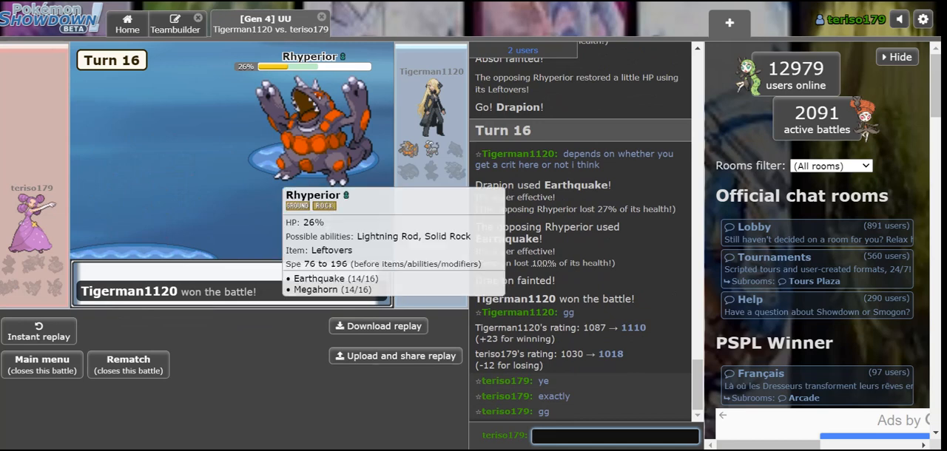
pyautogui.moveTo(311, 133)
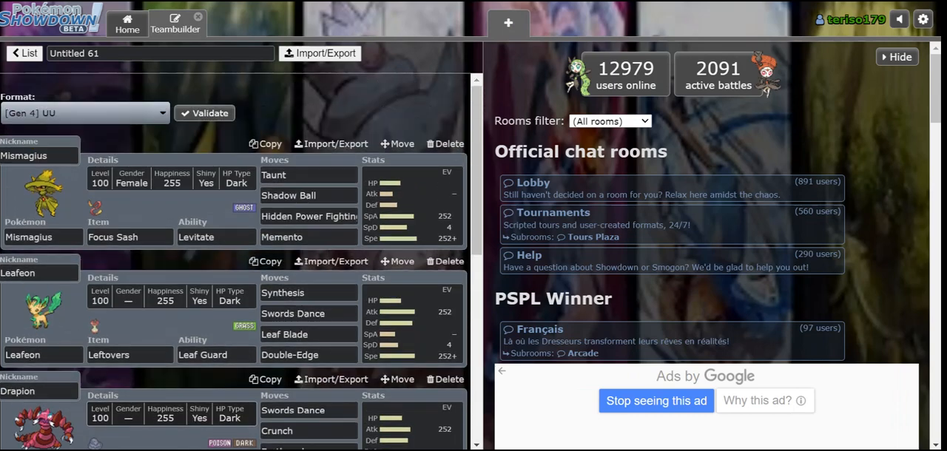
# Return home to battle again and bring up the list of saved teams
pyautogui.click(24, 53)
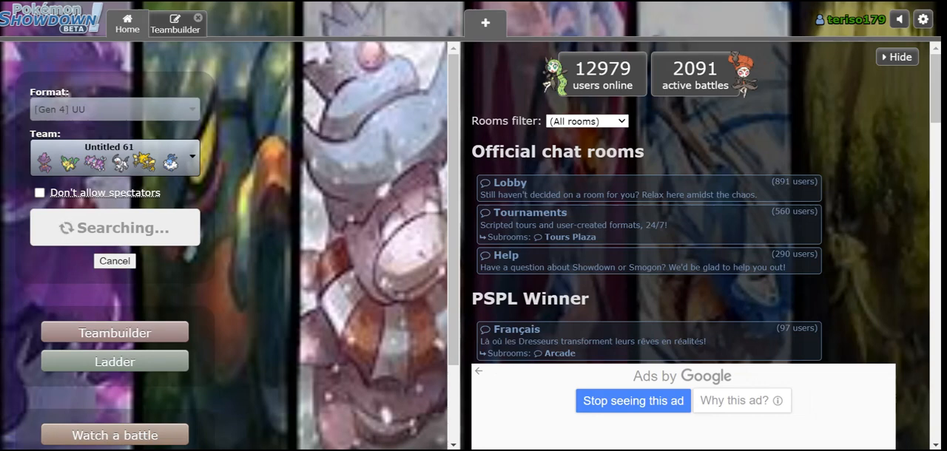
pyautogui.click(114, 331)
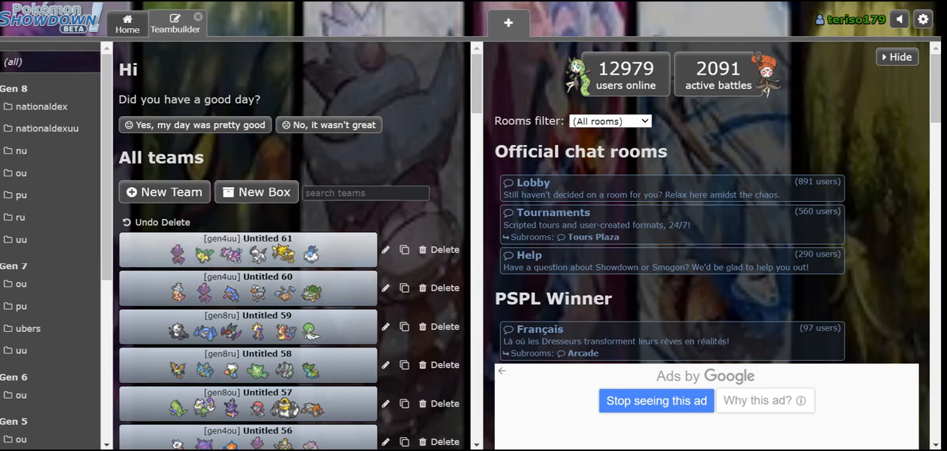
# Review Untitled 61's six Pokémon sets and return to the All teams list
pyautogui.click(247, 248)
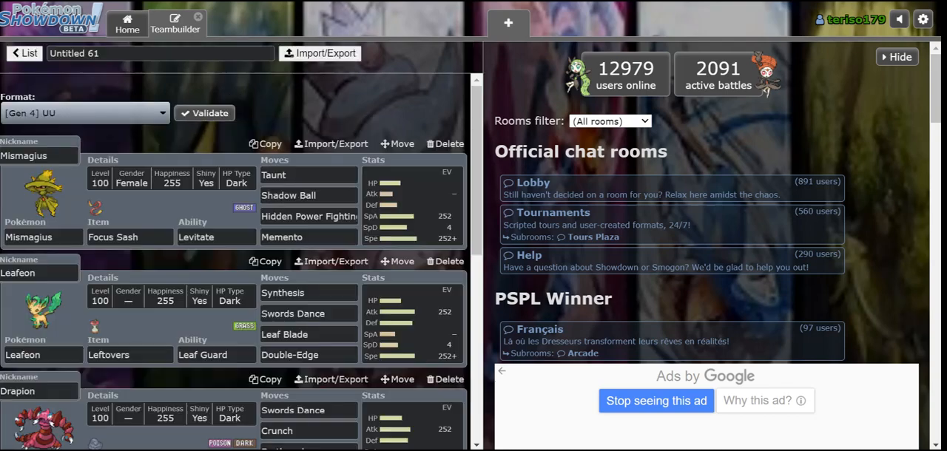
pyautogui.scroll(-3)
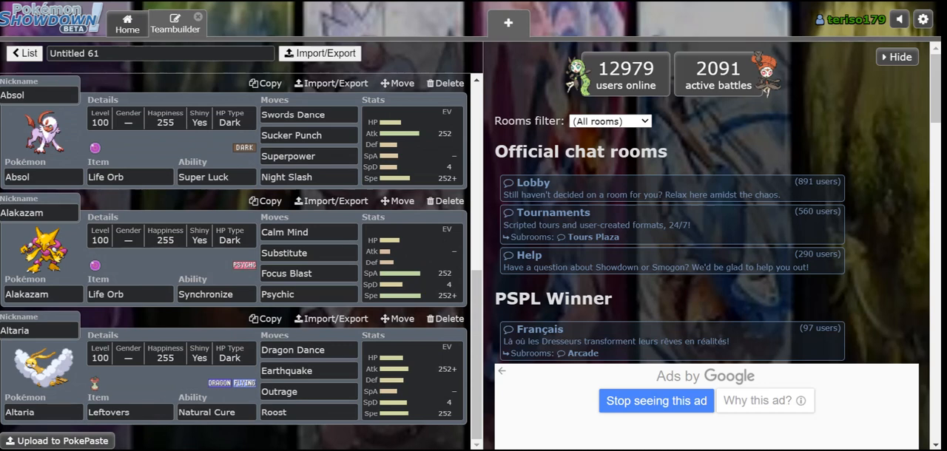
pyautogui.click(23, 53)
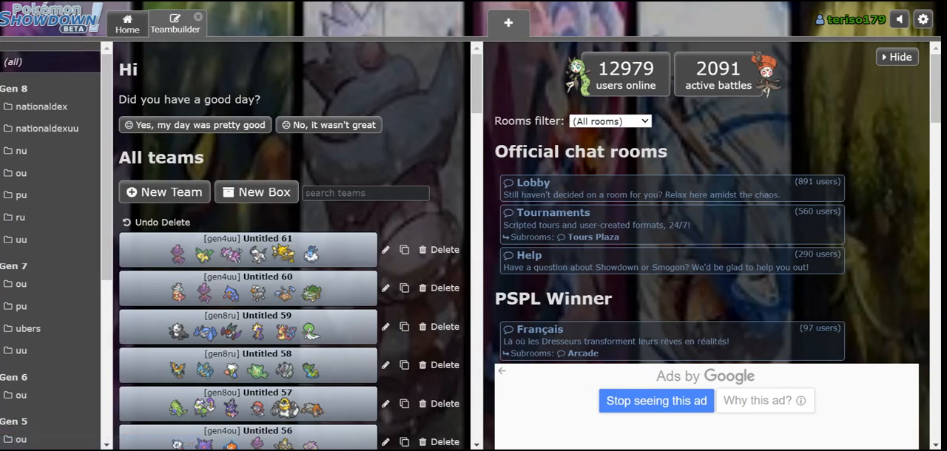
# Create a new team with Venusaur as its first Pokémon and browse its learnable moves
pyautogui.click(164, 192)
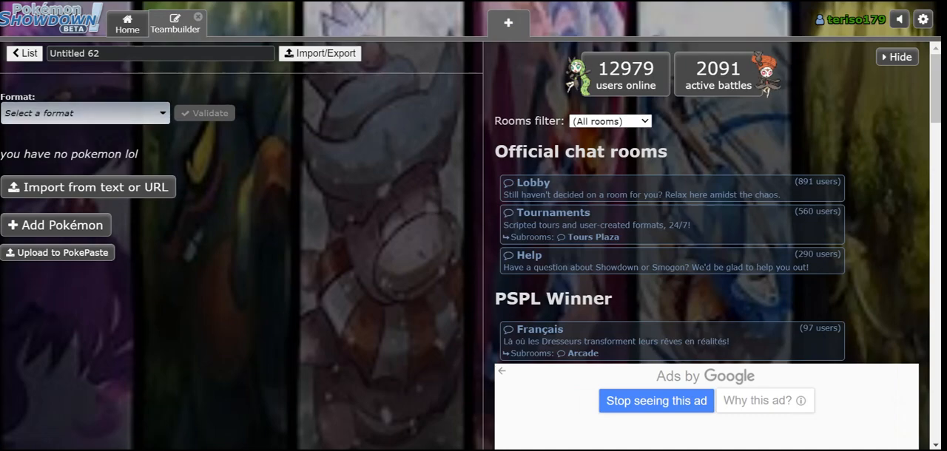
pyautogui.click(56, 225)
pyautogui.write('Venusaur')
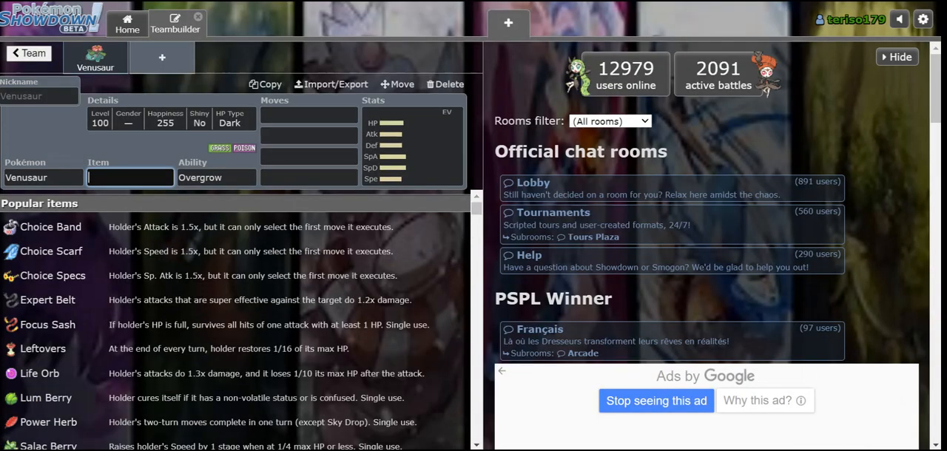
pyautogui.click(308, 116)
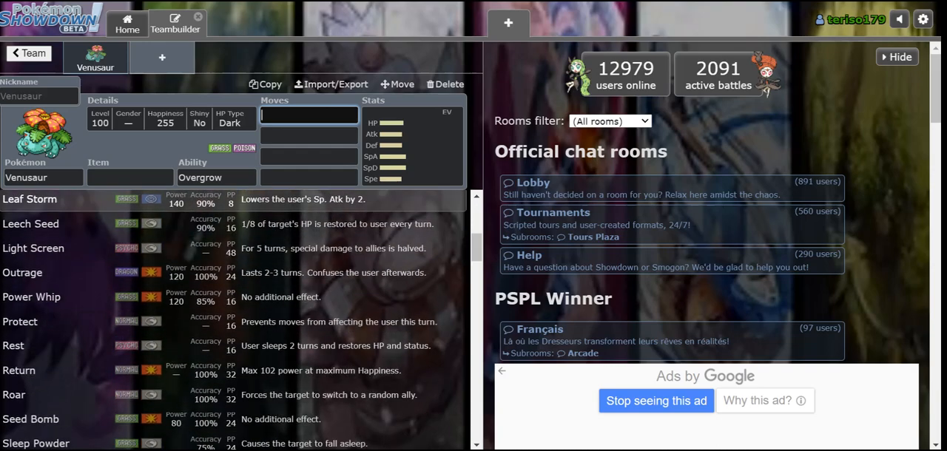
pyautogui.scroll(-3)
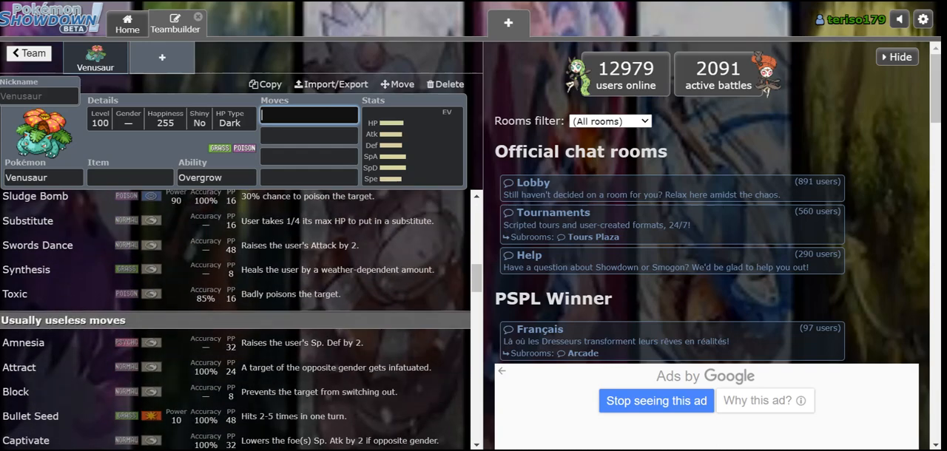
pyautogui.scroll(-3)
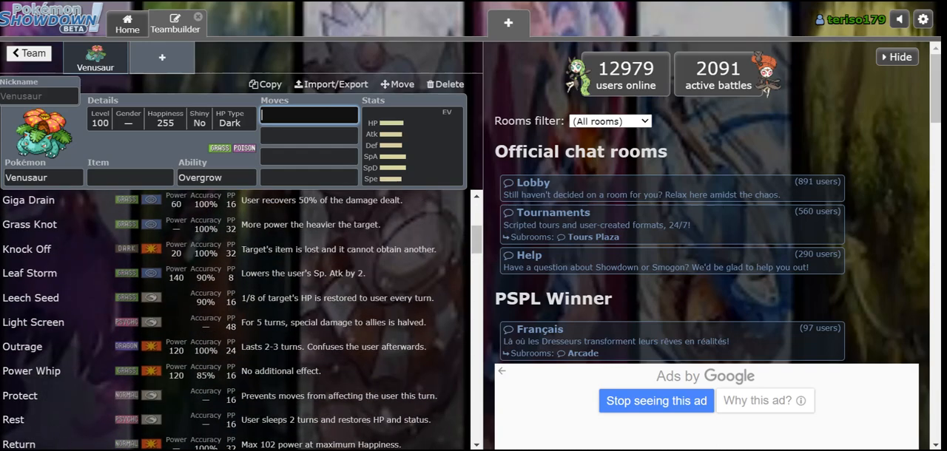
pyautogui.scroll(-3)
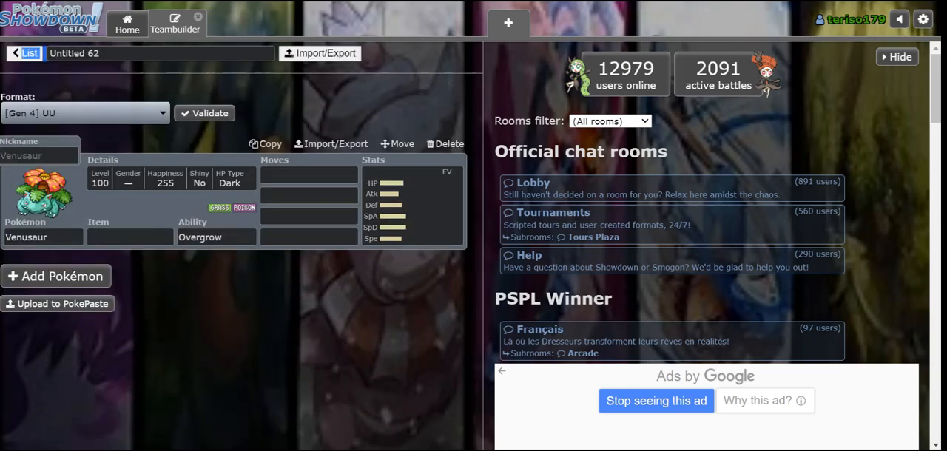
pyautogui.click(30, 53)
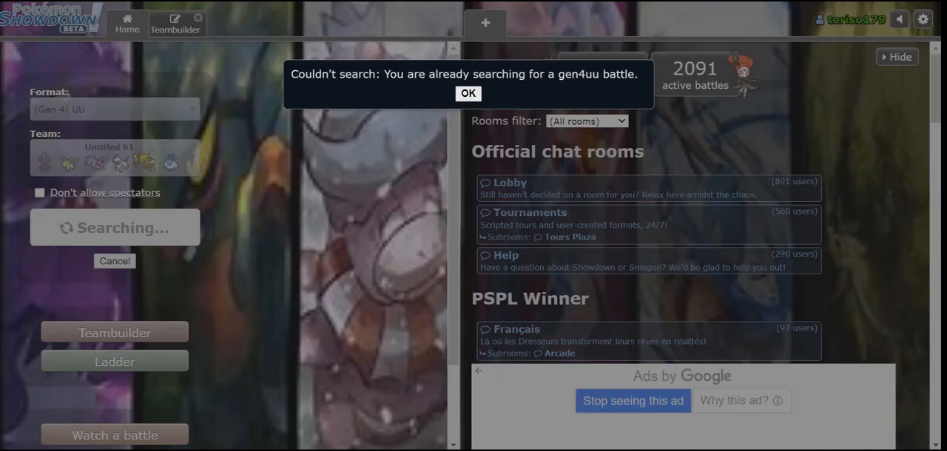
pyautogui.click(468, 93)
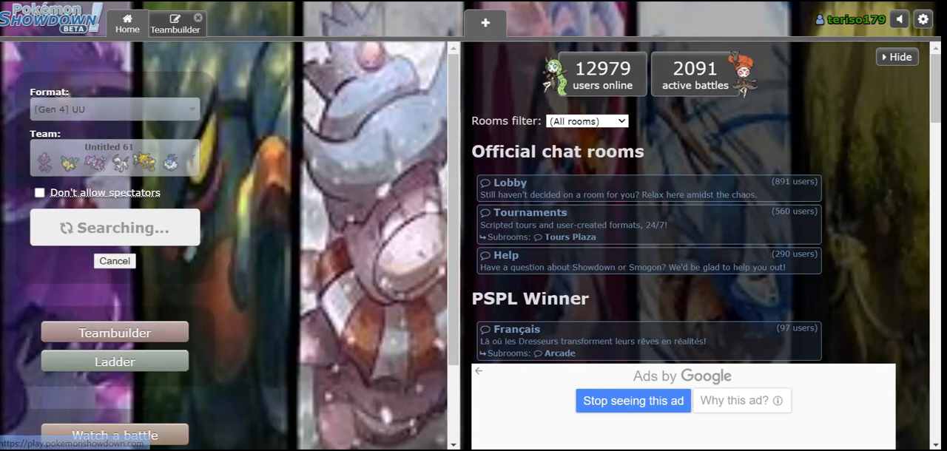
pyautogui.click(175, 24)
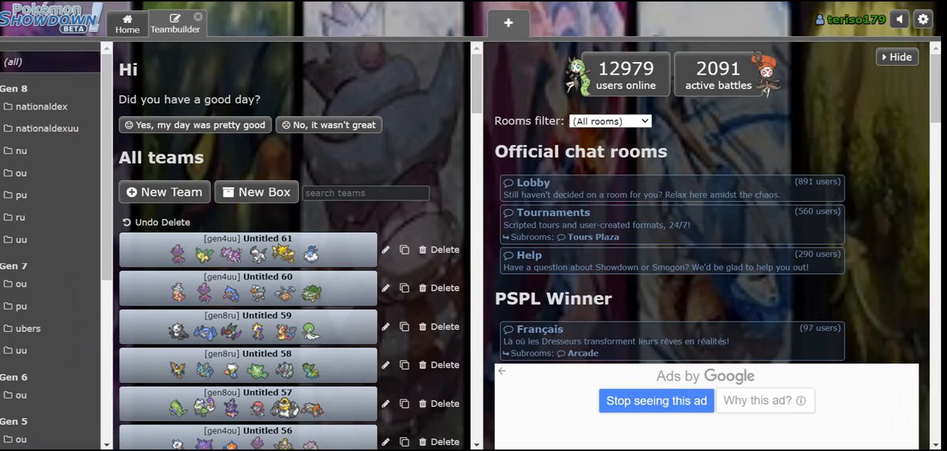
# Open team Untitled 61 and change Leafeon's held item to Life Orb
pyautogui.click(245, 249)
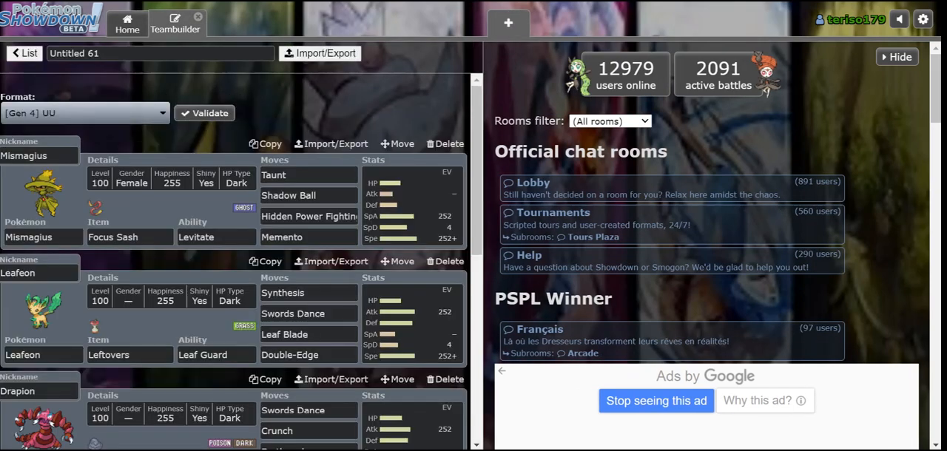
pyautogui.scroll(-3)
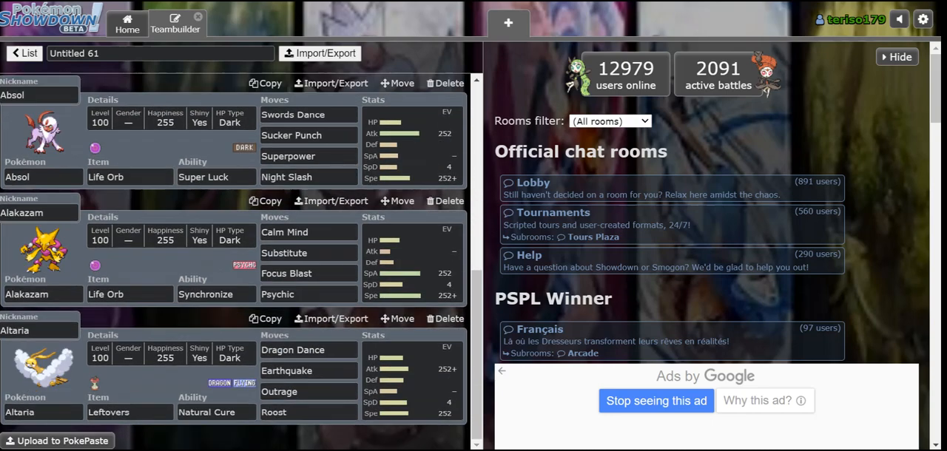
pyautogui.scroll(-3)
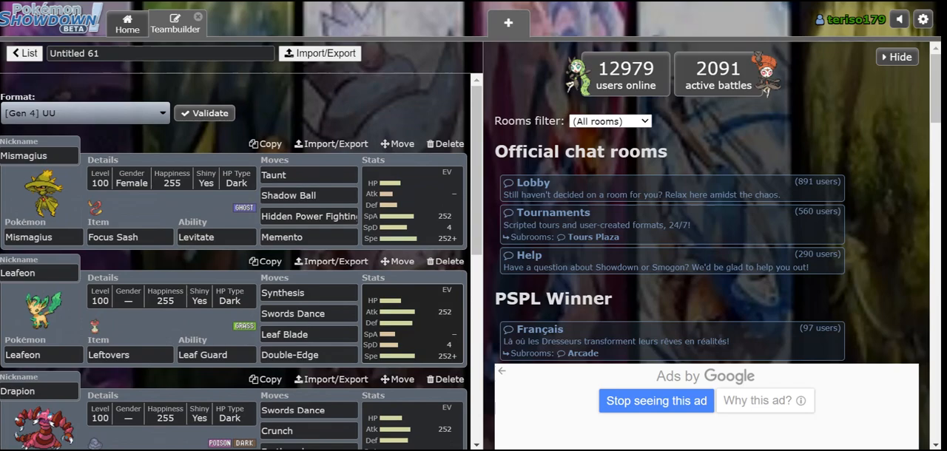
pyautogui.scroll(-3)
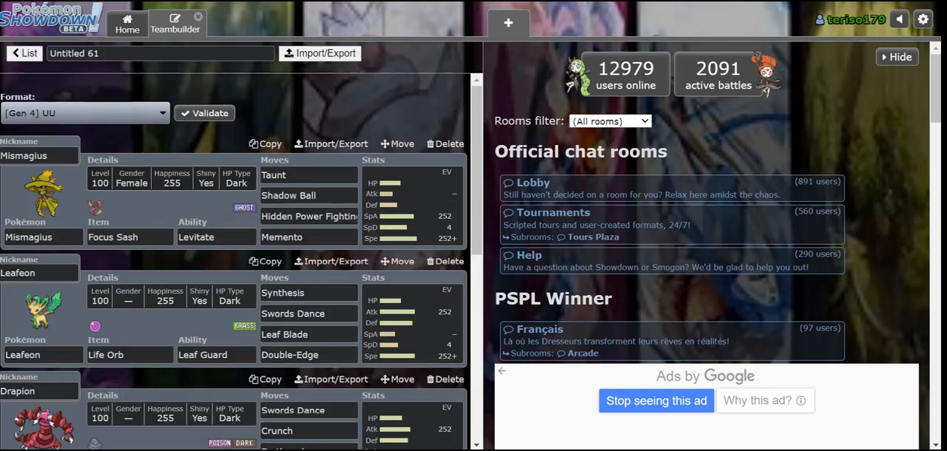
pyautogui.scroll(-3)
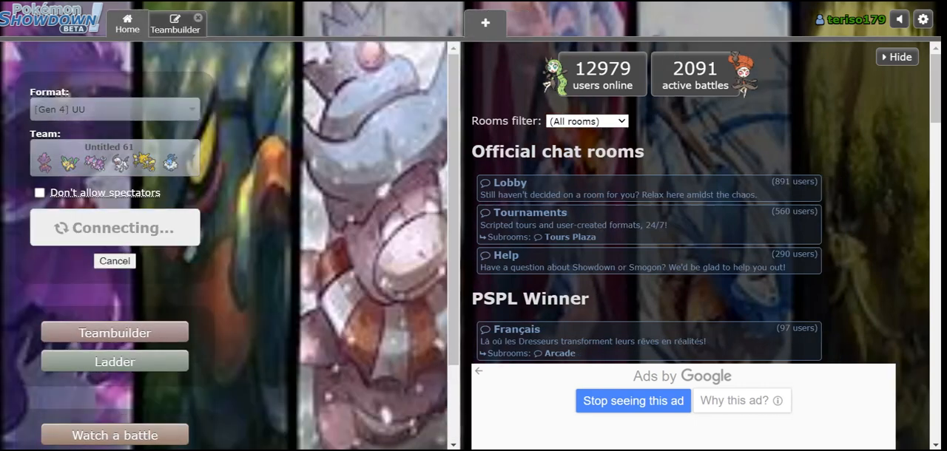
# Give Altaria a Life Orb too, resume the Gen 4 UU search from Home, and open a new browser tab
pyautogui.click(174, 24)
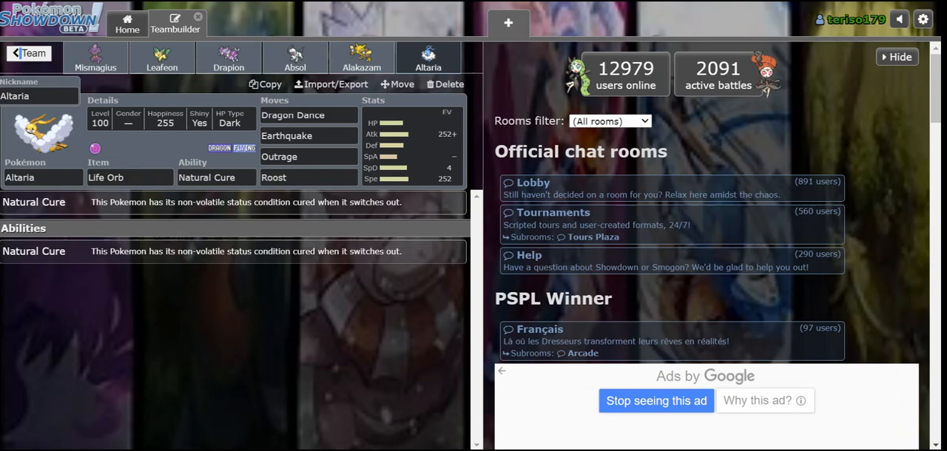
pyautogui.click(28, 54)
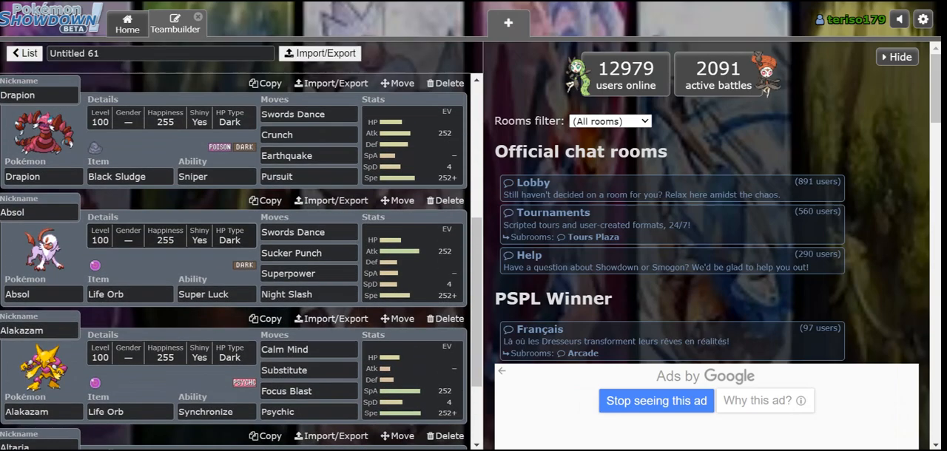
pyautogui.scroll(-3)
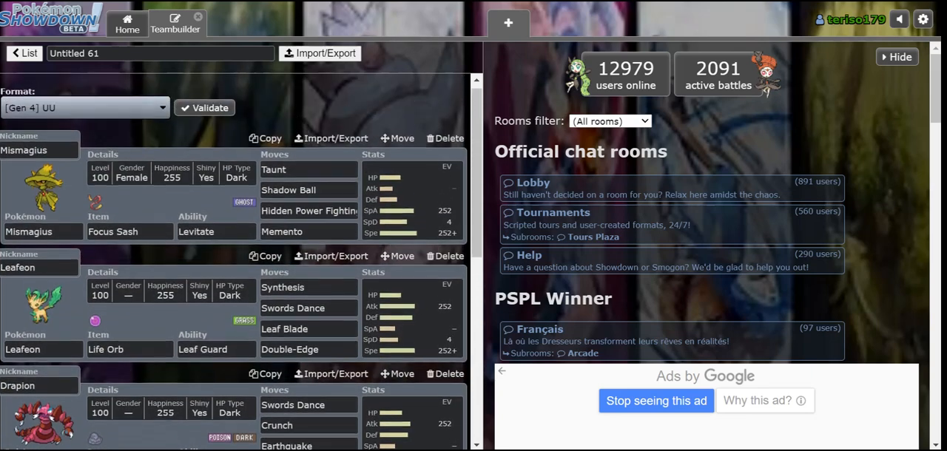
pyautogui.scroll(-3)
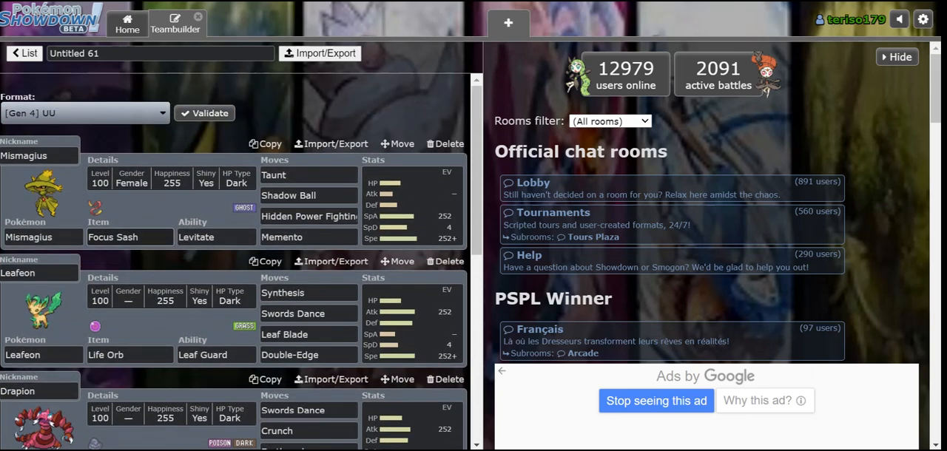
pyautogui.scroll(-3)
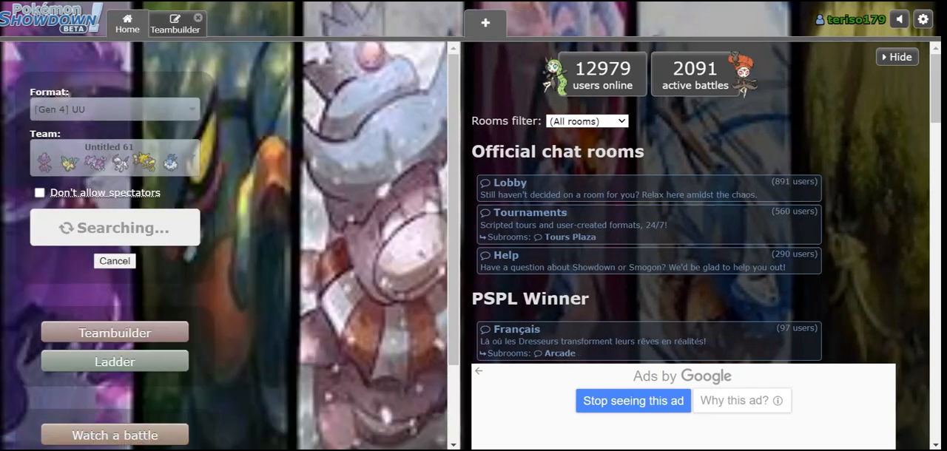
pyautogui.click(174, 24)
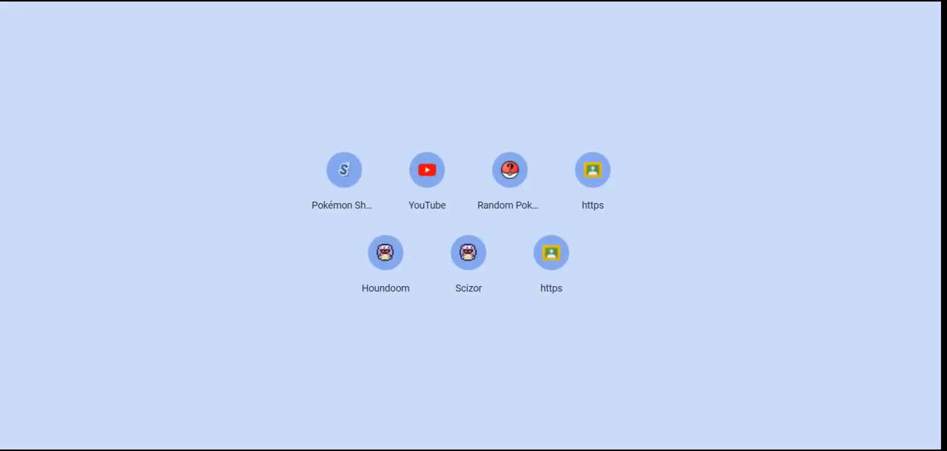
# Search 'dpp uu', open Smogon's UU viability rankings thread and read down through B rank
pyautogui.write('dpp uu')
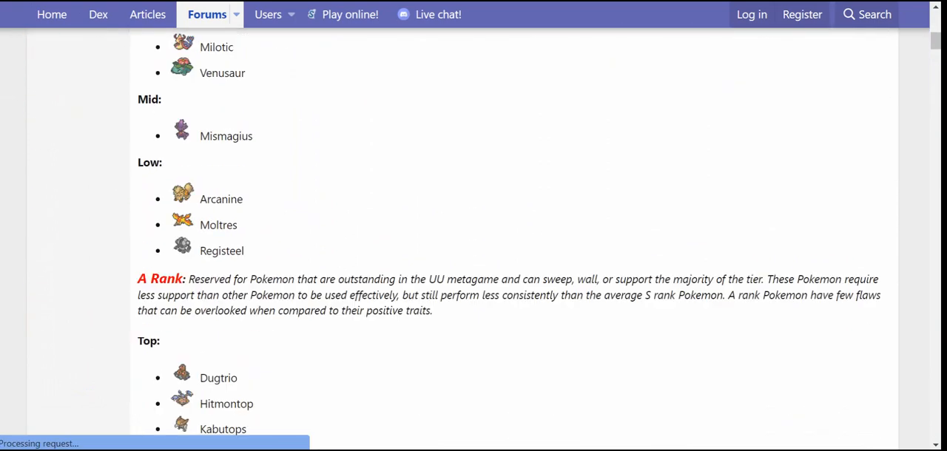
pyautogui.scroll(-3)
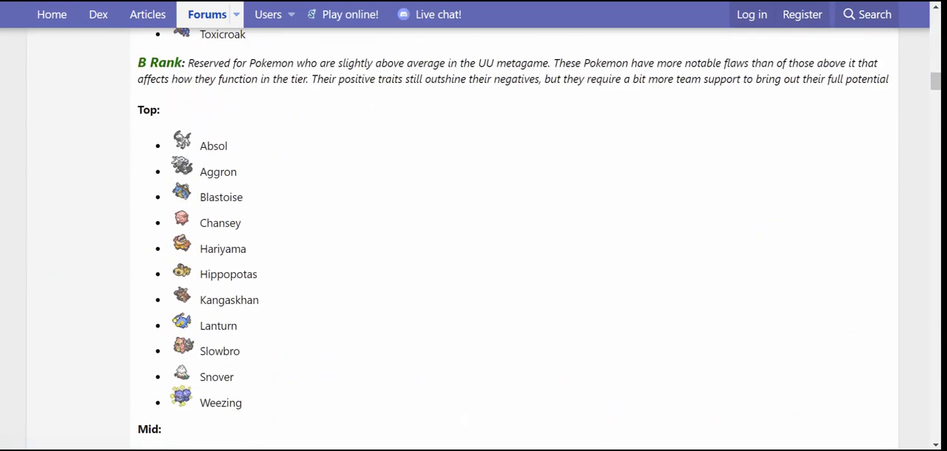
pyautogui.scroll(-3)
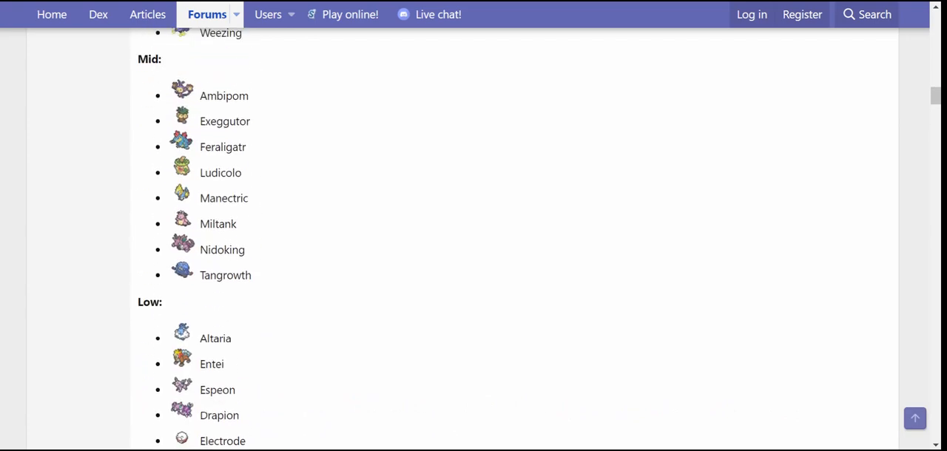
pyautogui.scroll(-3)
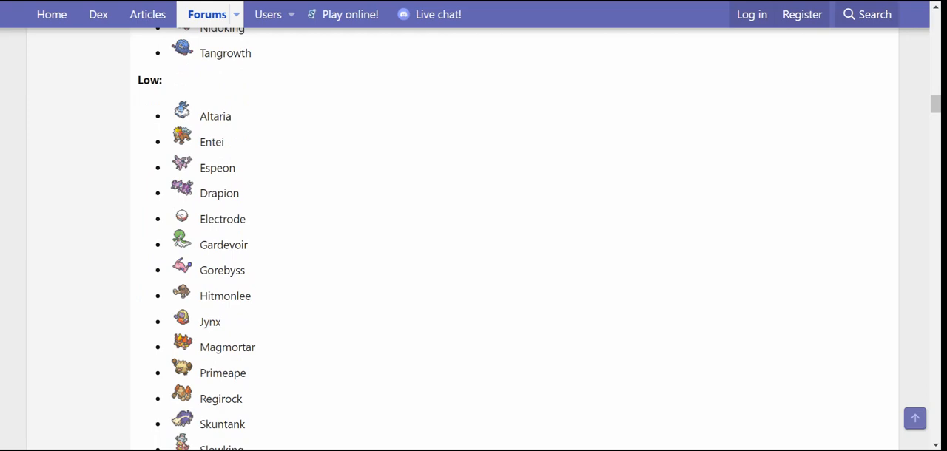
pyautogui.scroll(-3)
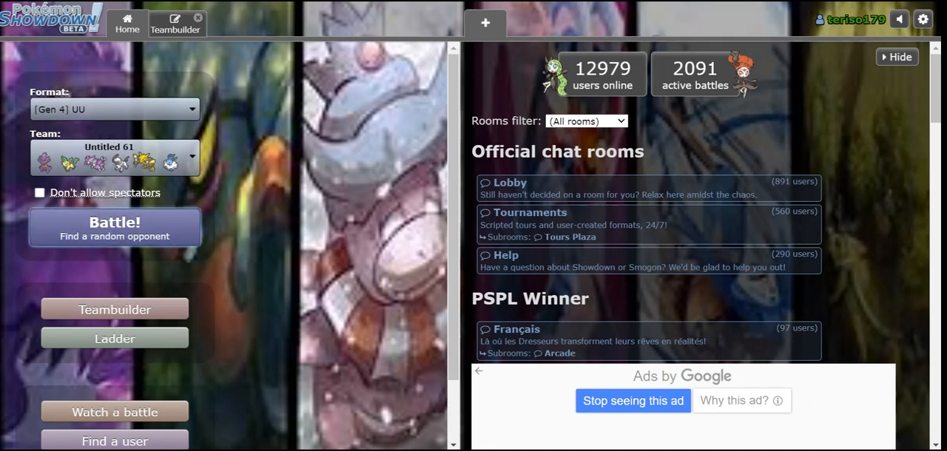
pyautogui.click(113, 228)
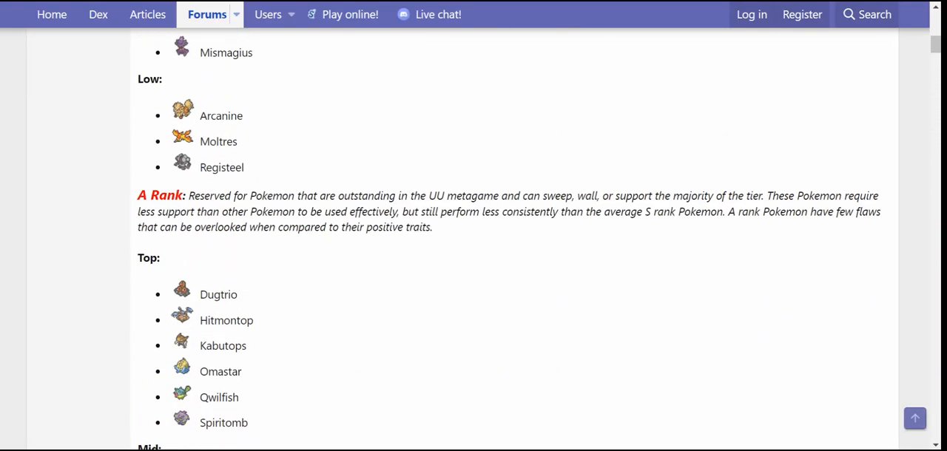
pyautogui.scroll(3)
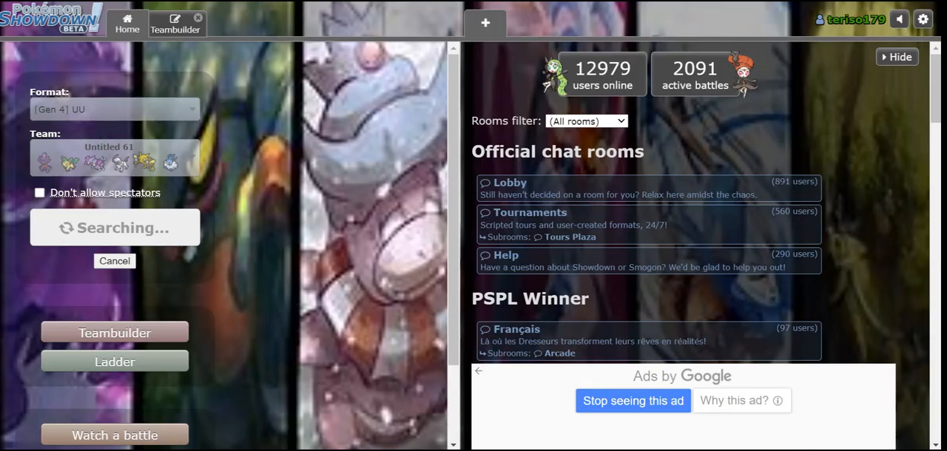
pyautogui.click(115, 331)
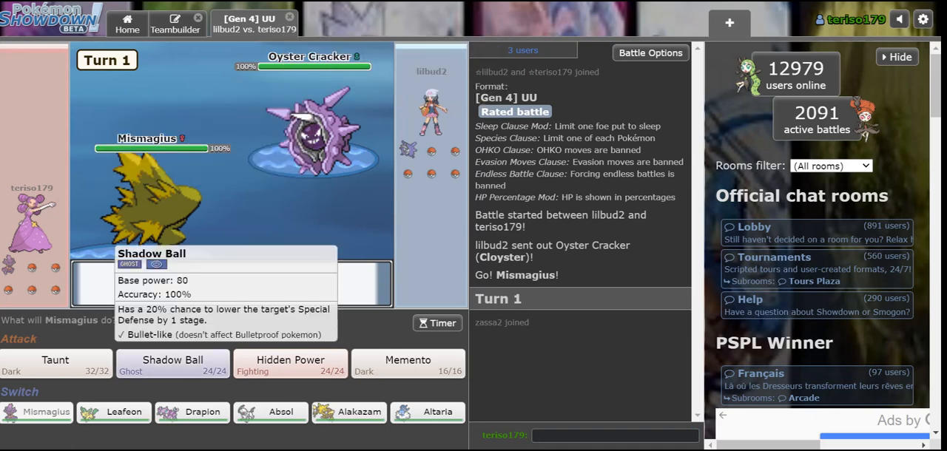
# Knock out Cloyster with repeated Shadow Balls, then Taunt the incoming Spiritomb
pyautogui.click(171, 361)
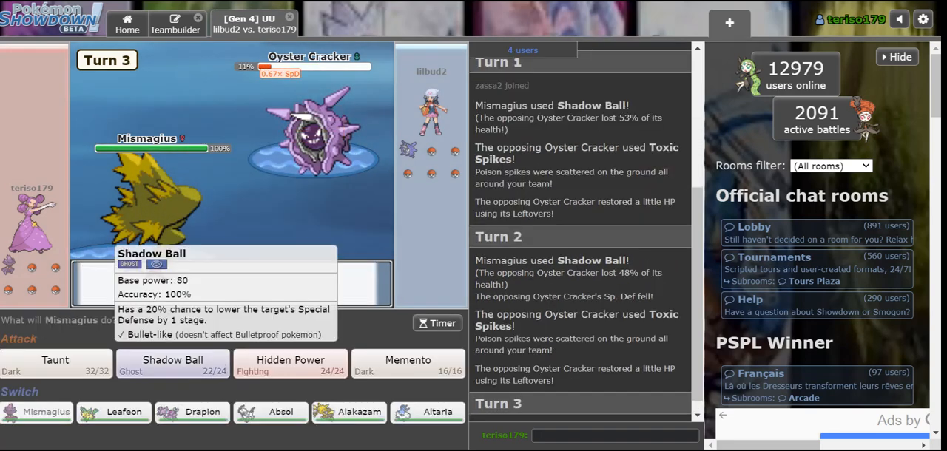
pyautogui.click(172, 364)
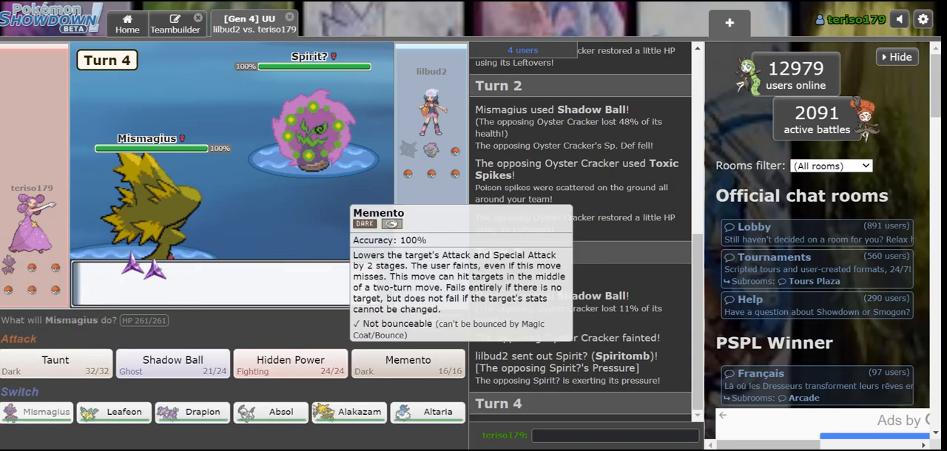
pyautogui.click(55, 361)
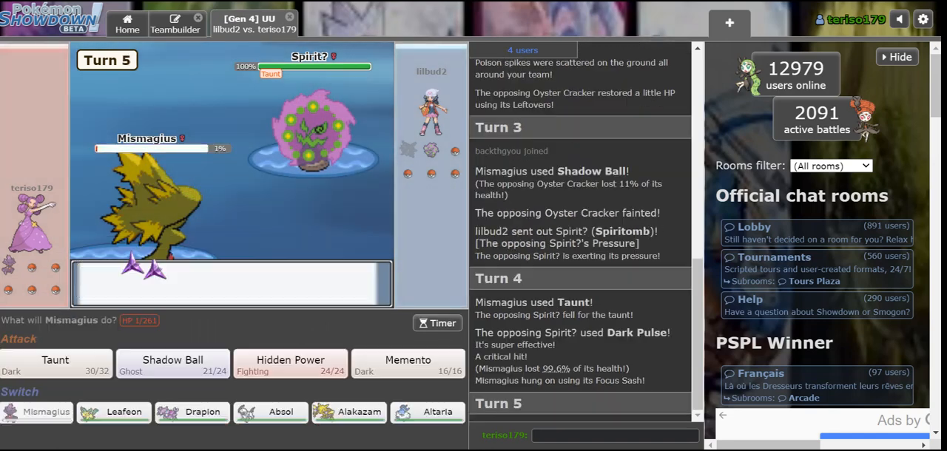
# Sacrifice Mismagius with Memento on Spiritomb and send in Drapion
pyautogui.click(408, 361)
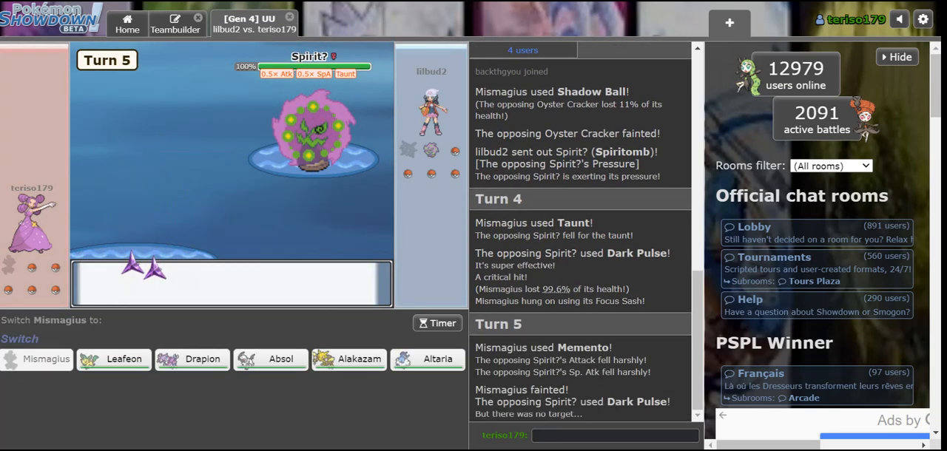
pyautogui.click(192, 358)
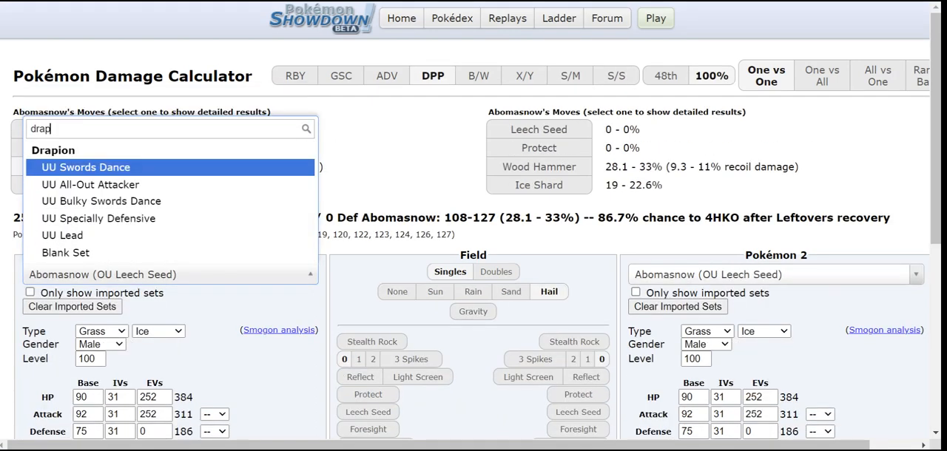
# Calc Drapion's UU Swords Dance set and Leafeon against Donphan and Spiritomb, while Leafeon uses Swords Dance in battle
pyautogui.click(86, 165)
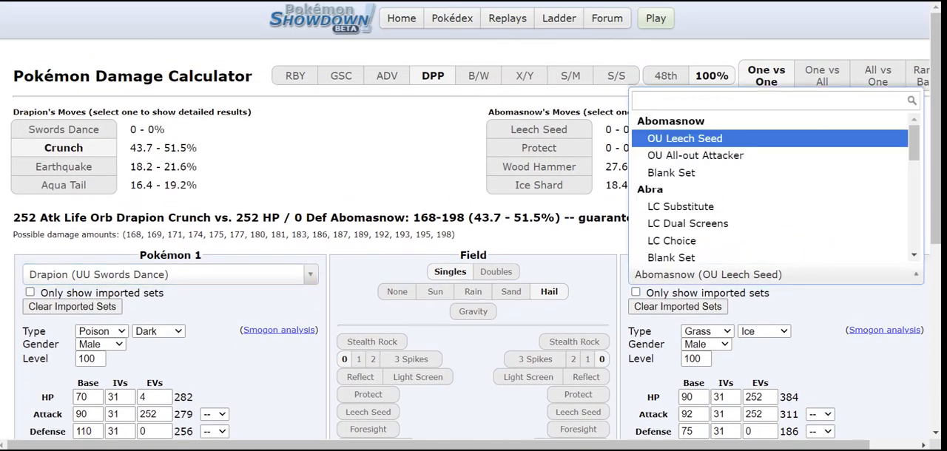
pyautogui.write('don')
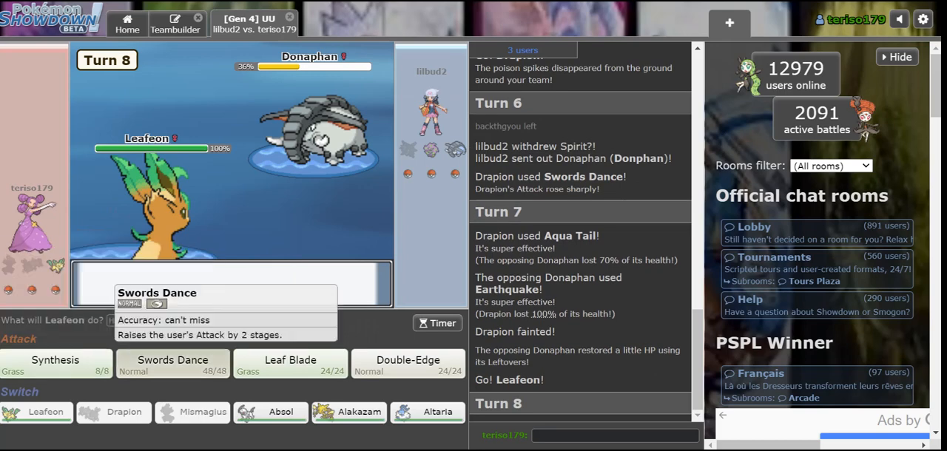
pyautogui.click(172, 363)
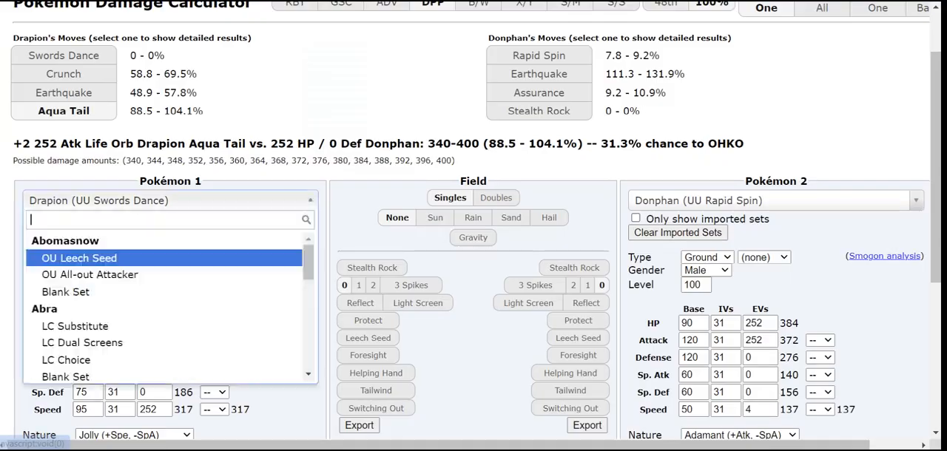
pyautogui.write('leaf')
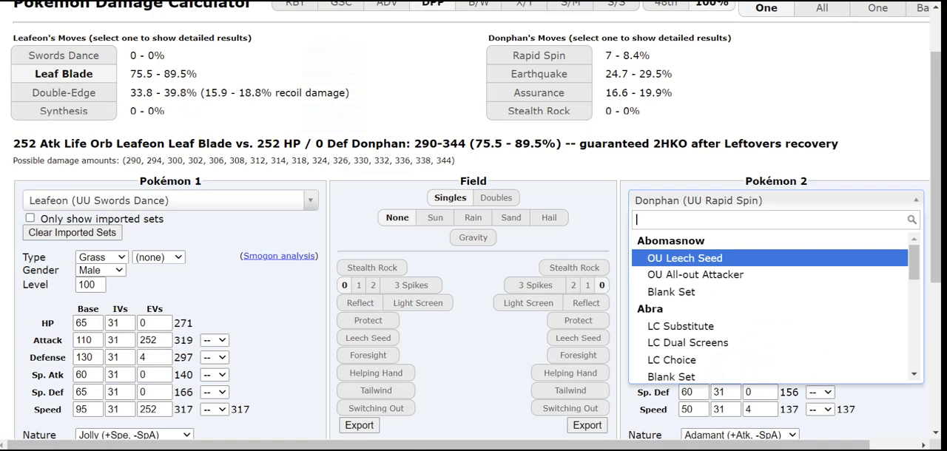
pyautogui.write('spiritomb')
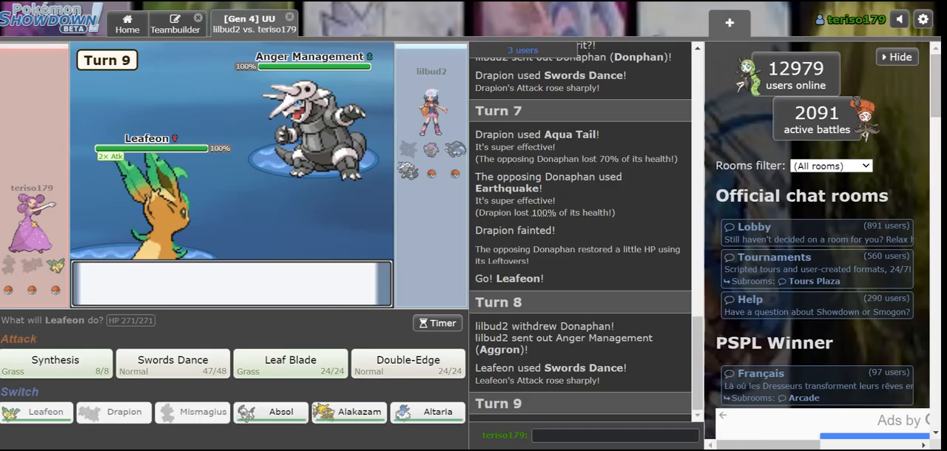
pyautogui.moveTo(290, 361)
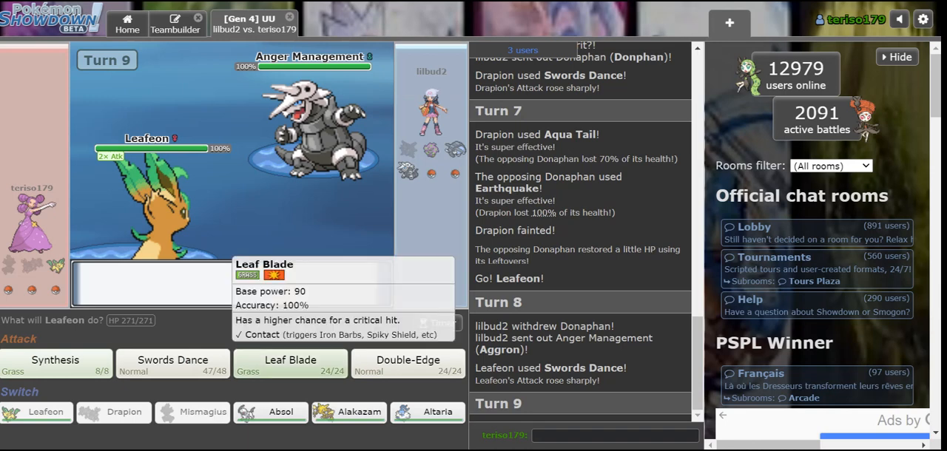
# Knock out Aggron with Leaf Blades while sending 'sorry' and 'anger management' chat messages
pyautogui.click(290, 364)
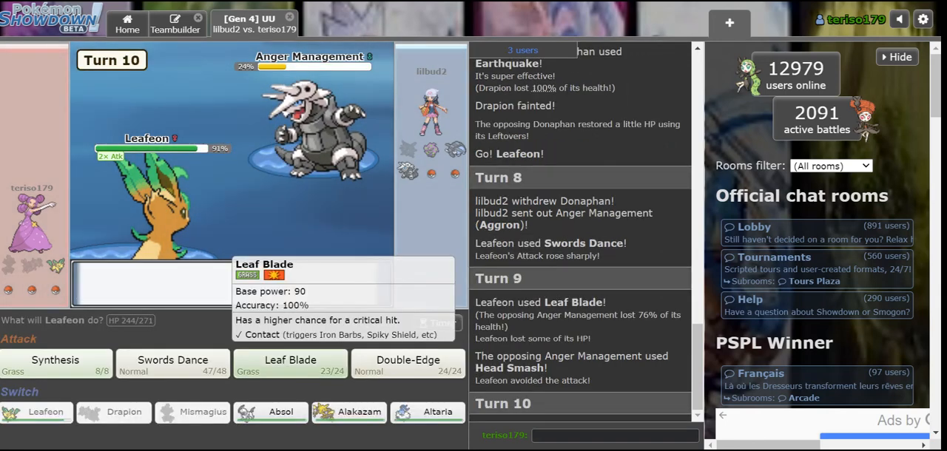
pyautogui.click(290, 363)
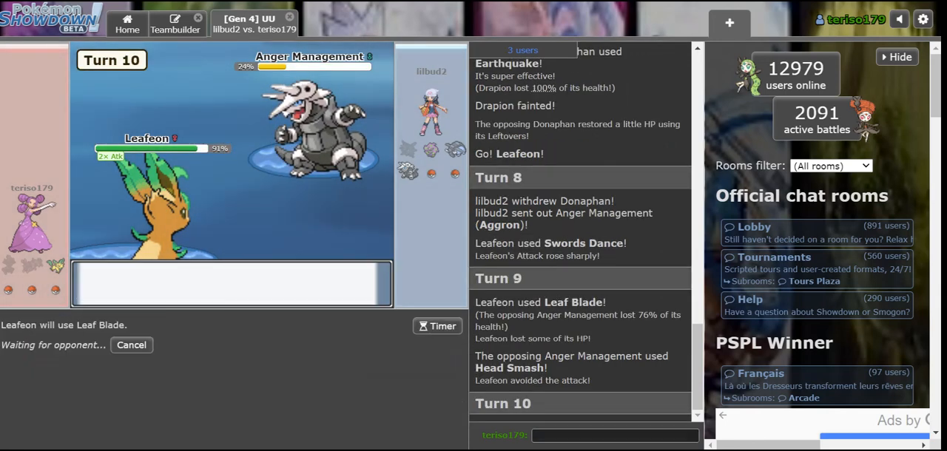
pyautogui.write('sorry')
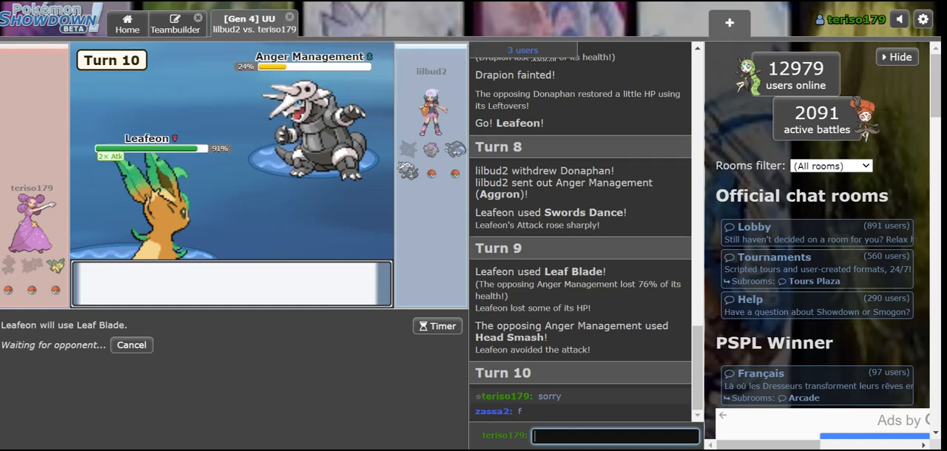
pyautogui.write('its')
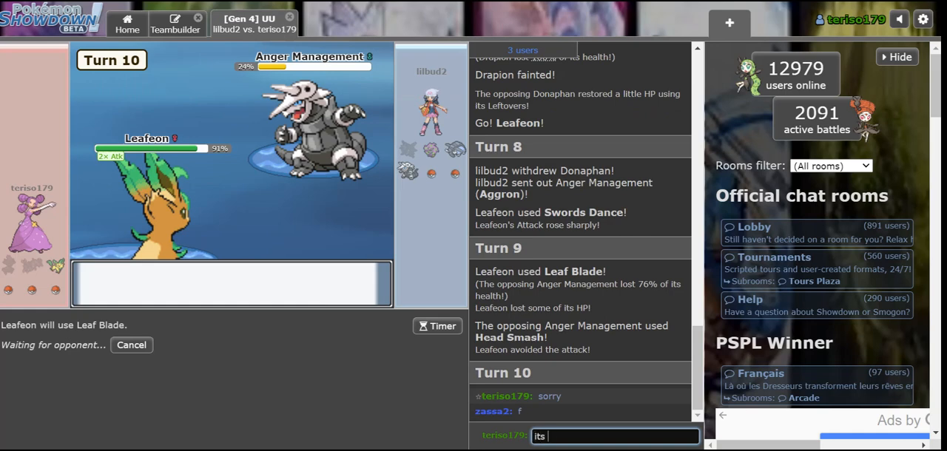
pyautogui.press('enter')
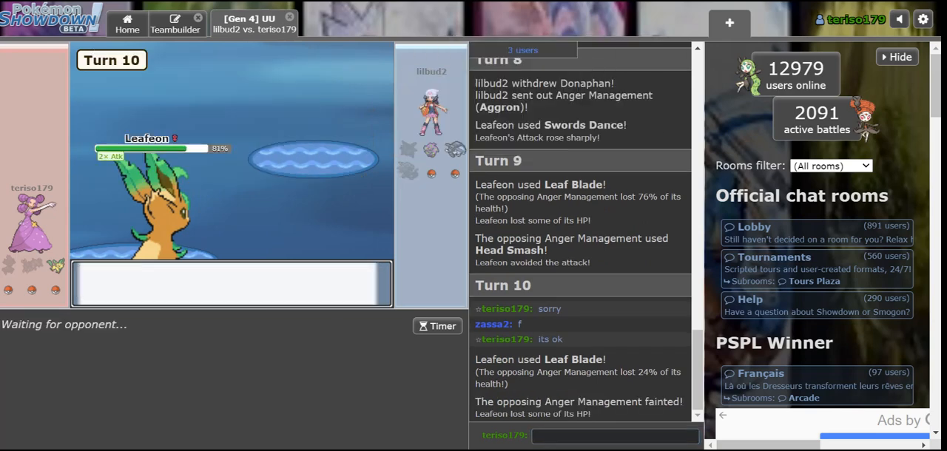
pyautogui.write('ur')
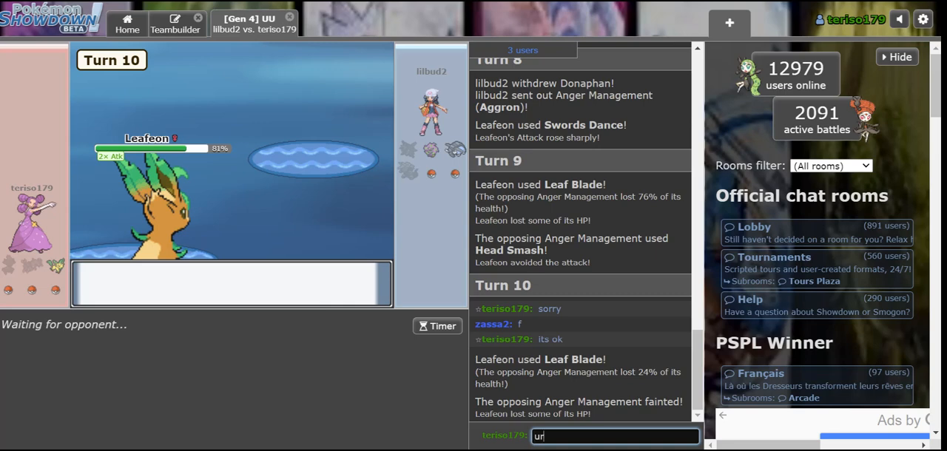
pyautogui.write('anger manageme')
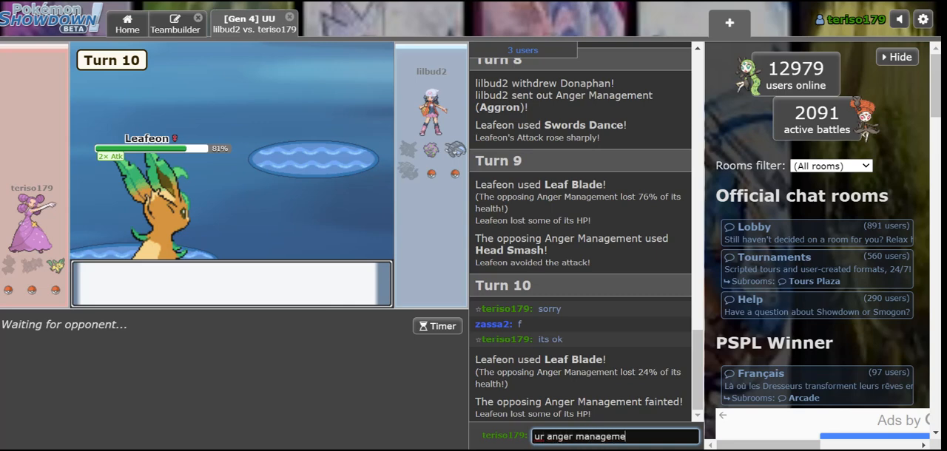
pyautogui.press('enter')
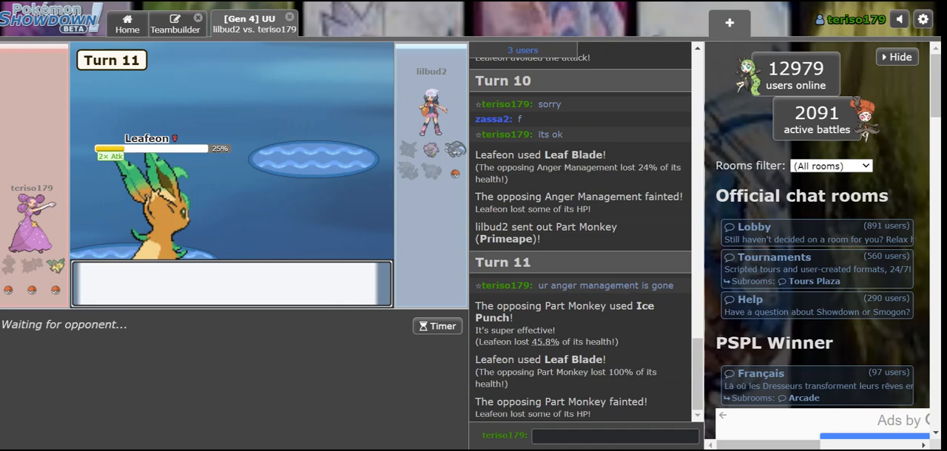
# Chat 'ur monke with anger management problems is also gone, i freed u', then heal Leafeon with Synthesis
pyautogui.click(614, 435)
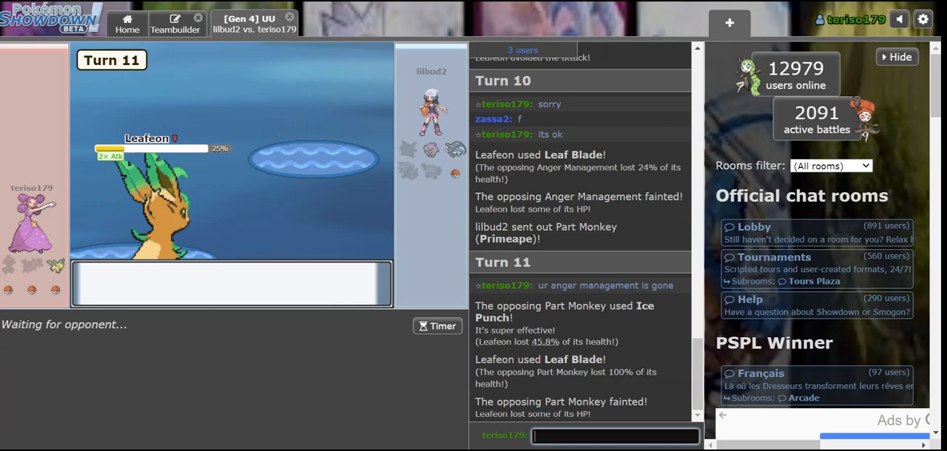
pyautogui.write('ur an')
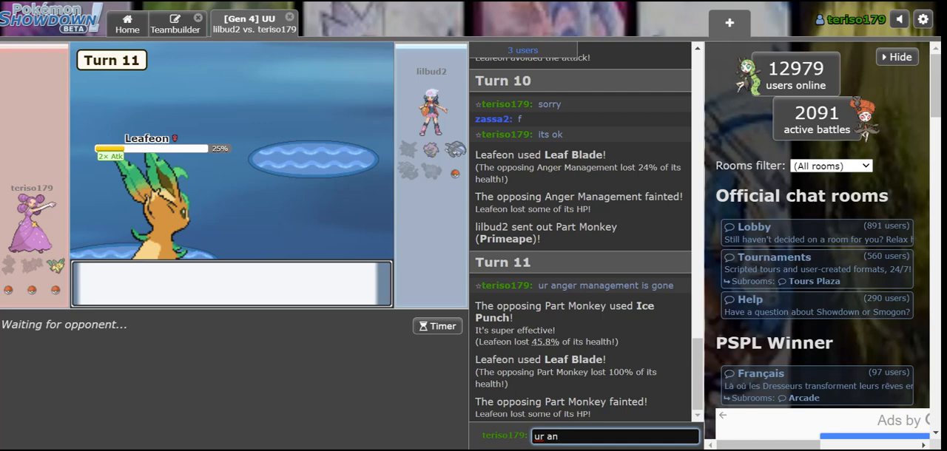
pyautogui.write('monke wit anger management')
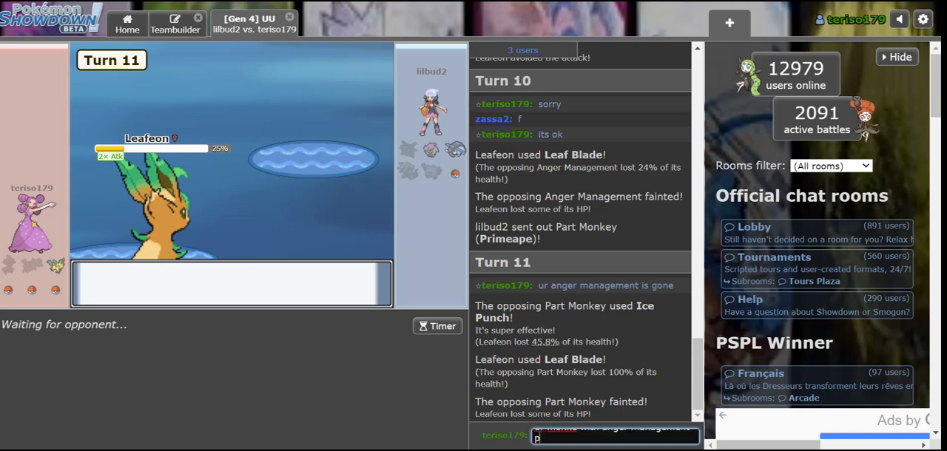
pyautogui.write('ur monke with anger management problems is a')
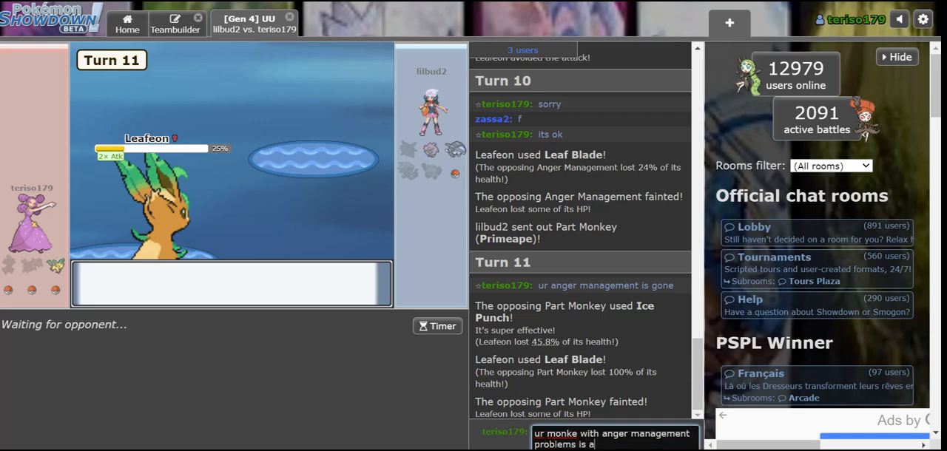
pyautogui.write('also gone')
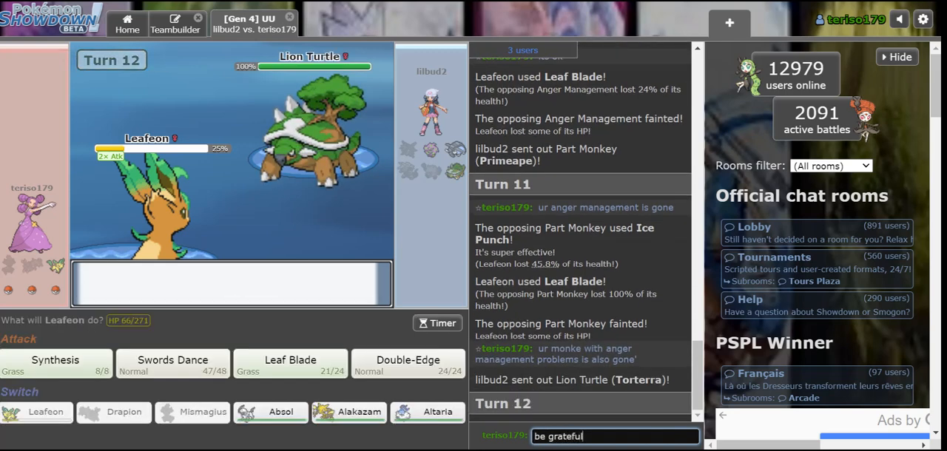
pyautogui.write('i freed u o')
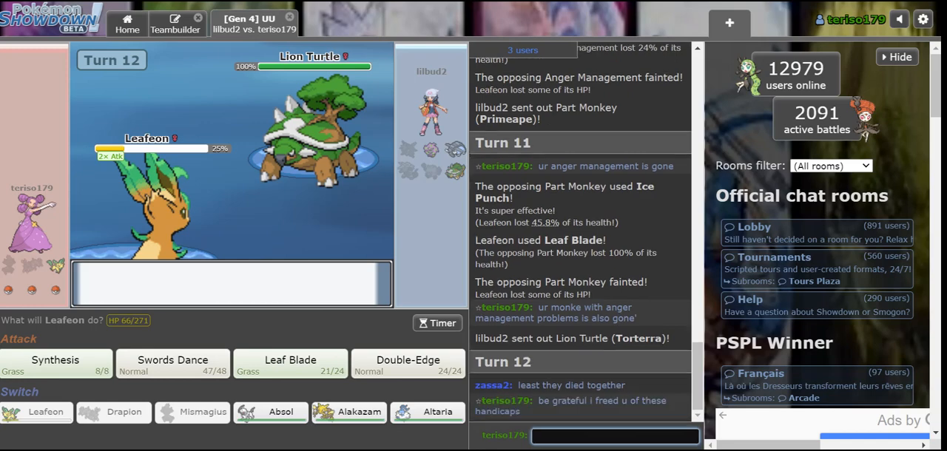
pyautogui.moveTo(171, 363)
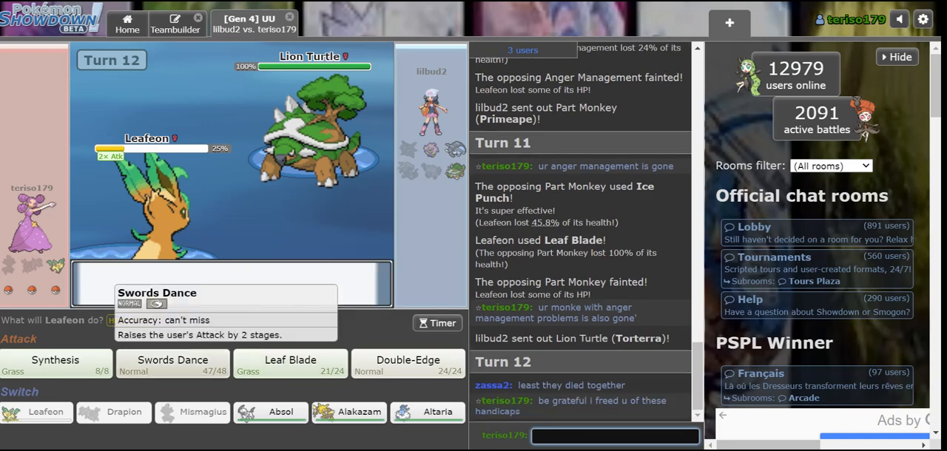
pyautogui.click(55, 363)
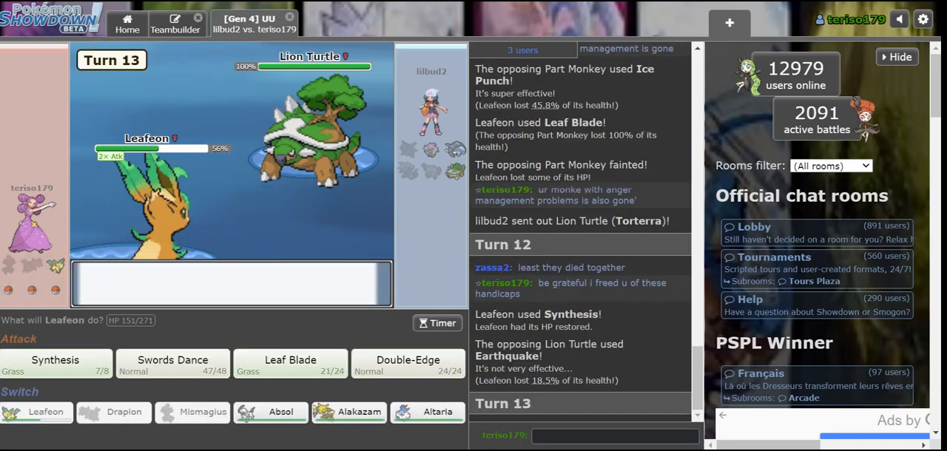
# Post a chat joke about the opponent naming their Torterra
pyautogui.click(54, 364)
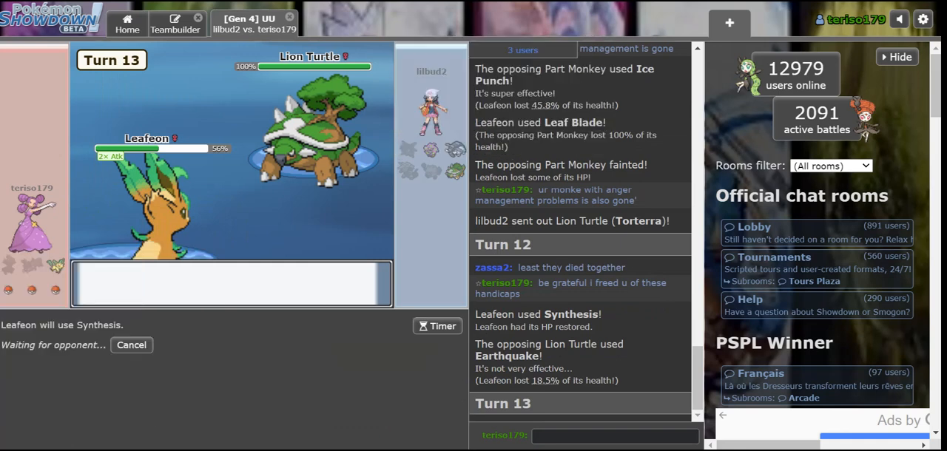
pyautogui.click(615, 435)
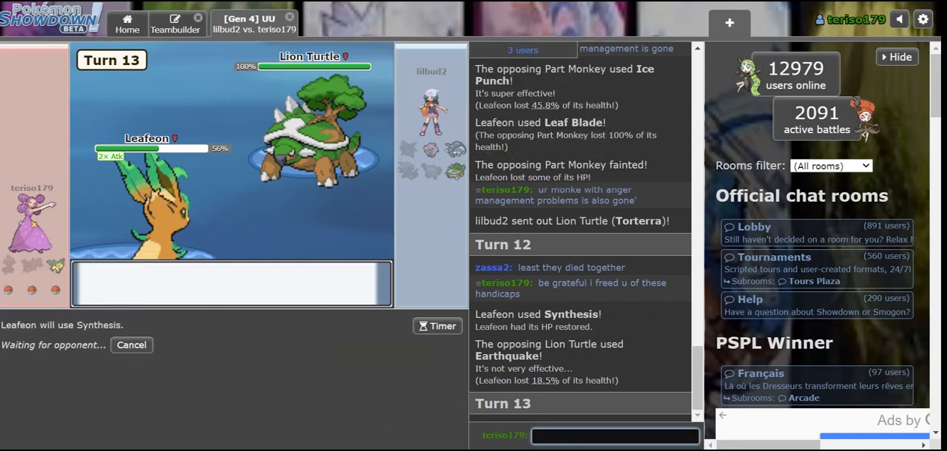
pyautogui.write('name torte')
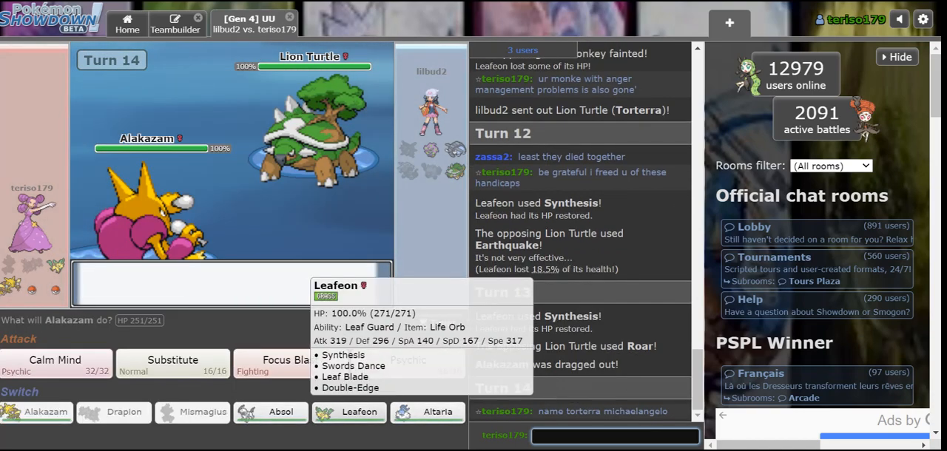
# Switch Leafeon in to KO Spiritomb with two Leaf Blades, then have Alakazam Psychic Torterra
pyautogui.click(349, 411)
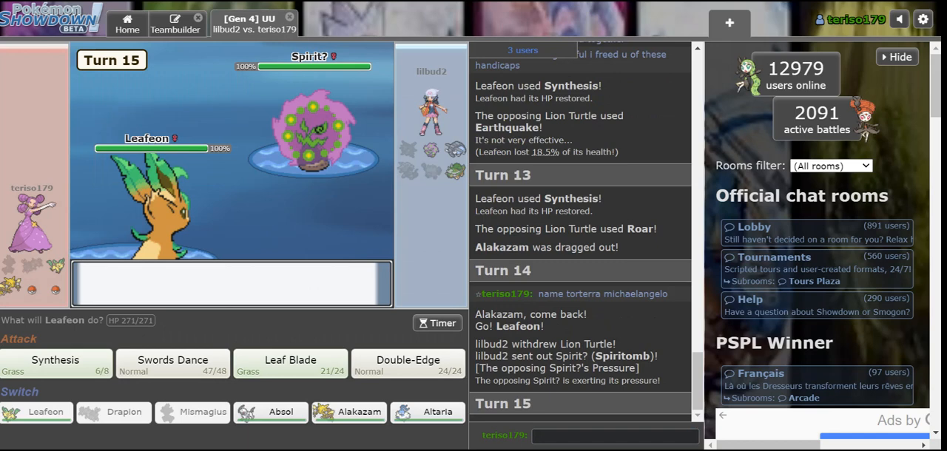
pyautogui.click(290, 364)
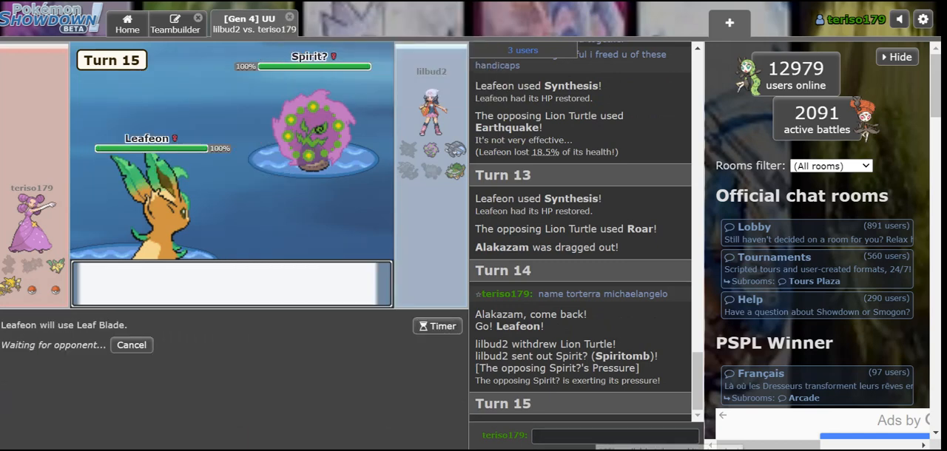
pyautogui.moveTo(148, 207)
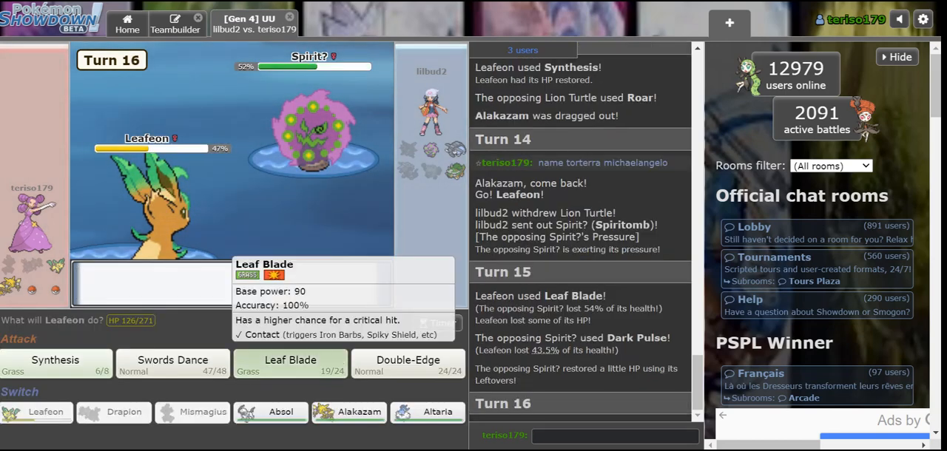
pyautogui.click(290, 364)
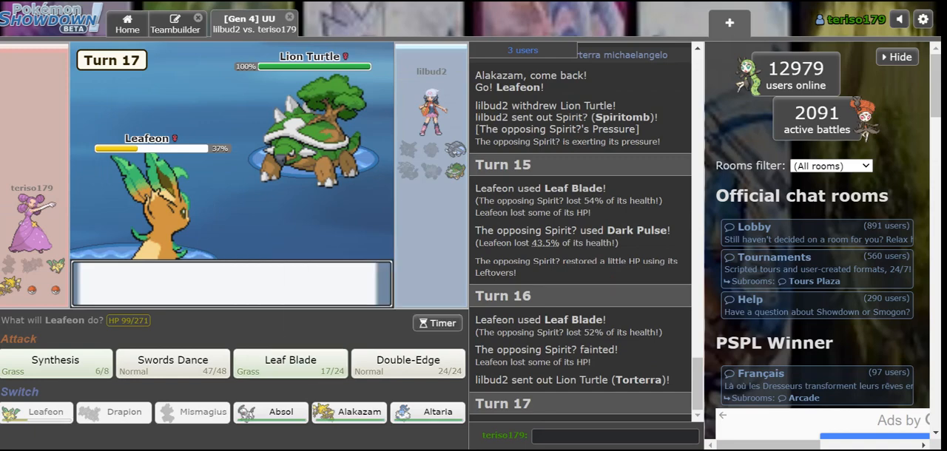
pyautogui.moveTo(290, 364)
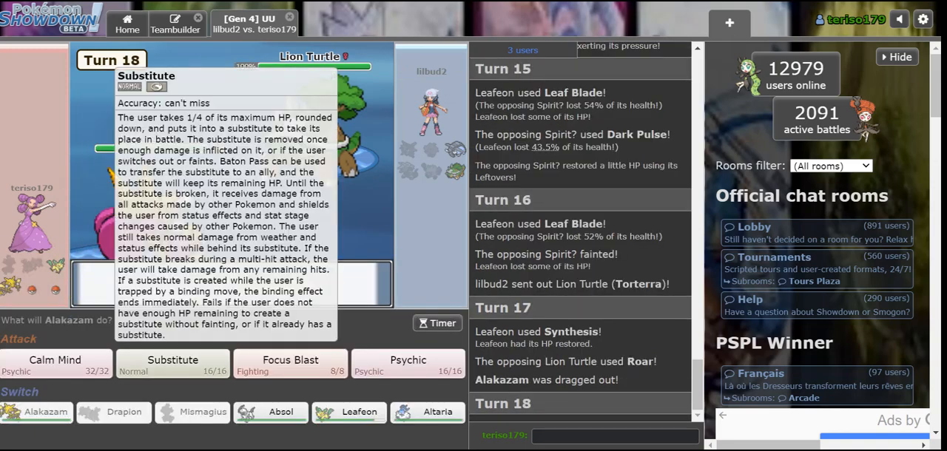
pyautogui.click(408, 361)
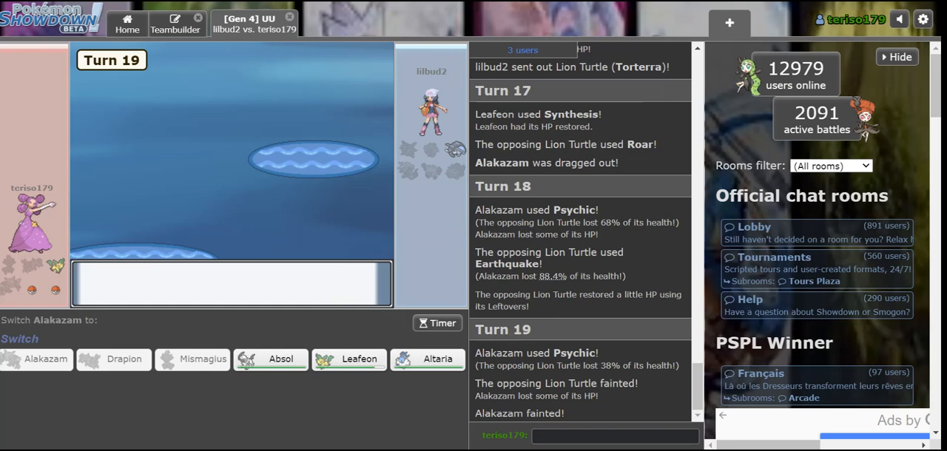
# Send Altaria in to replace the fainted Alakazam against Donphan
pyautogui.click(438, 358)
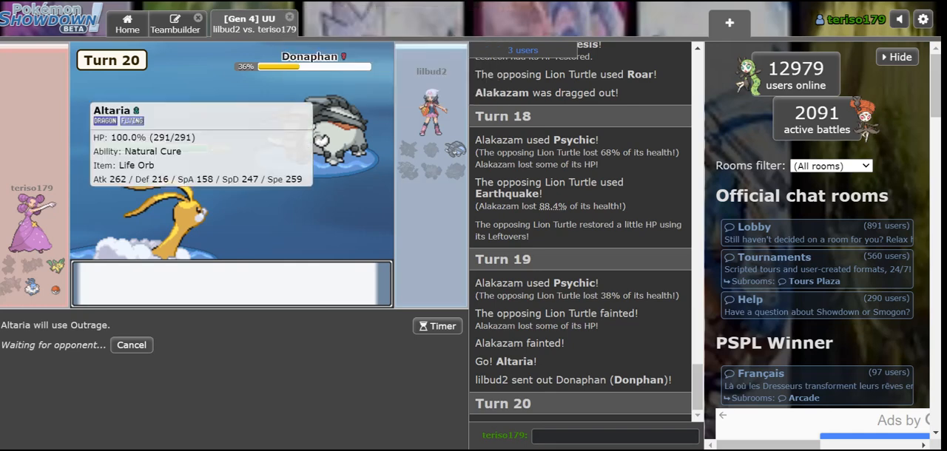
pyautogui.moveTo(318, 134)
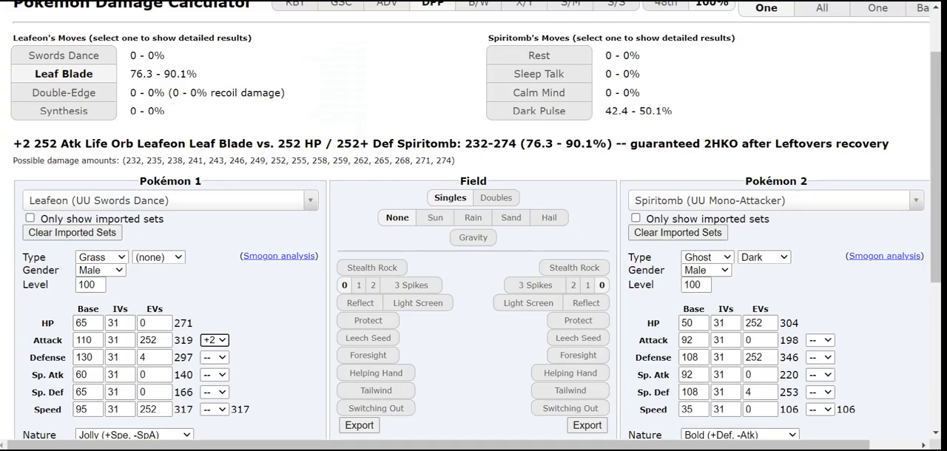
# Set the defender to UU Rapid Spin Donphan with 252 Defense EVs and the attacker to UU Offensive Dragon Dance Altaria
pyautogui.write('donphan')
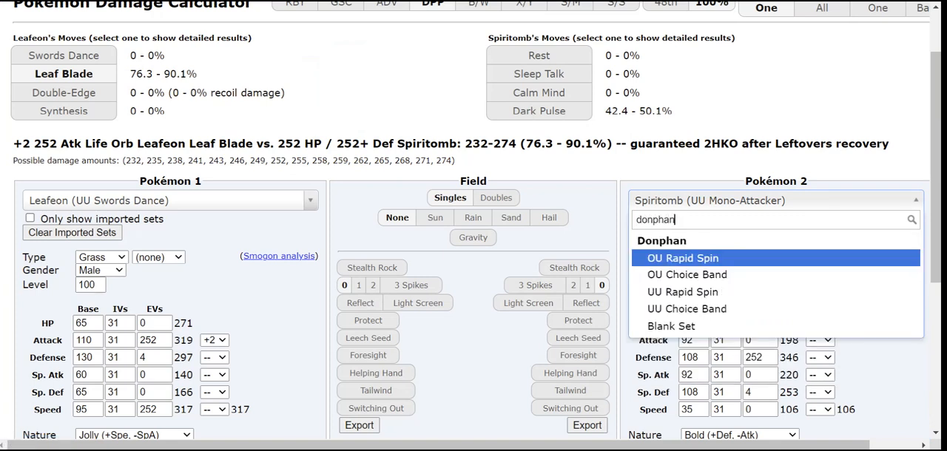
pyautogui.click(682, 258)
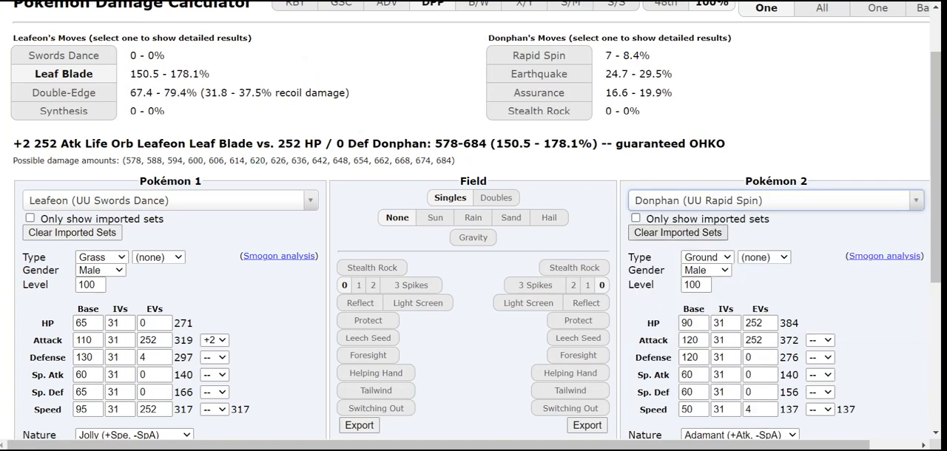
pyautogui.write('252')
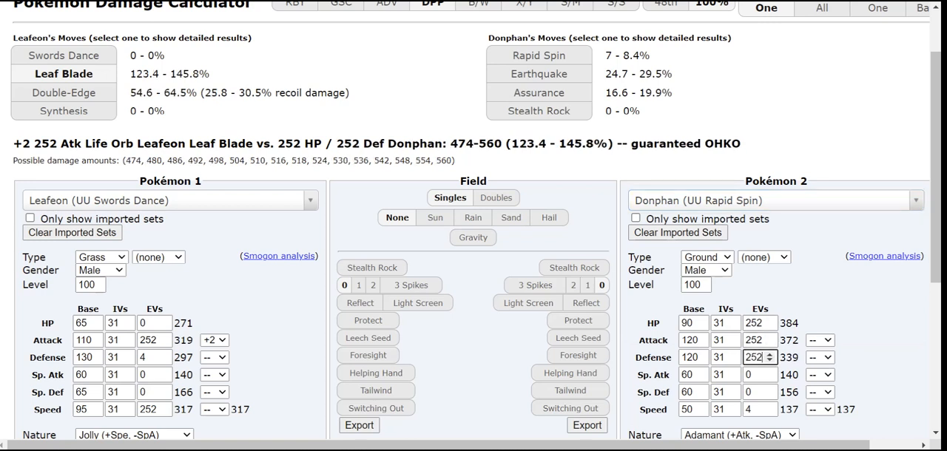
pyautogui.click(170, 201)
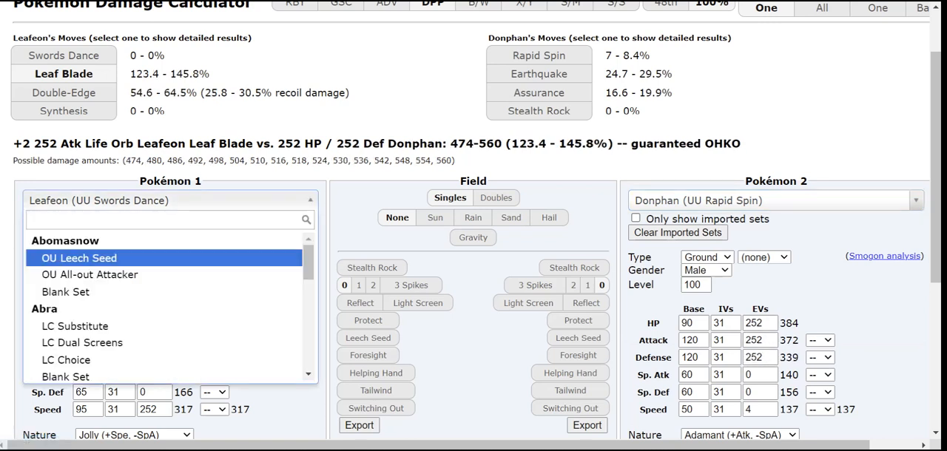
pyautogui.write('altar')
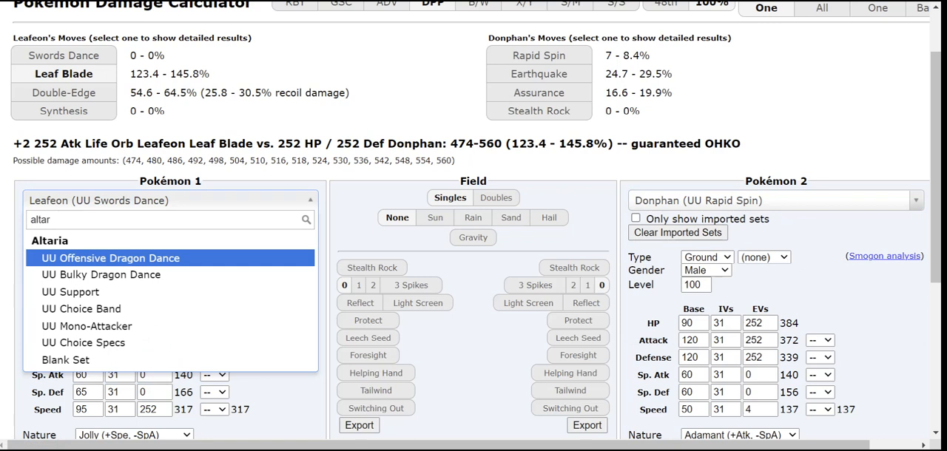
pyautogui.click(110, 257)
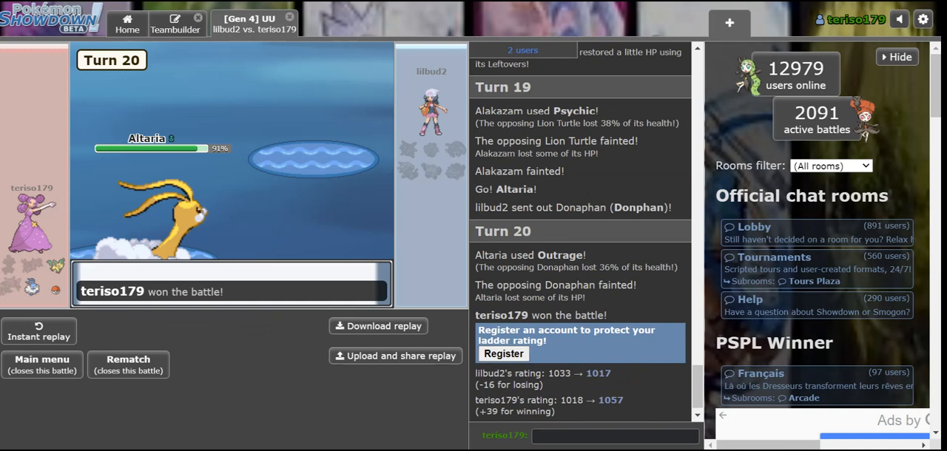
# Leave the won battle via Main menu and queue a new Gen 4 UU ladder battle
pyautogui.click(42, 365)
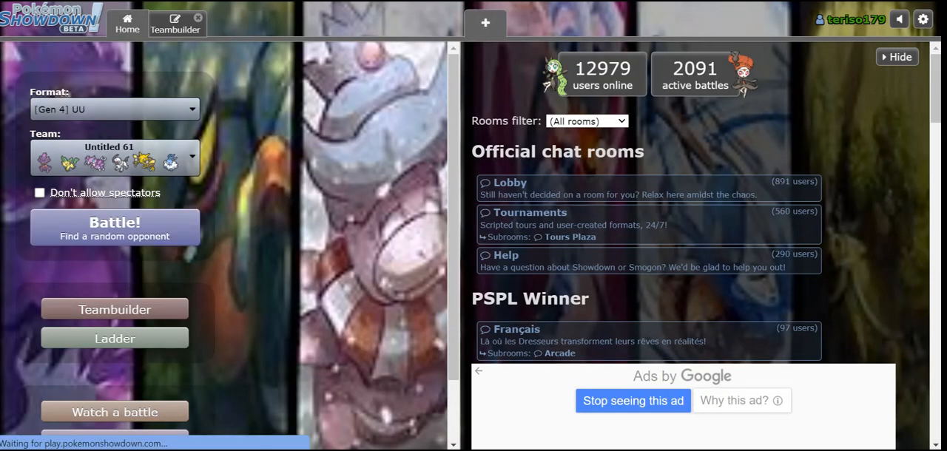
pyautogui.click(115, 226)
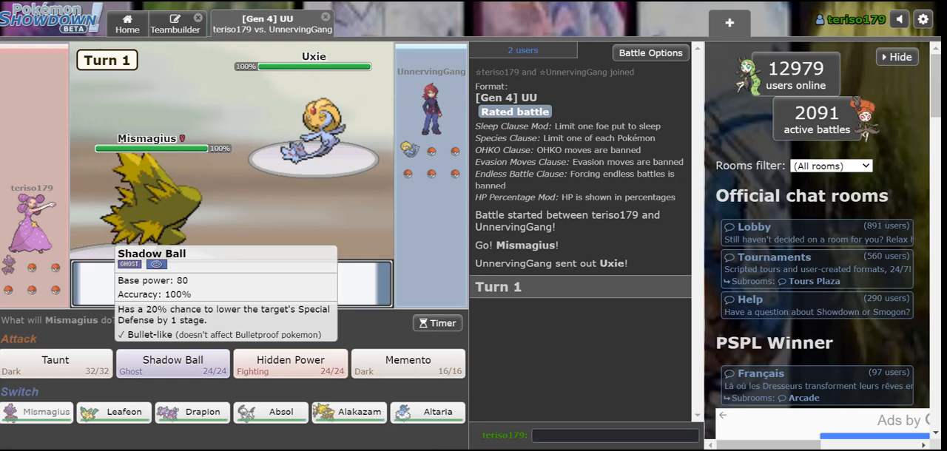
# Have Mismagius Taunt the incoming Porygon2 on turn 1, then hit it with Hidden Power
pyautogui.click(54, 362)
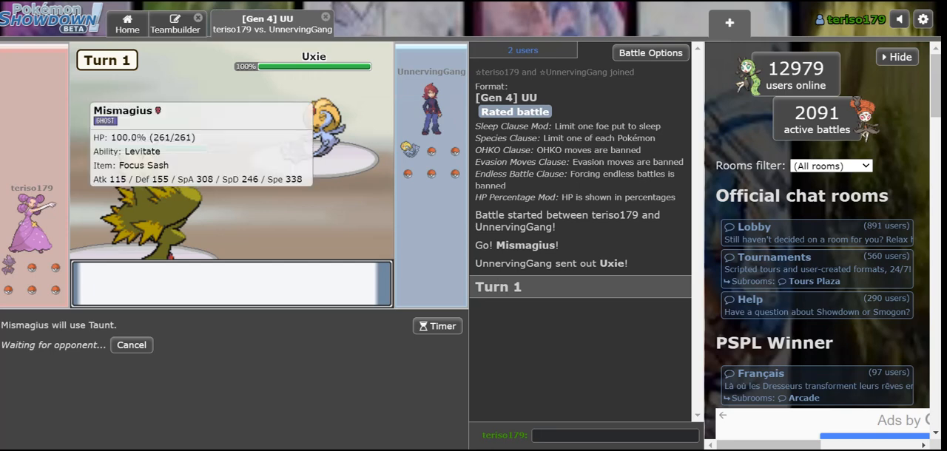
pyautogui.moveTo(313, 119)
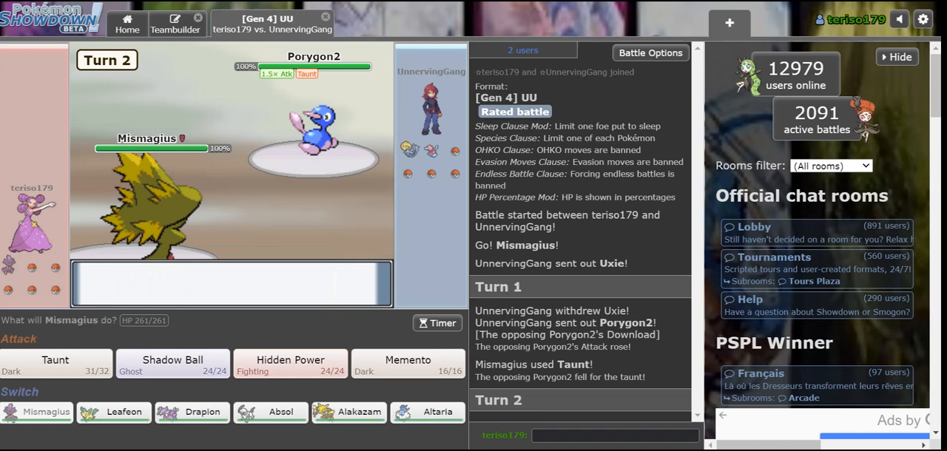
pyautogui.click(290, 364)
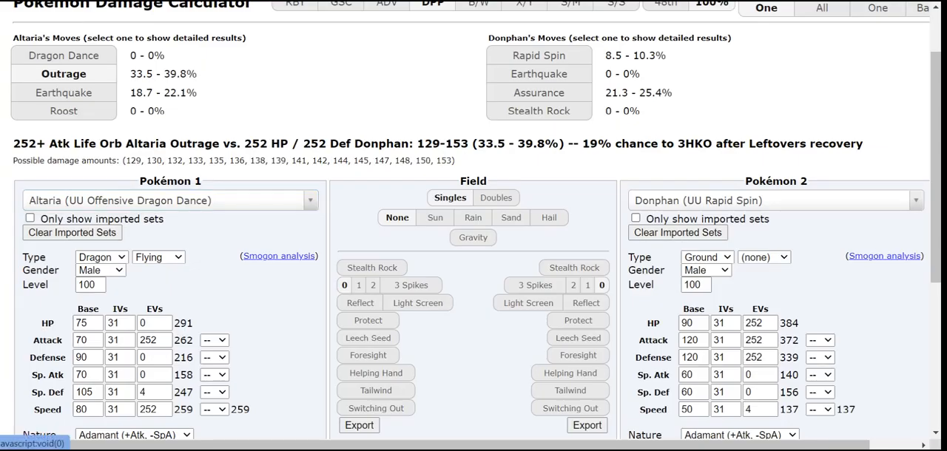
# Set Porygon2 as defender, pick UU Nasty Plot Mismagius, and give it Hidden Power Fighting
pyautogui.write('porygon')
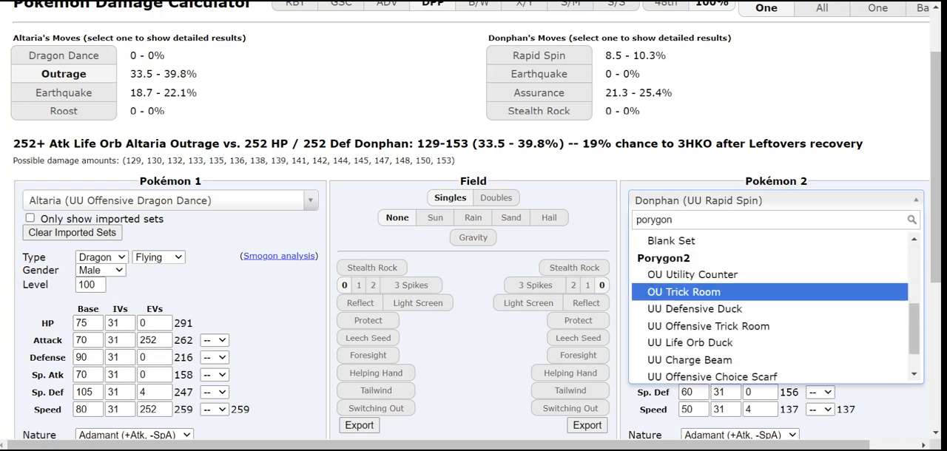
pyautogui.scroll(-3)
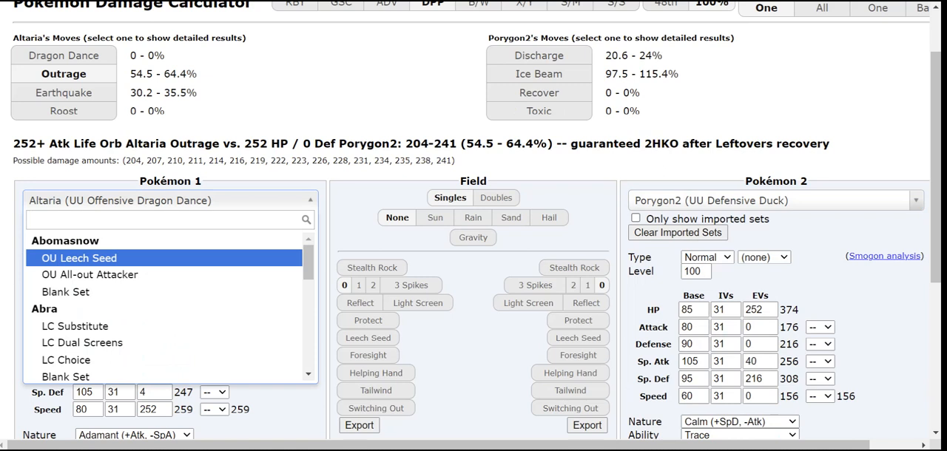
pyautogui.write('misma')
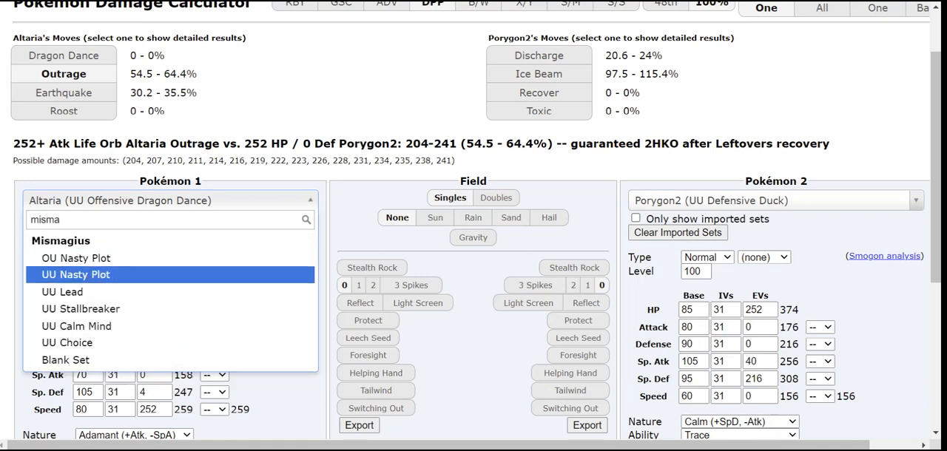
pyautogui.click(62, 291)
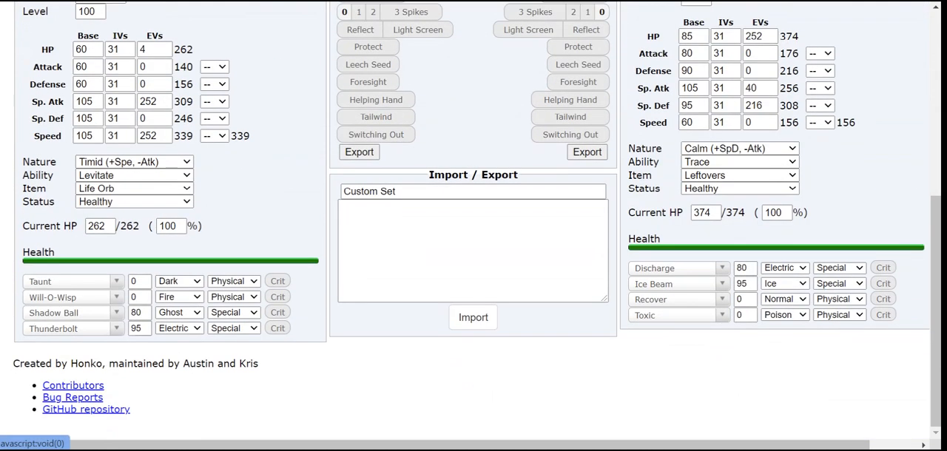
pyautogui.write('hidd')
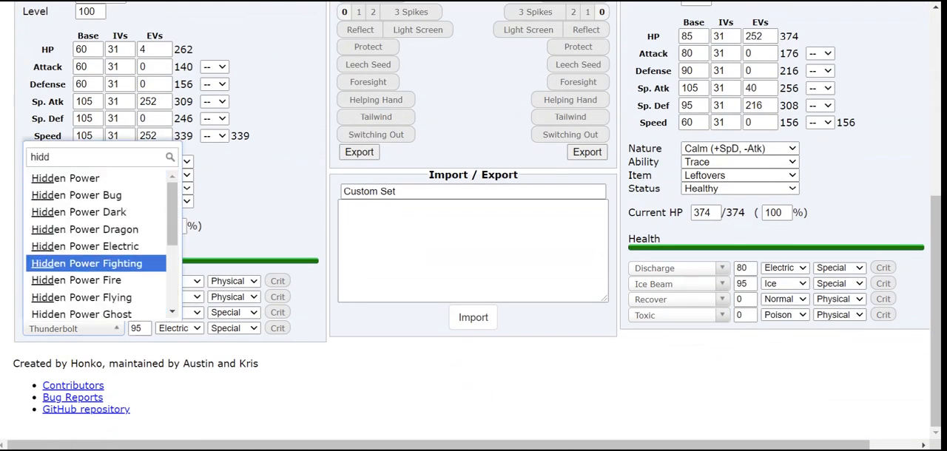
pyautogui.click(86, 264)
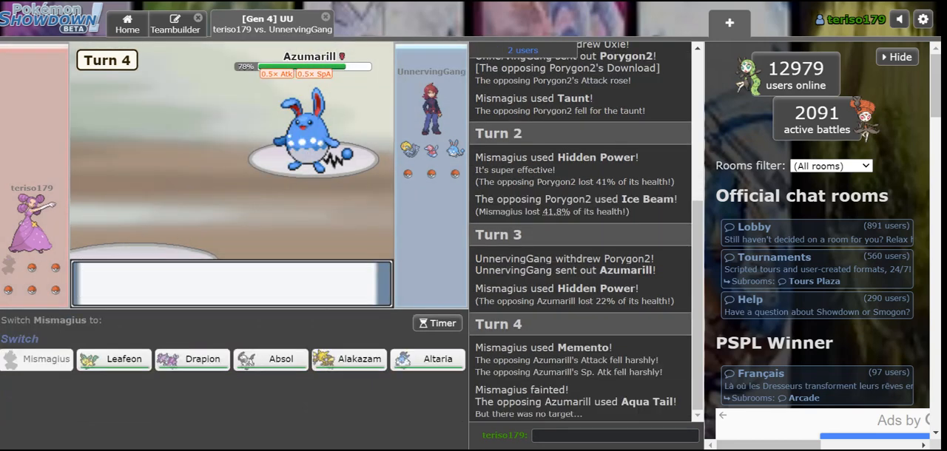
pyautogui.moveTo(114, 358)
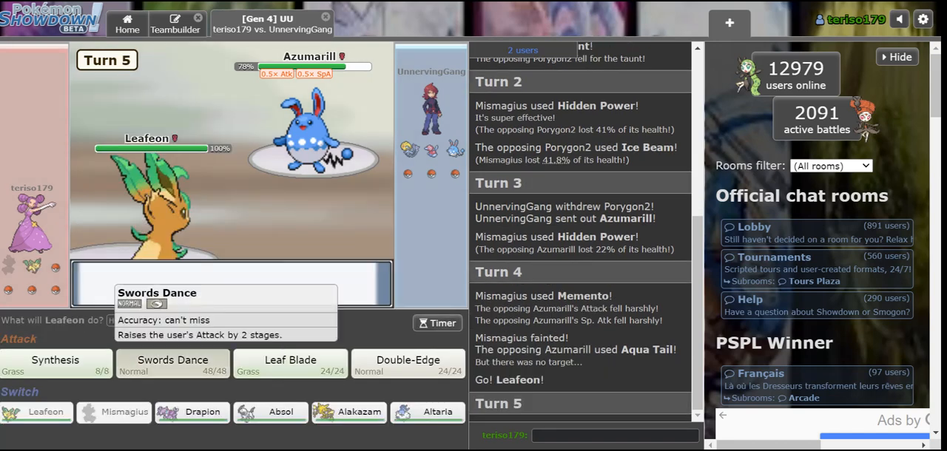
# Swords Dance with Leafeon, Leaf Blade Uxie twice, then send in Alakazam after Leafeon faints
pyautogui.click(171, 364)
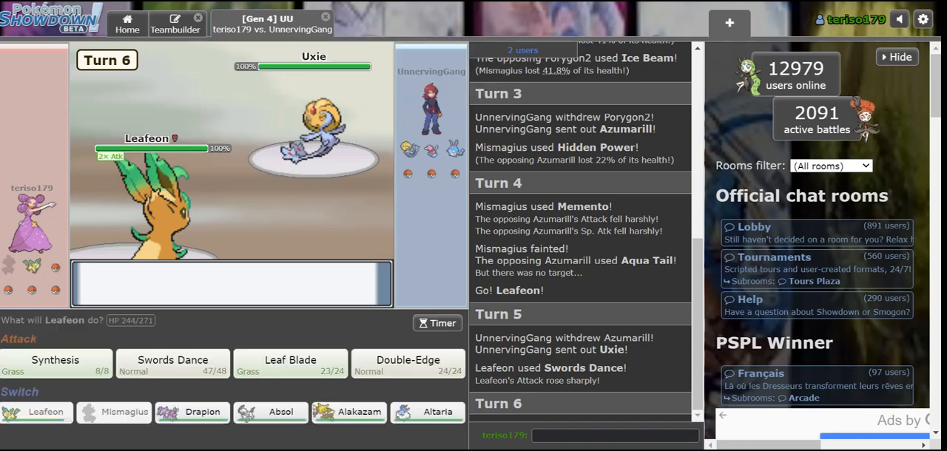
pyautogui.click(290, 364)
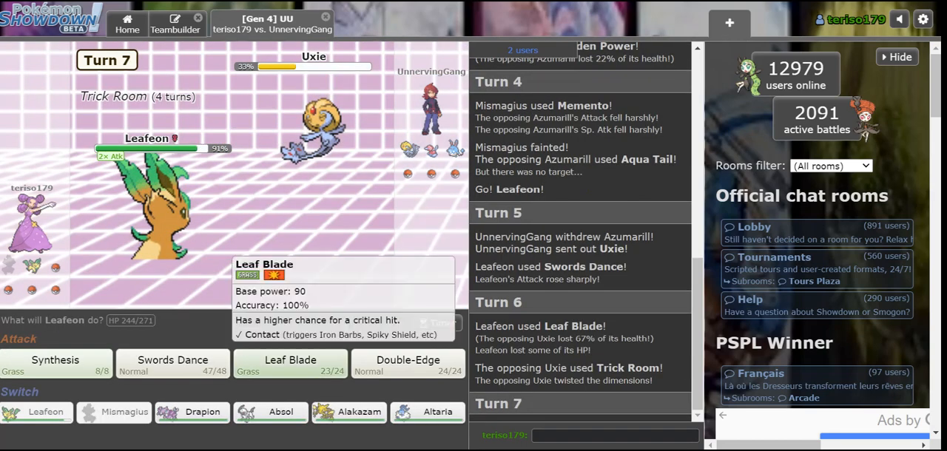
pyautogui.moveTo(171, 364)
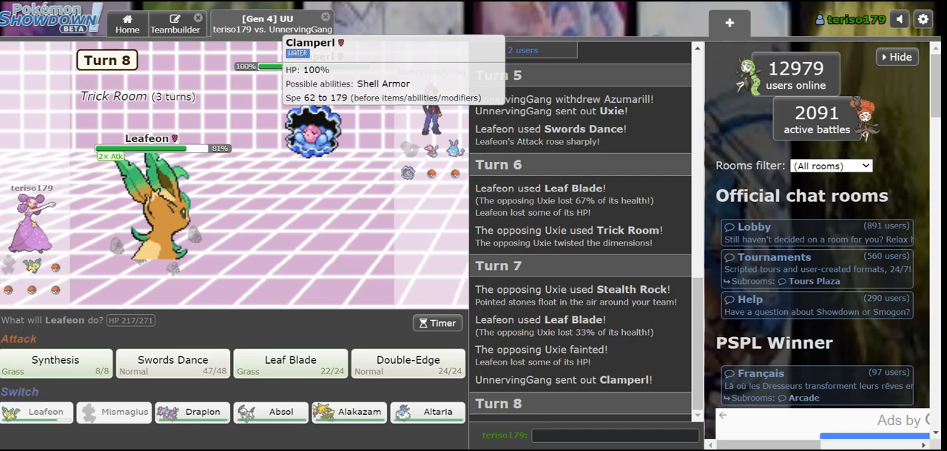
pyautogui.click(290, 361)
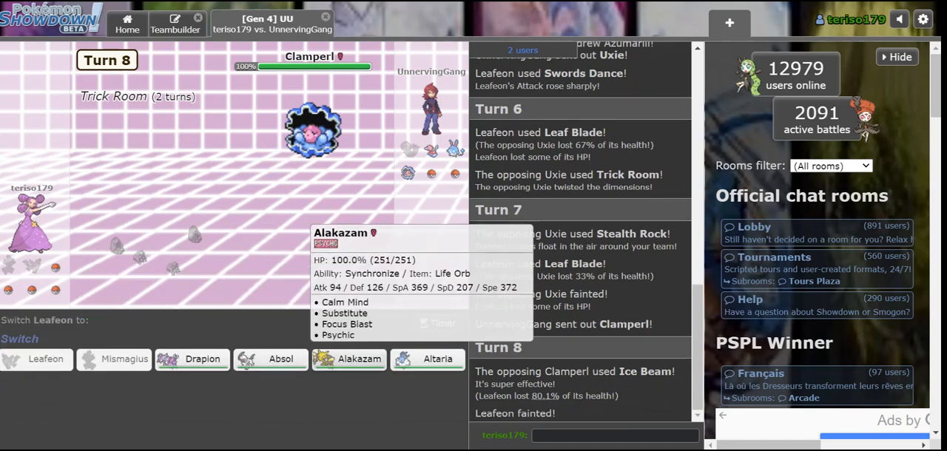
pyautogui.click(349, 358)
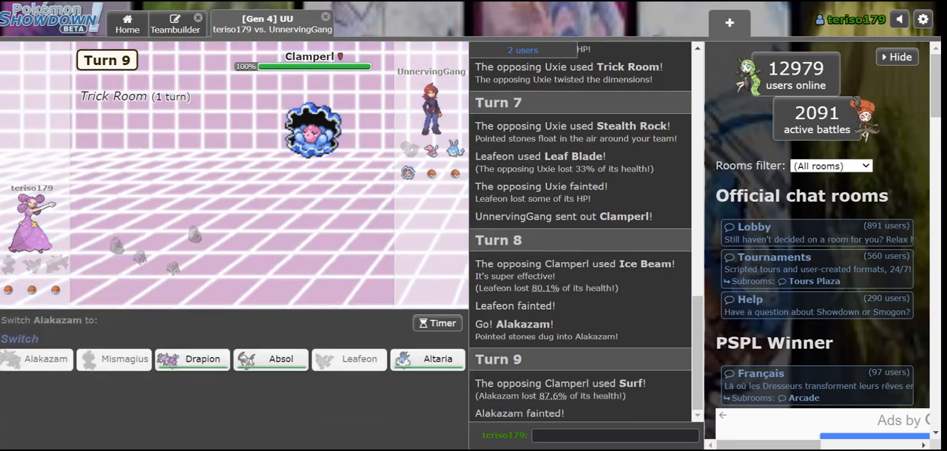
pyautogui.moveTo(193, 358)
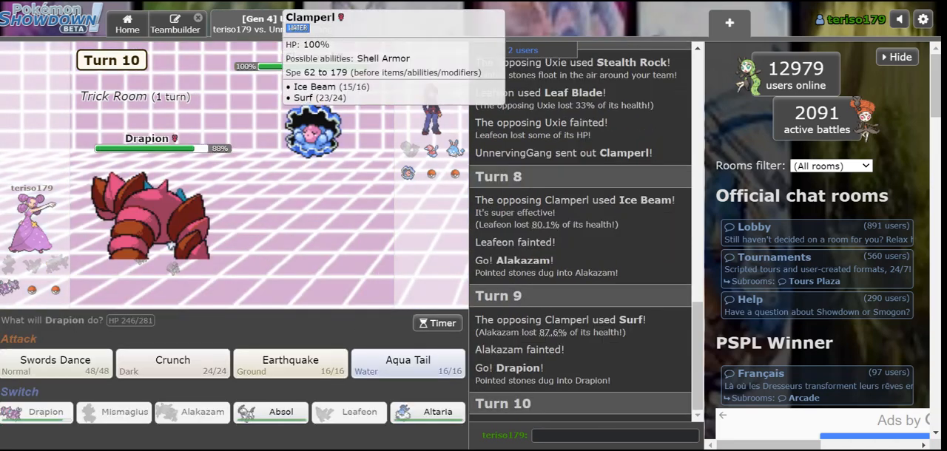
# Attack with Drapion, reply in chat, then have Absol Sucker Punch Clamperl
pyautogui.click(171, 361)
pyautogui.write('why is it so power')
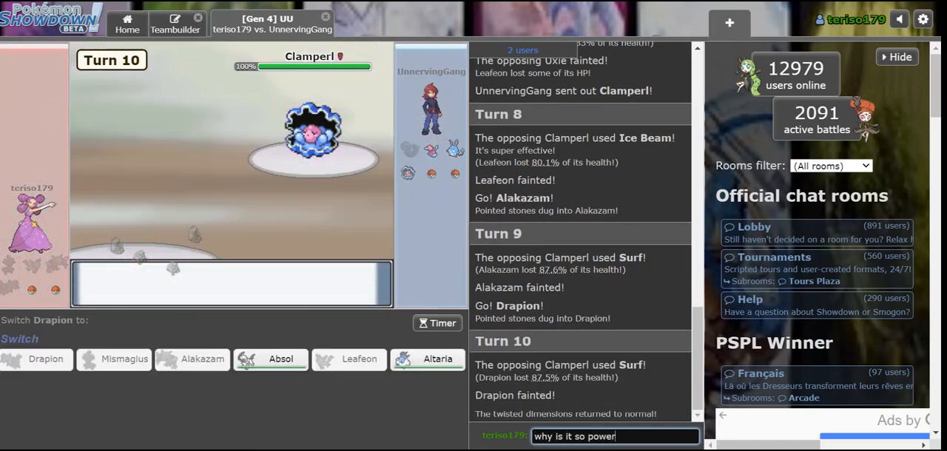
pyautogui.press('enter')
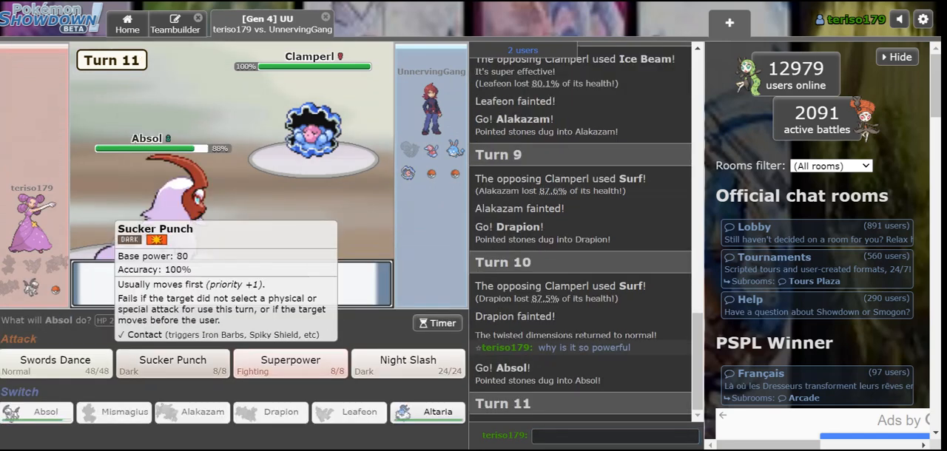
pyautogui.click(171, 360)
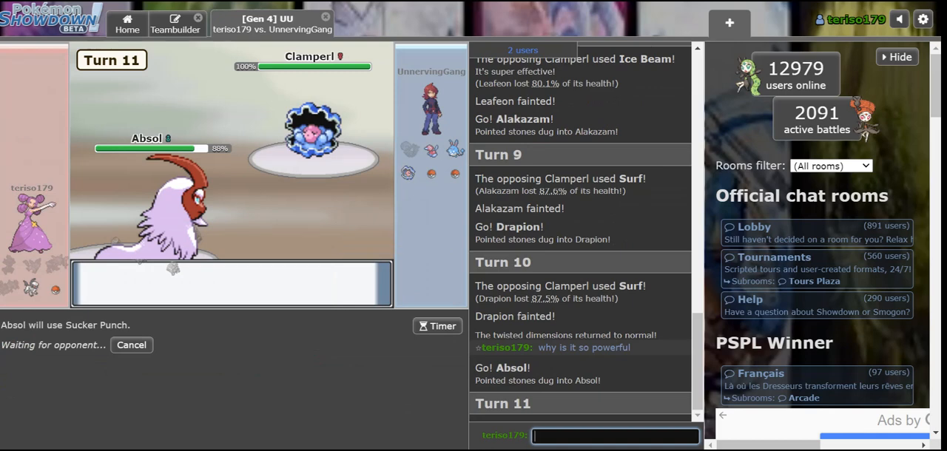
# Send chat messages 'lm', 'bye bye e' and 'ok but' to the opponent
pyautogui.write('is')
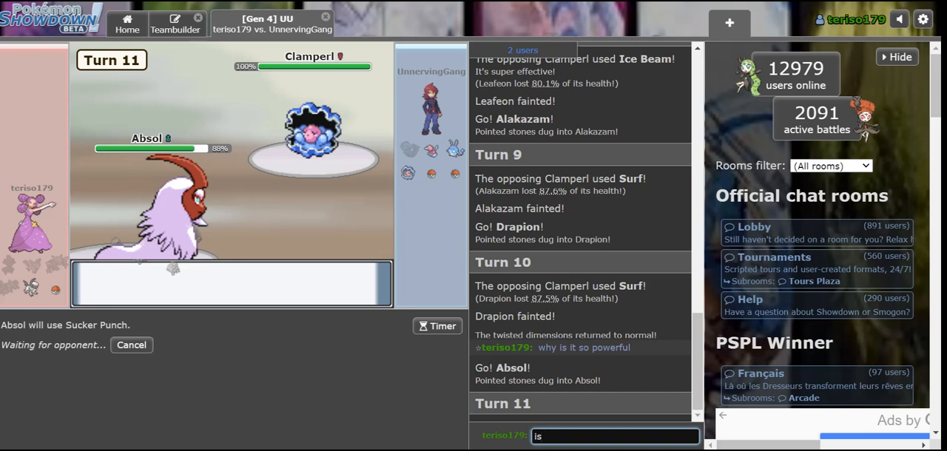
pyautogui.press('Backspace')
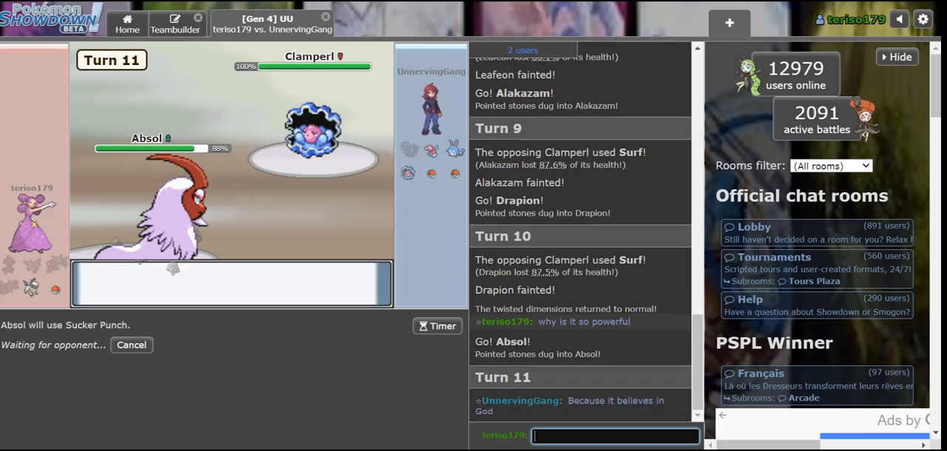
pyautogui.write('lm')
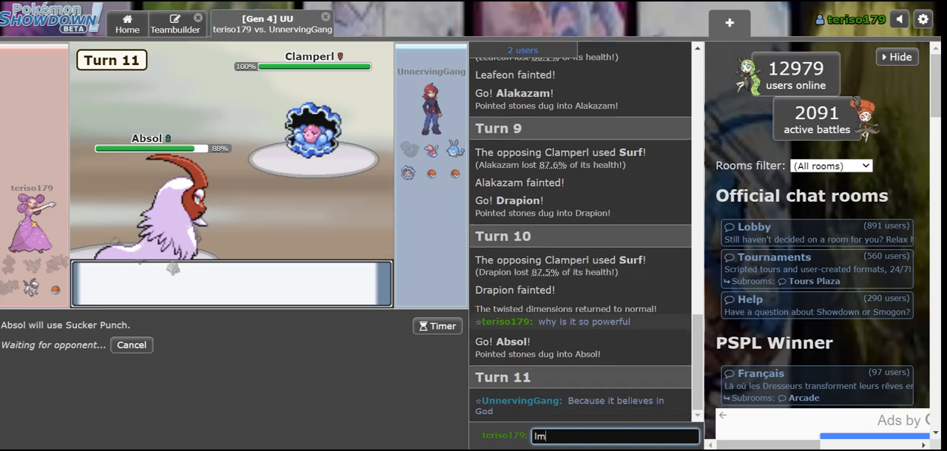
pyautogui.press('enter')
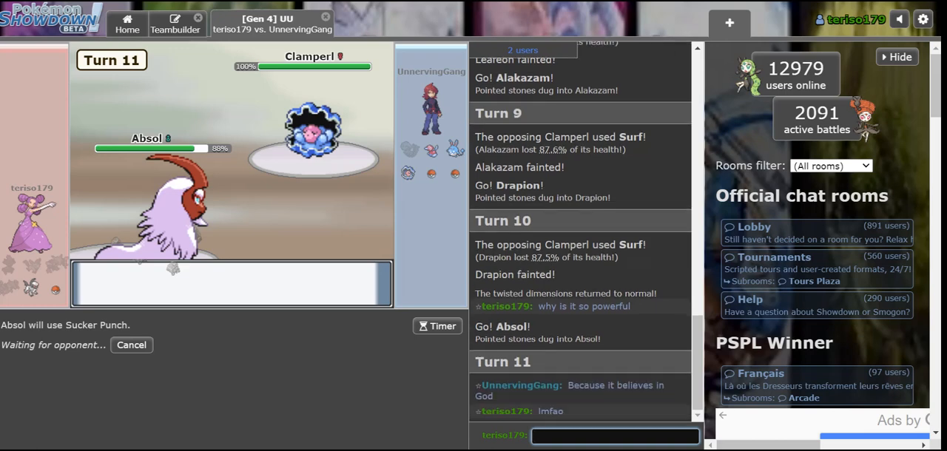
pyautogui.write('bye bye e')
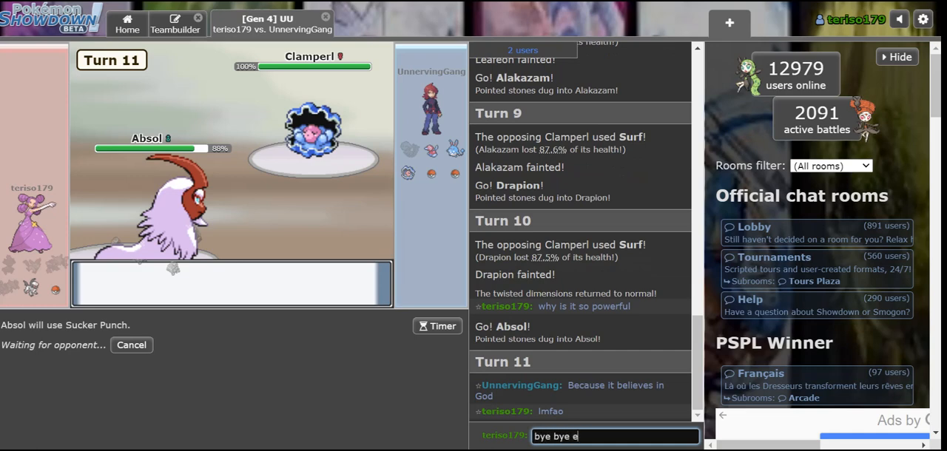
pyautogui.press('enter')
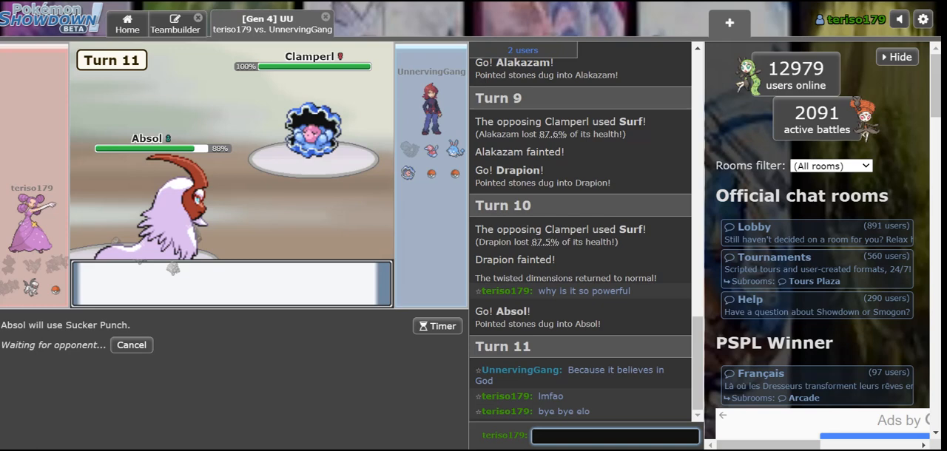
pyautogui.write('ok but')
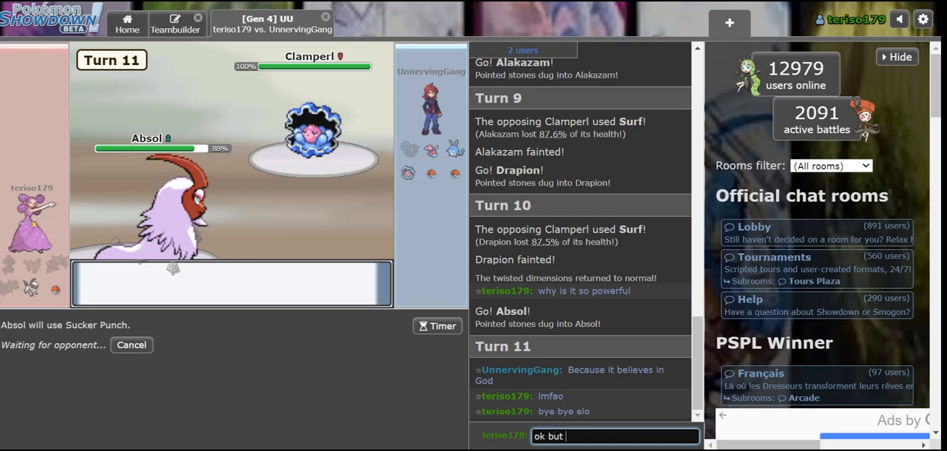
pyautogui.press('enter')
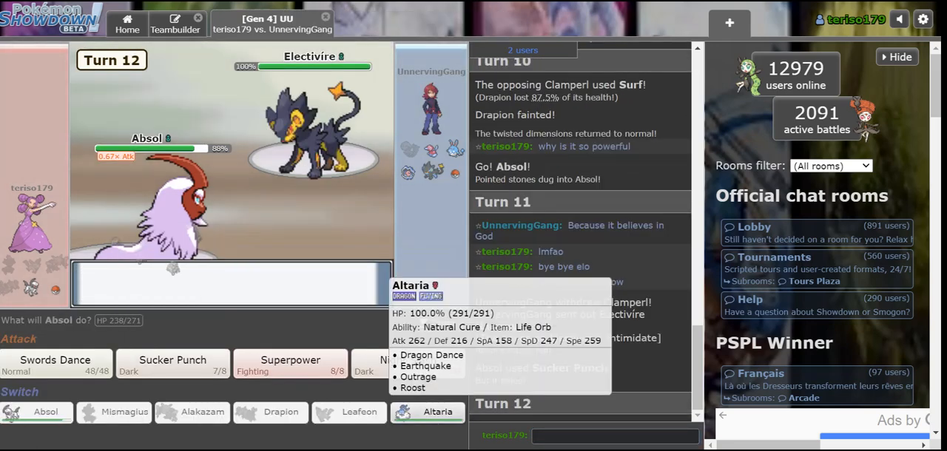
# Switch to Altaria, Earthquake Electivire, bring Absol back after Altaria faints and Sucker Punch Clamperl
pyautogui.click(438, 411)
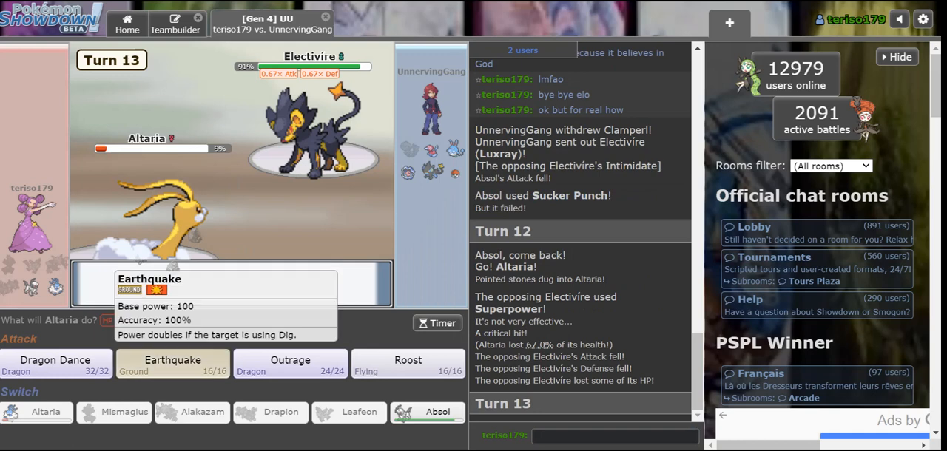
pyautogui.click(172, 364)
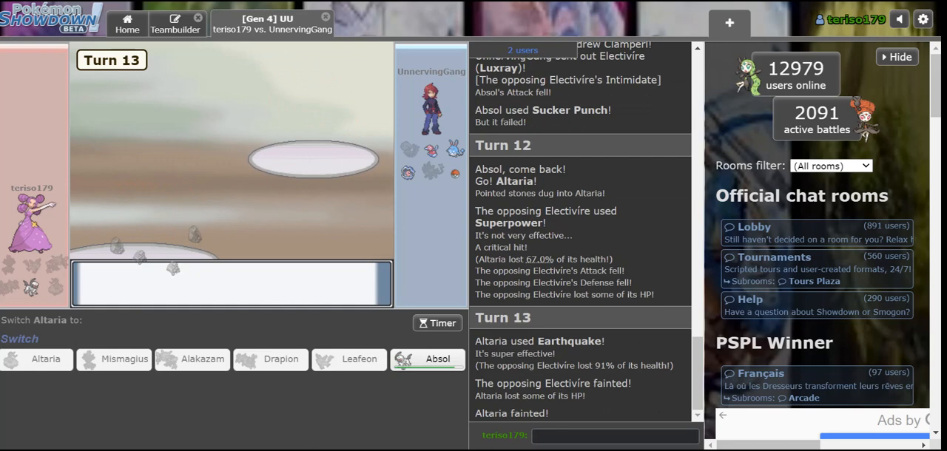
pyautogui.click(428, 359)
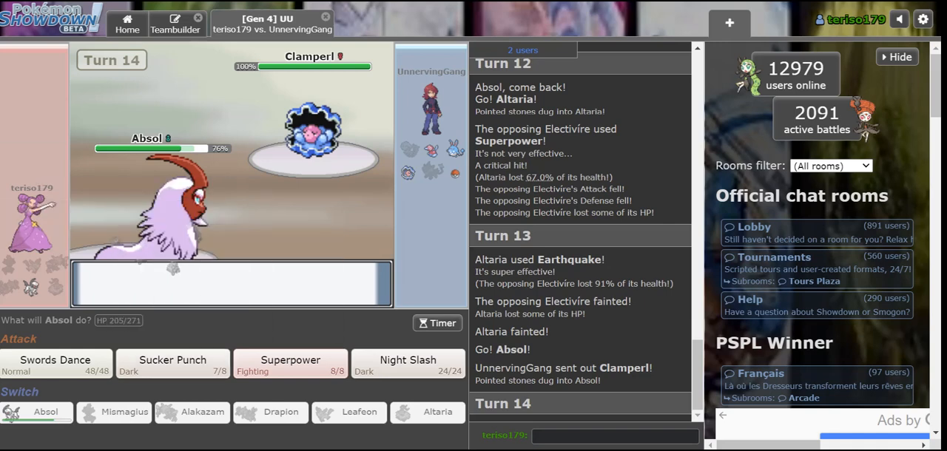
pyautogui.click(171, 359)
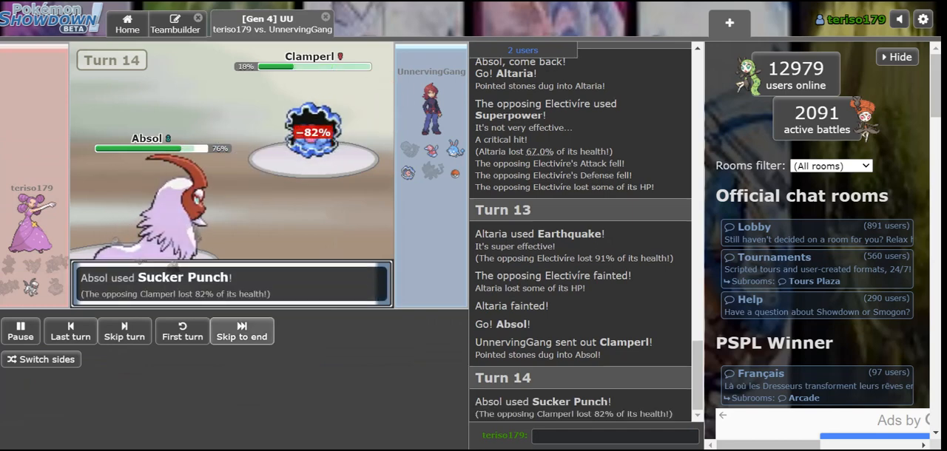
# Skip to the battle's end, write 'why' in chat, then go to the Teambuilder team list
pyautogui.click(241, 332)
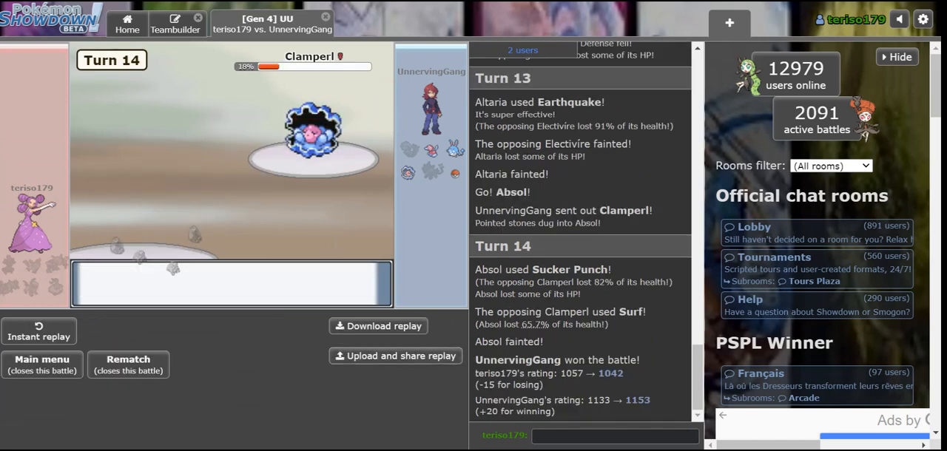
pyautogui.click(614, 435)
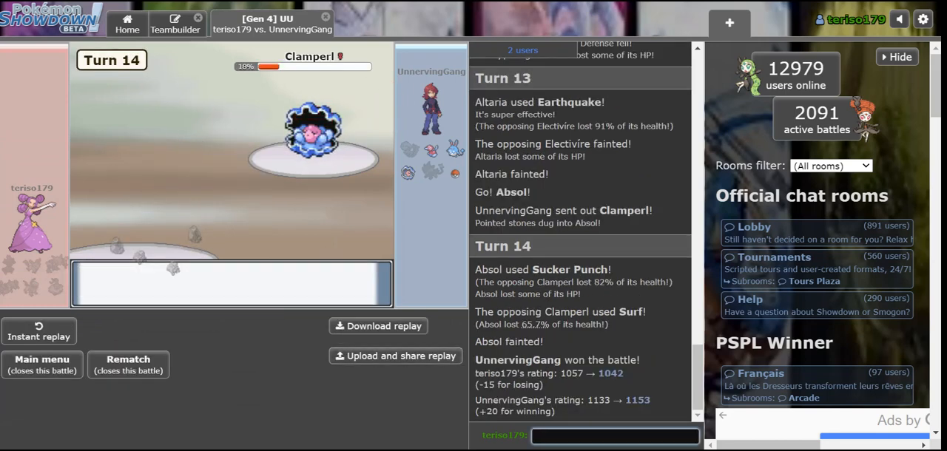
pyautogui.write('why')
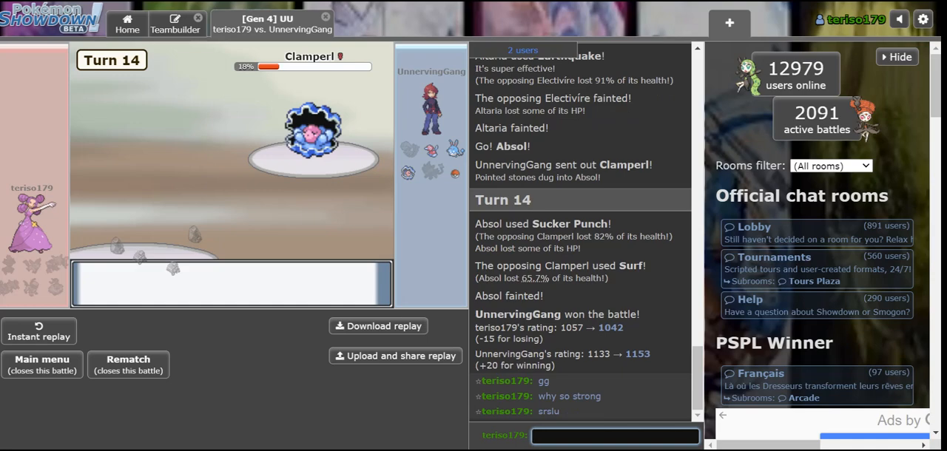
pyautogui.click(175, 24)
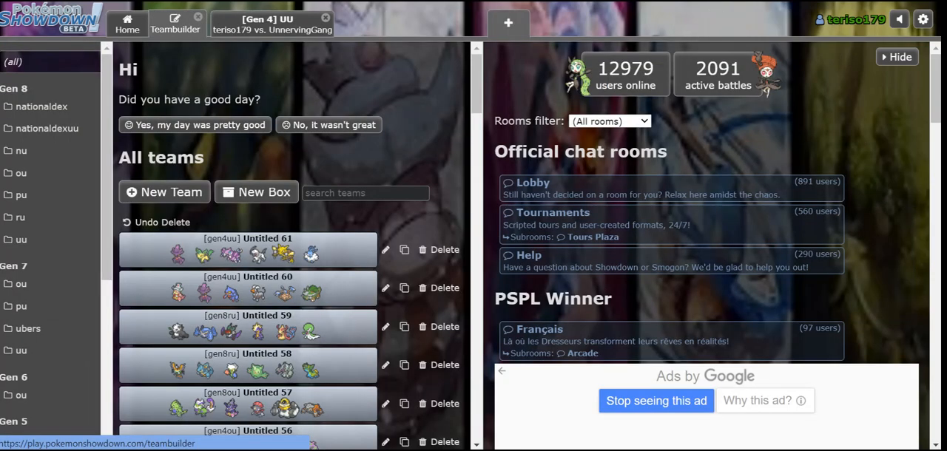
# Back in the battle room, chat about Clamperl's base 74 stat doubling, 'not sp atk', 'wait it legi'
pyautogui.click(266, 23)
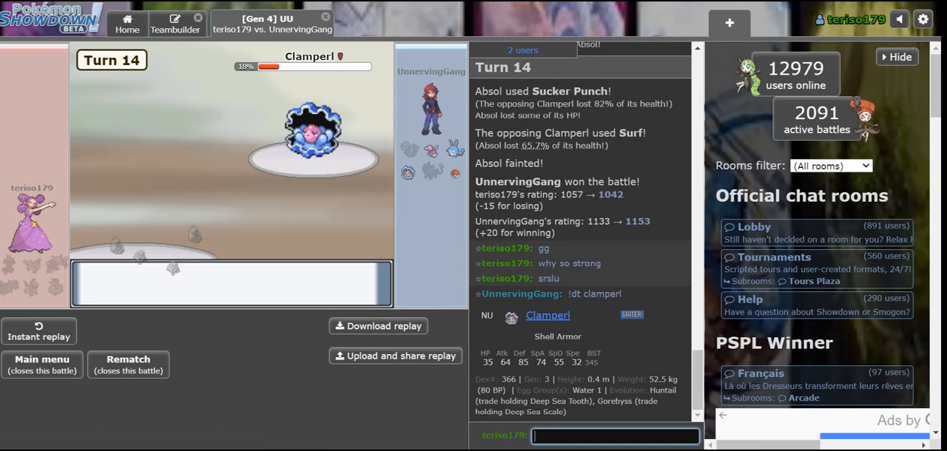
pyautogui.write('its')
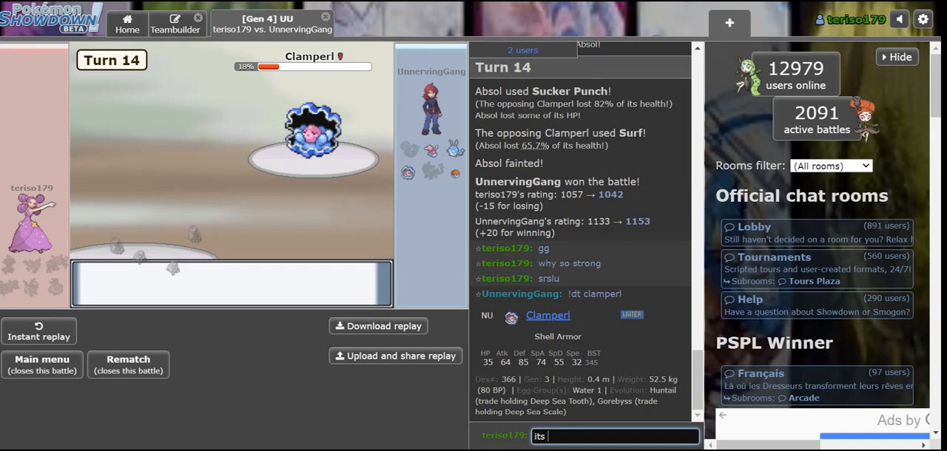
pyautogui.write('base 74 sp')
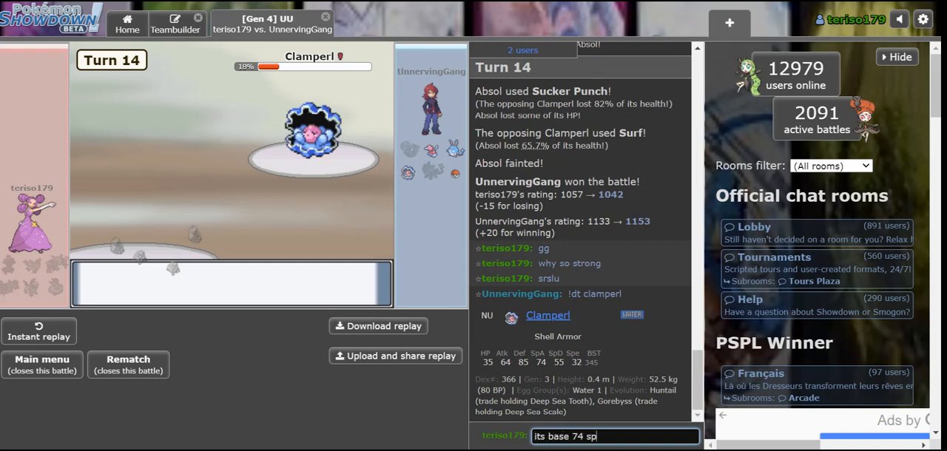
pyautogui.write('t')
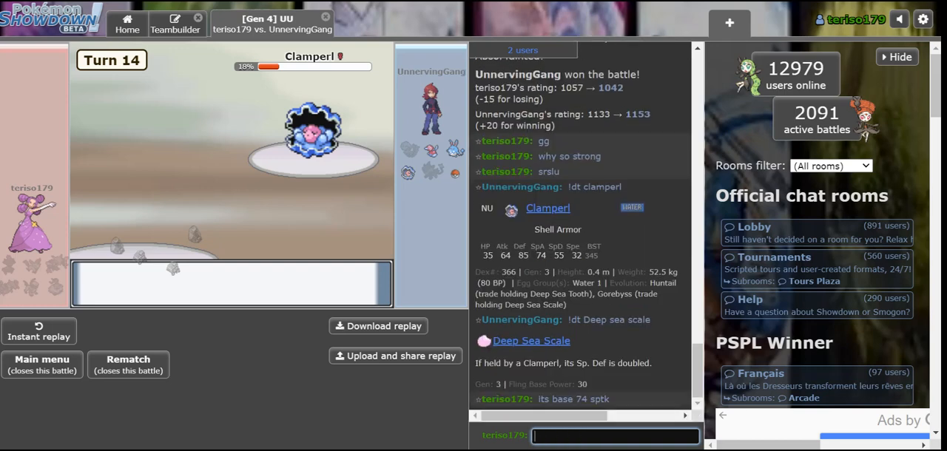
pyautogui.write('it doubles spdef')
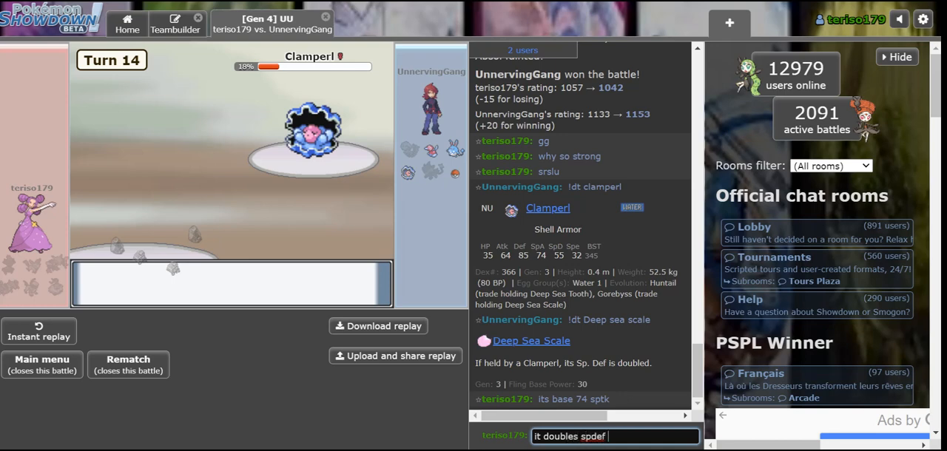
pyautogui.write('not sp atk')
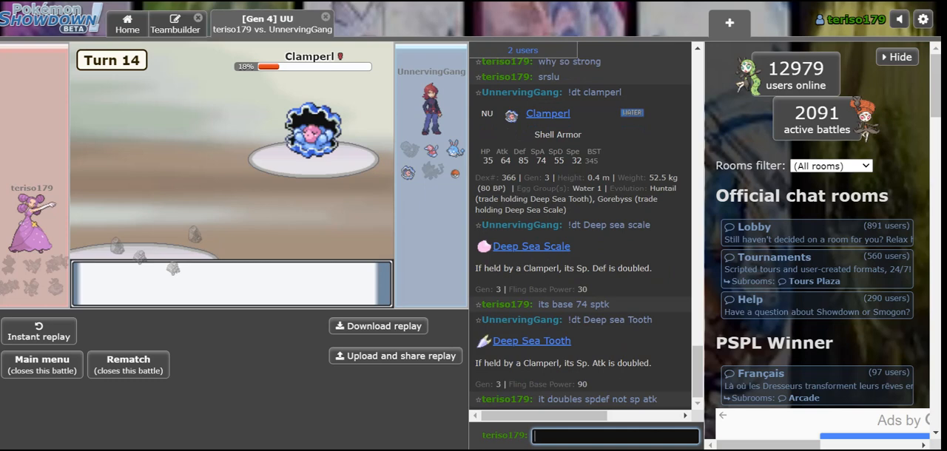
pyautogui.scroll(-3)
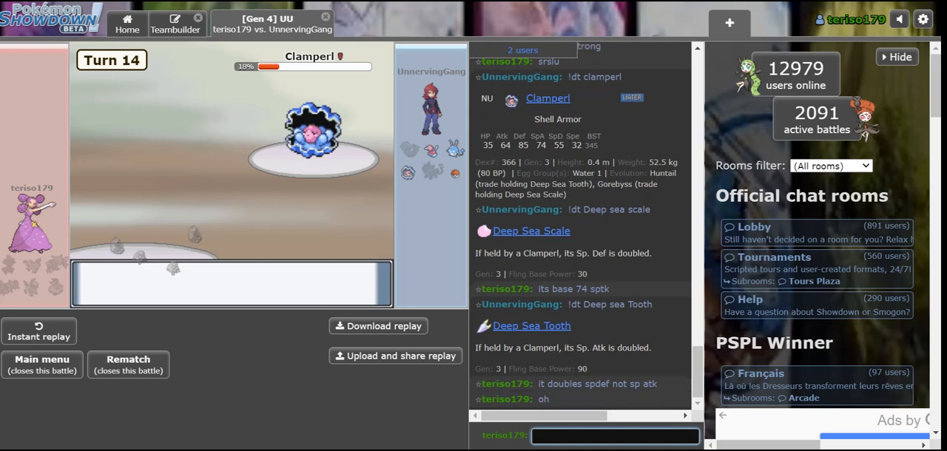
pyautogui.write('wait is o')
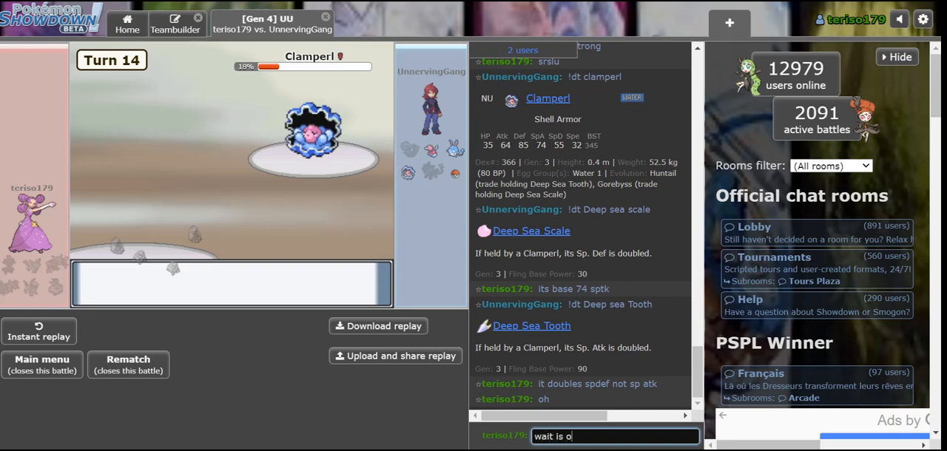
pyautogui.write('it')
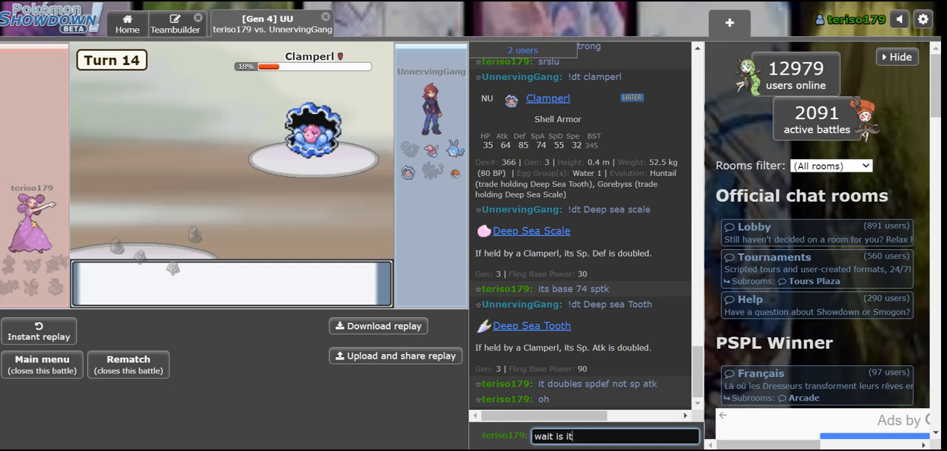
pyautogui.write('legi')
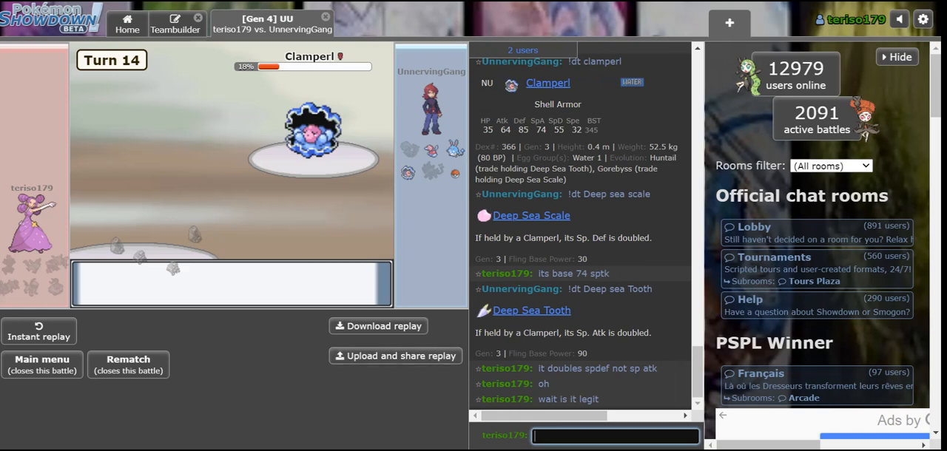
pyautogui.moveTo(311, 134)
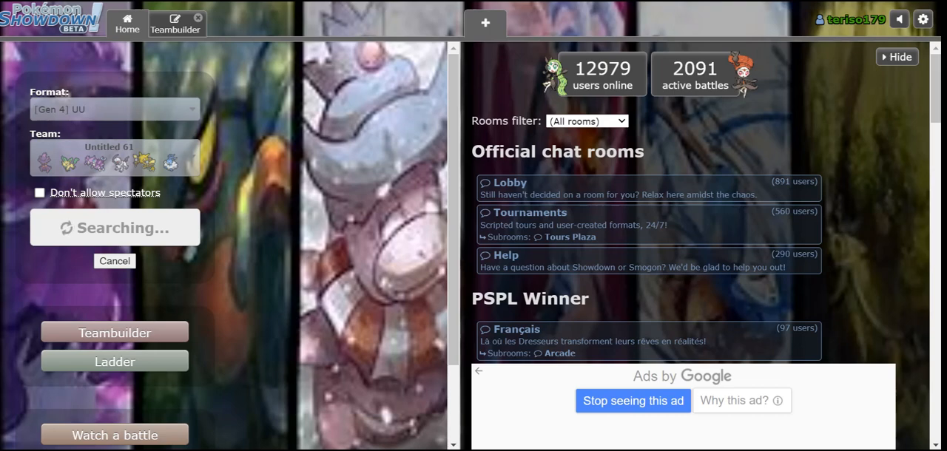
pyautogui.click(175, 24)
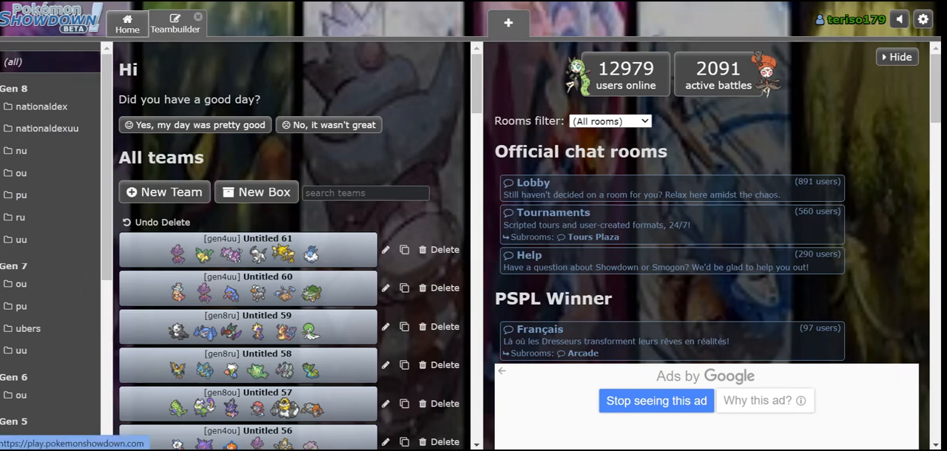
pyautogui.click(245, 249)
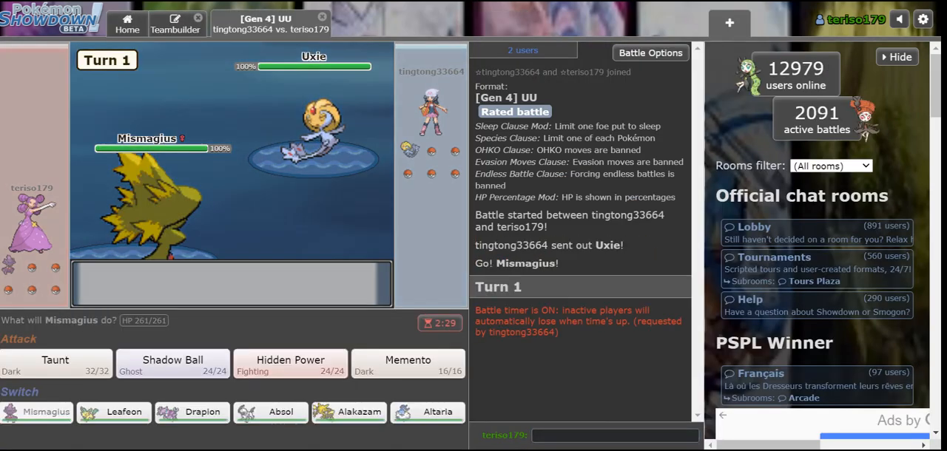
# Taunt and Shadow Ball Uxie, greet with 'hello scar', then Taunt the incoming Spiritomb
pyautogui.click(54, 364)
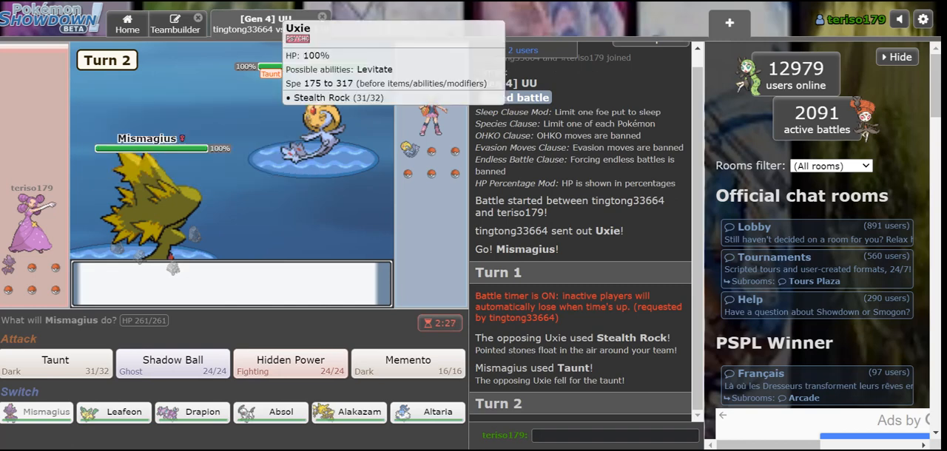
pyautogui.click(171, 364)
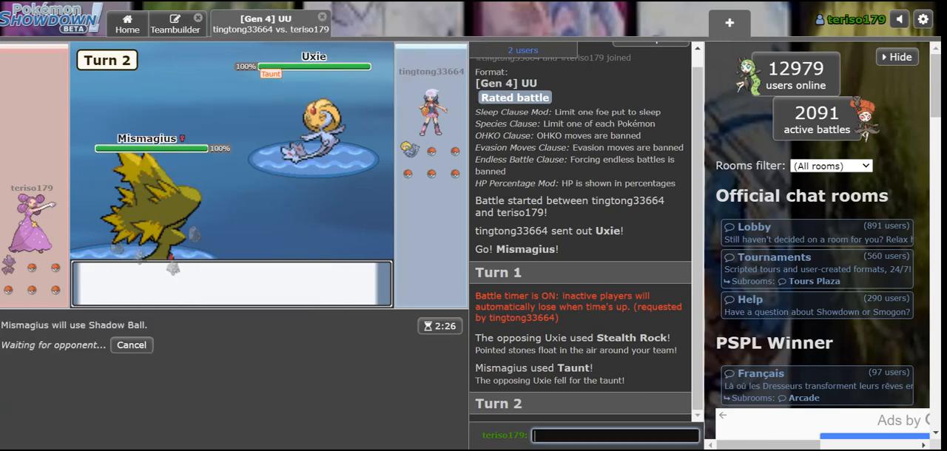
pyautogui.write('hello scar')
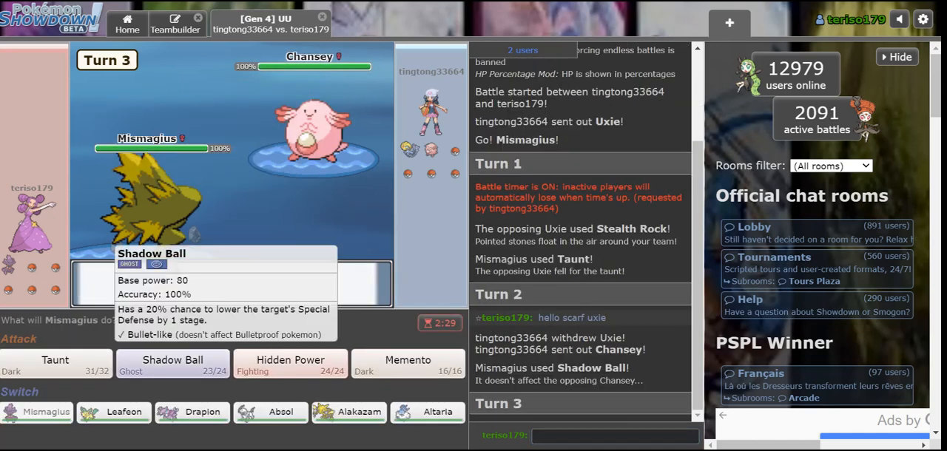
pyautogui.click(55, 360)
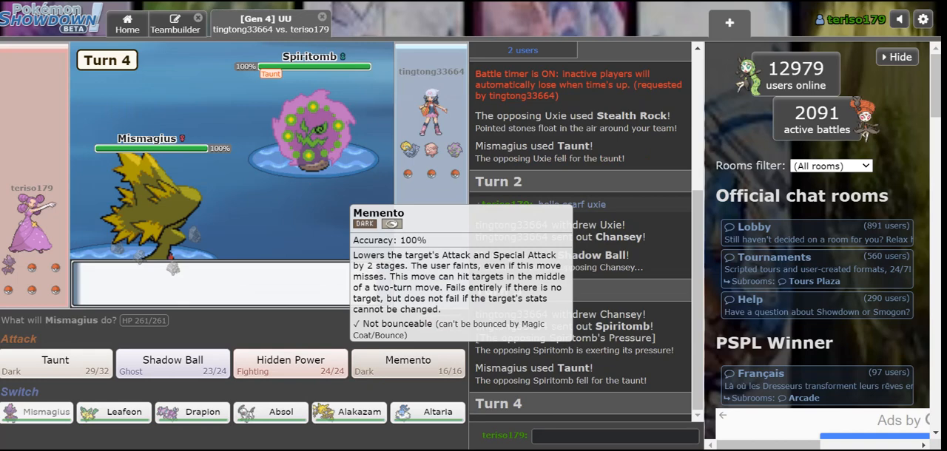
# Shadow Ball Spiritomb, sacrifice Mismagius with Memento, bring in Leafeon then switch to Altaria
pyautogui.click(408, 361)
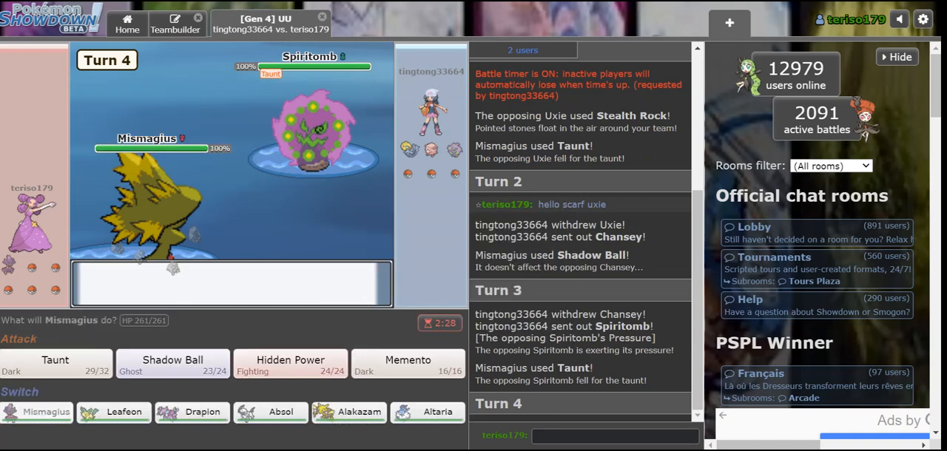
pyautogui.click(171, 362)
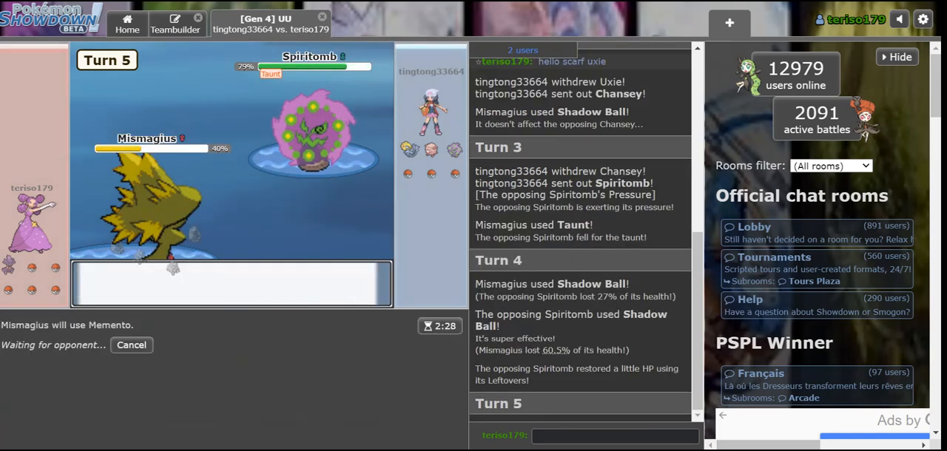
pyautogui.moveTo(309, 56)
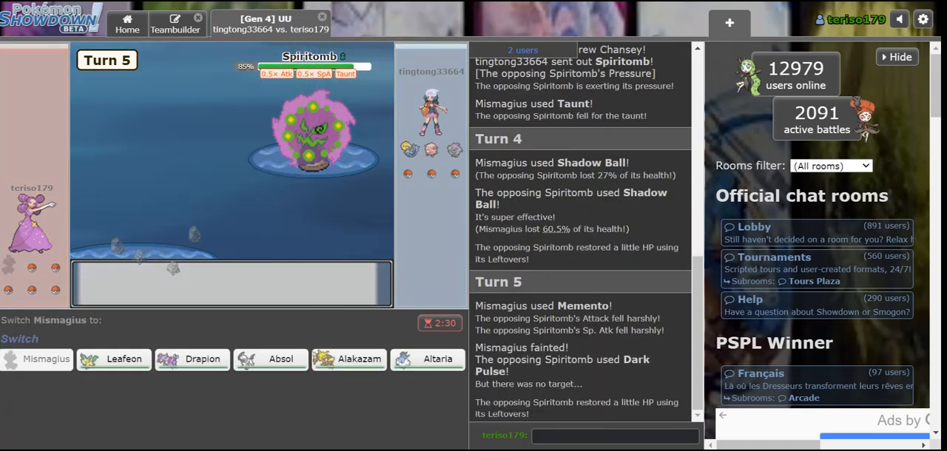
pyautogui.moveTo(349, 358)
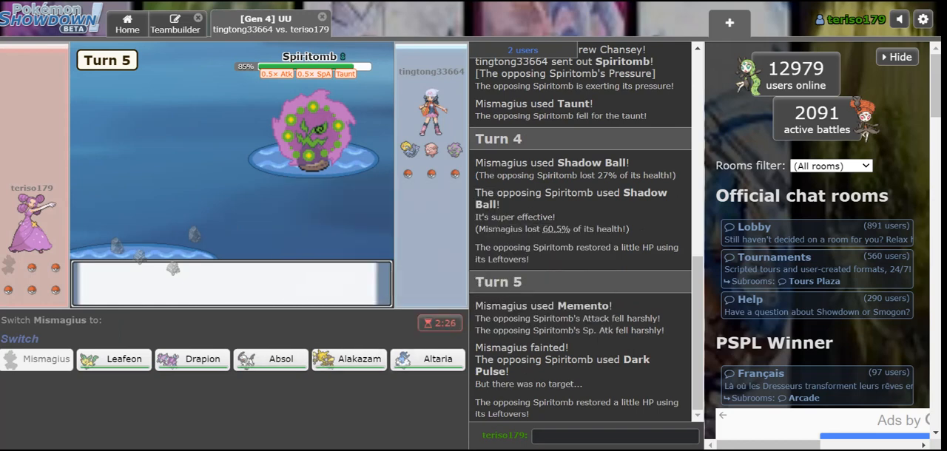
pyautogui.moveTo(193, 358)
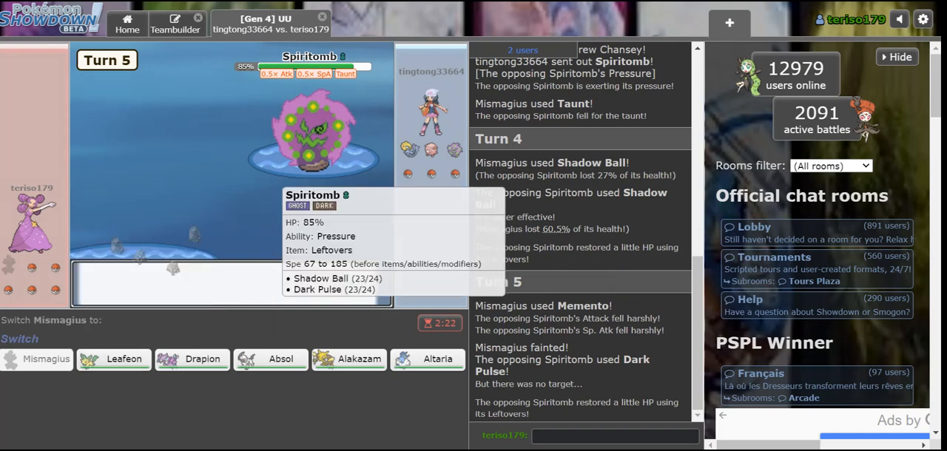
pyautogui.click(113, 358)
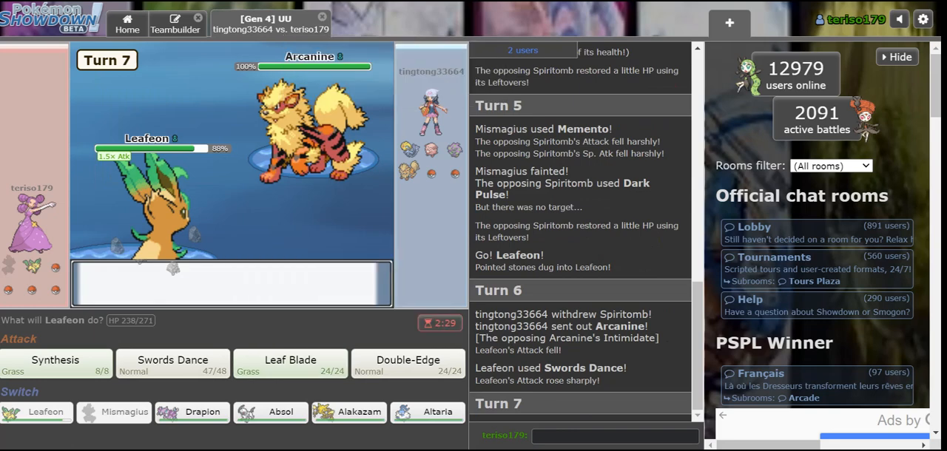
pyautogui.click(437, 411)
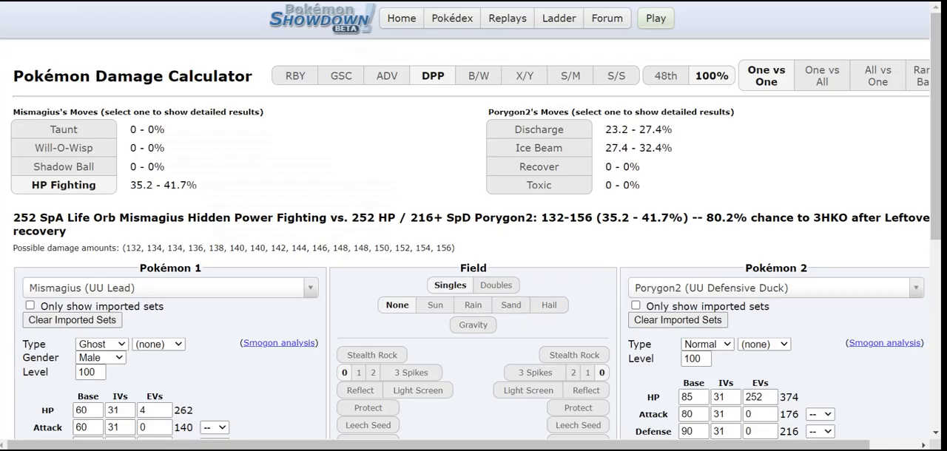
# Set Arcanine as defender and Leafeon as attacker, then view the Double-Edge 56–67% result
pyautogui.write('arca')
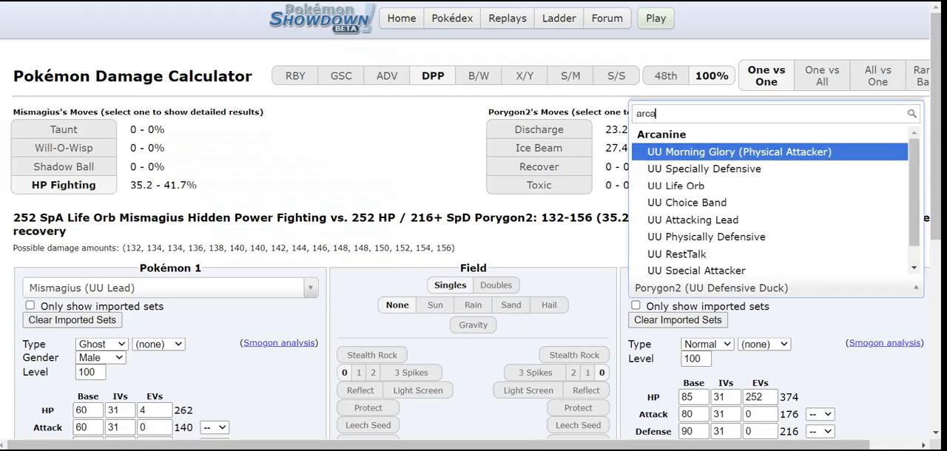
pyautogui.write('nine')
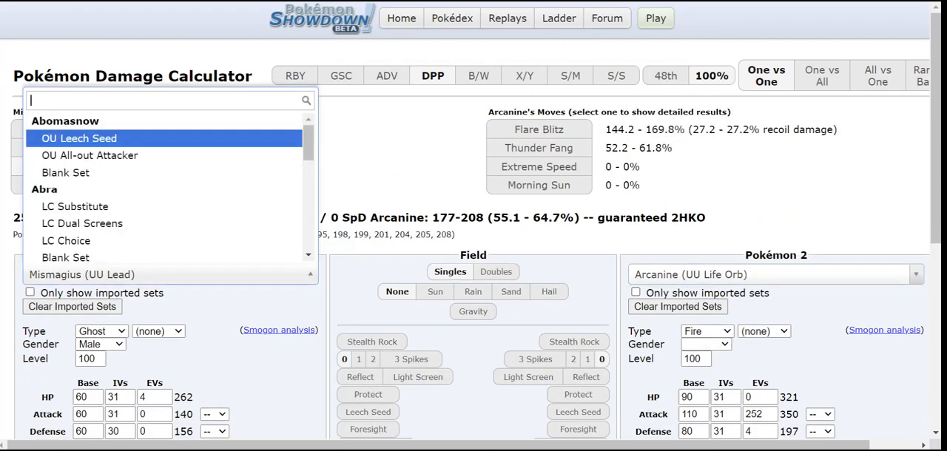
pyautogui.write('leafeon (UU Swords Dance')
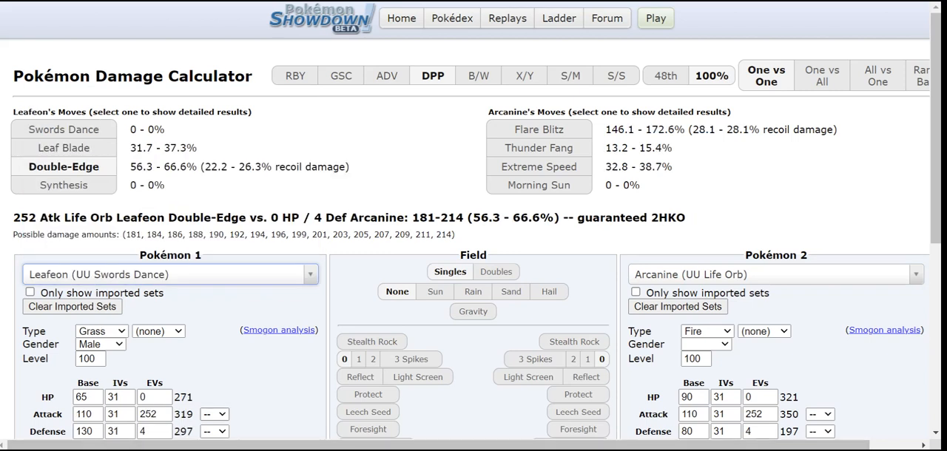
pyautogui.click(213, 414)
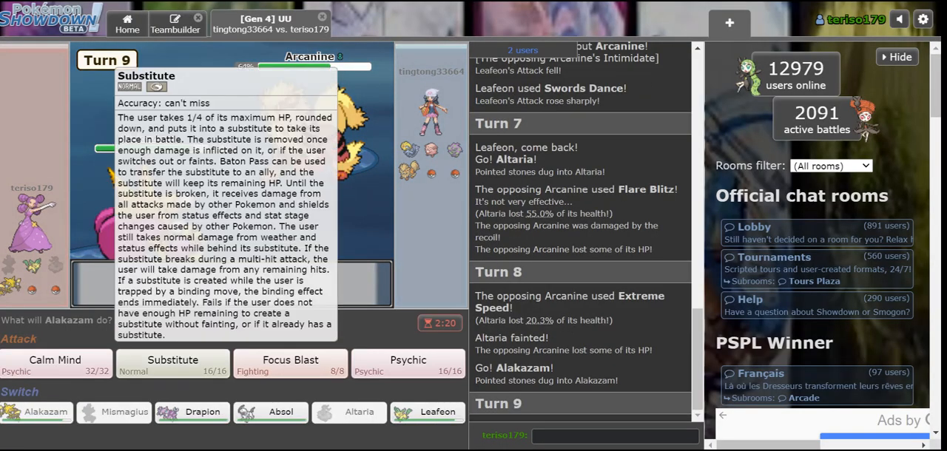
# Send in Absol for Alakazam, Swords Dance once, then KO Spiritomb with a critical Night Slash
pyautogui.click(408, 364)
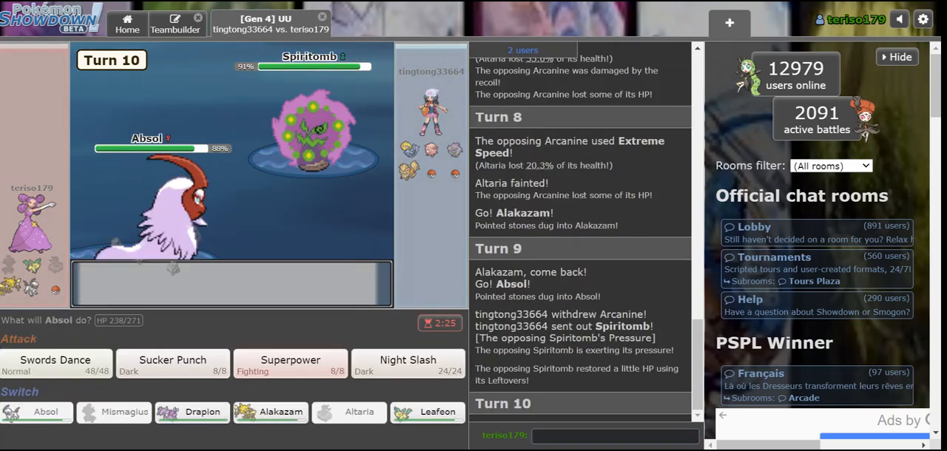
pyautogui.click(55, 364)
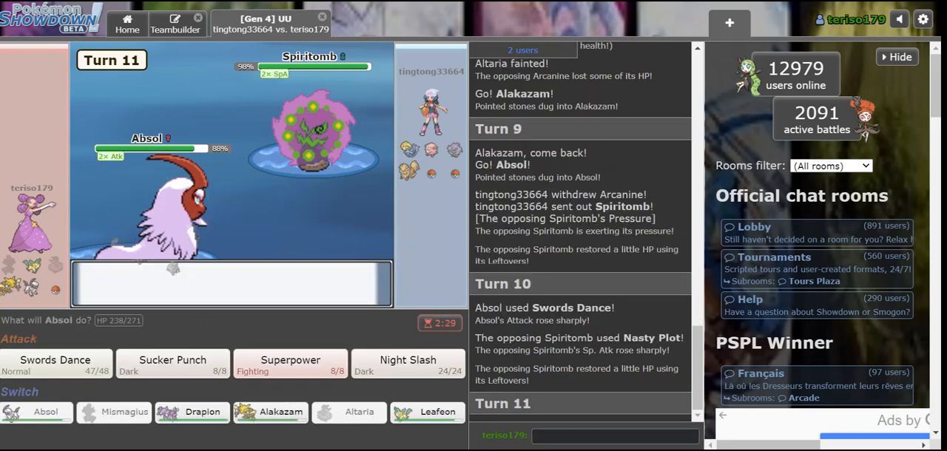
pyautogui.click(406, 362)
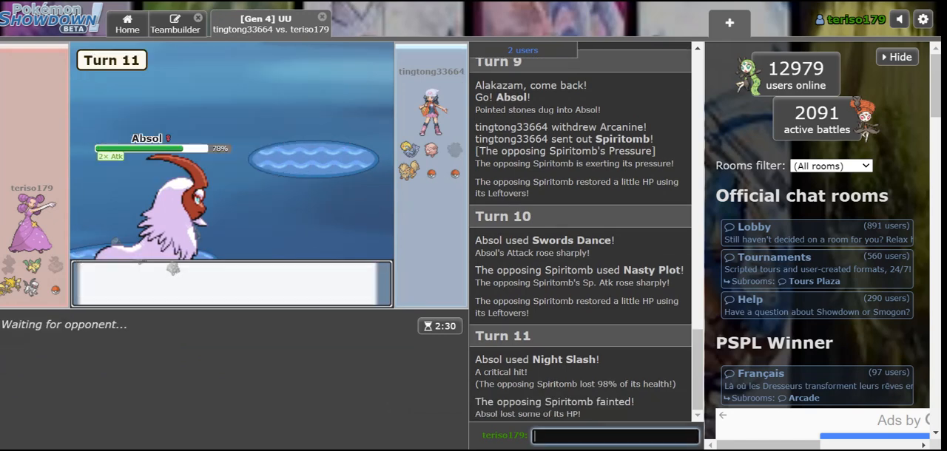
# Send the chat message 'super luck high' about the lucky crit
pyautogui.write('super')
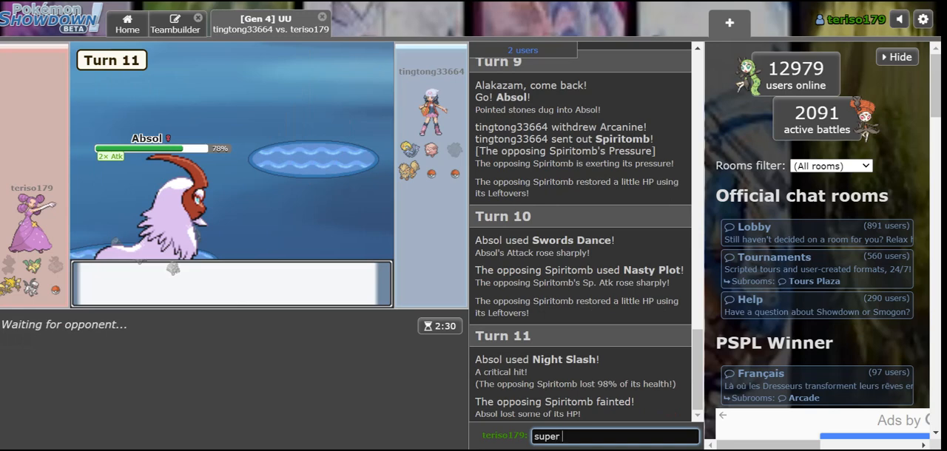
pyautogui.write('luck high crit c')
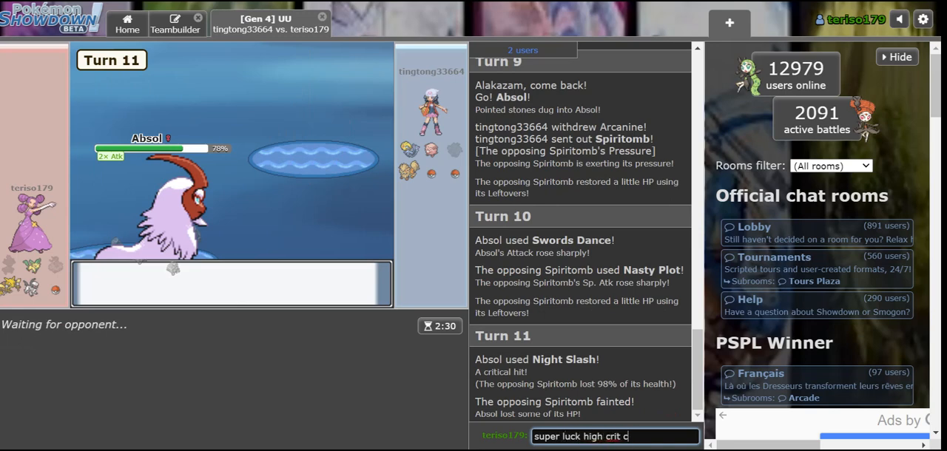
pyautogui.press('enter')
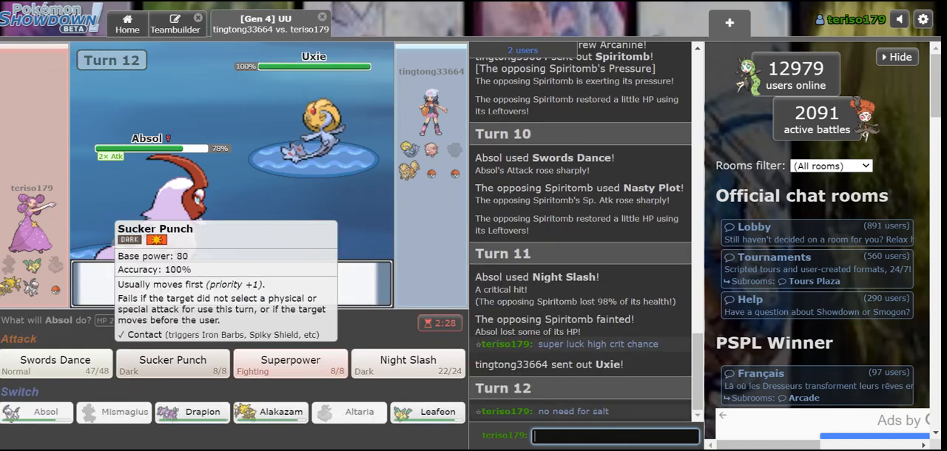
# Attack with Sucker Punch and two Night Slashes, knocking out Chansey and hitting Tangrowth
pyautogui.click(172, 364)
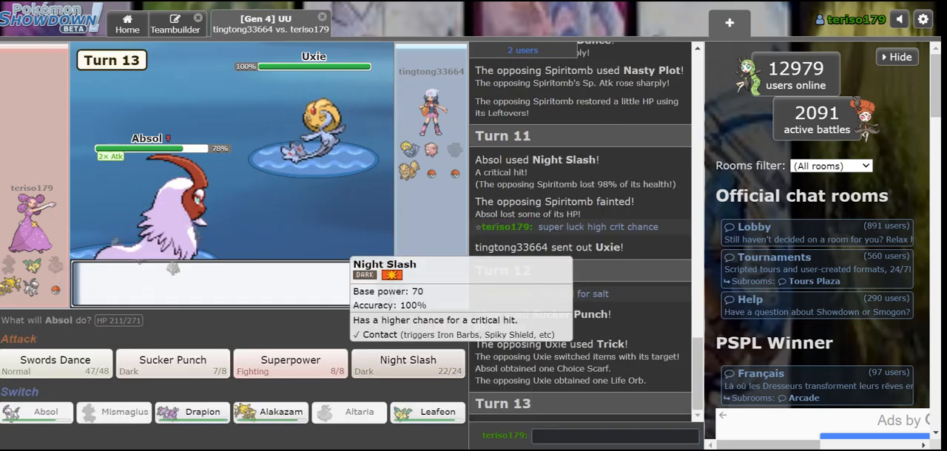
pyautogui.click(407, 361)
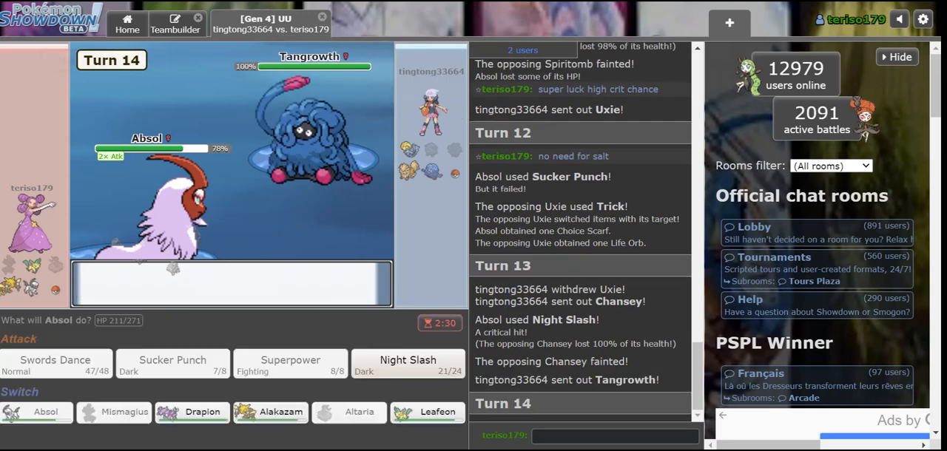
pyautogui.click(407, 364)
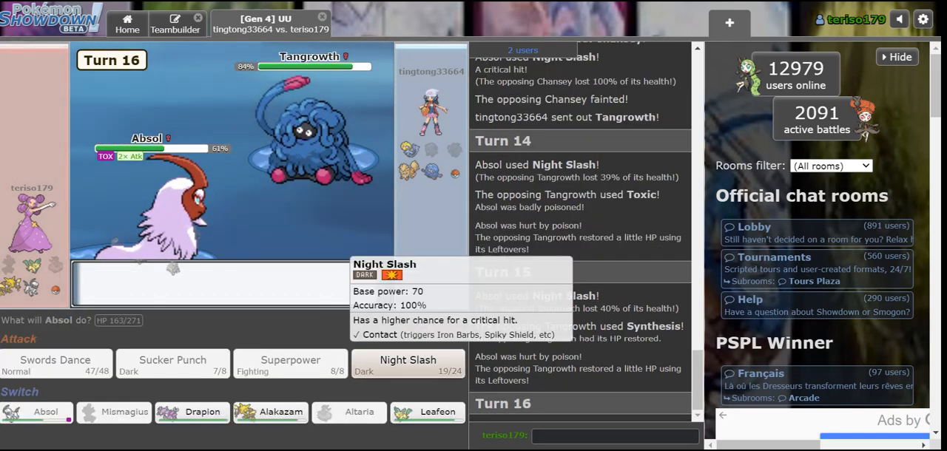
# Swap to Alakazam for a Psychic on Tangrowth, then bring Absol back in
pyautogui.click(269, 411)
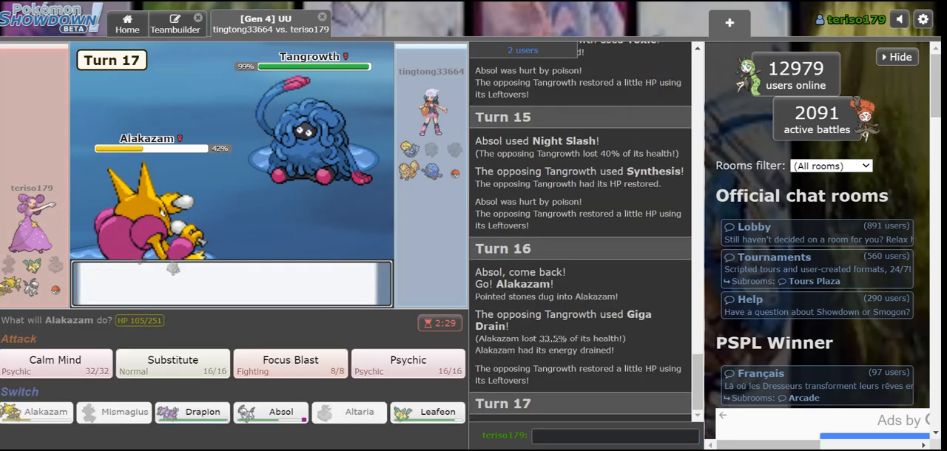
pyautogui.click(408, 364)
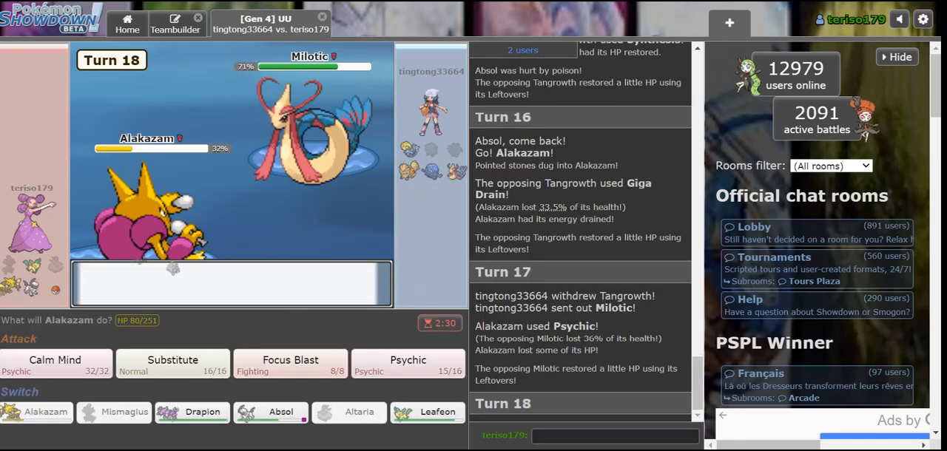
pyautogui.moveTo(172, 364)
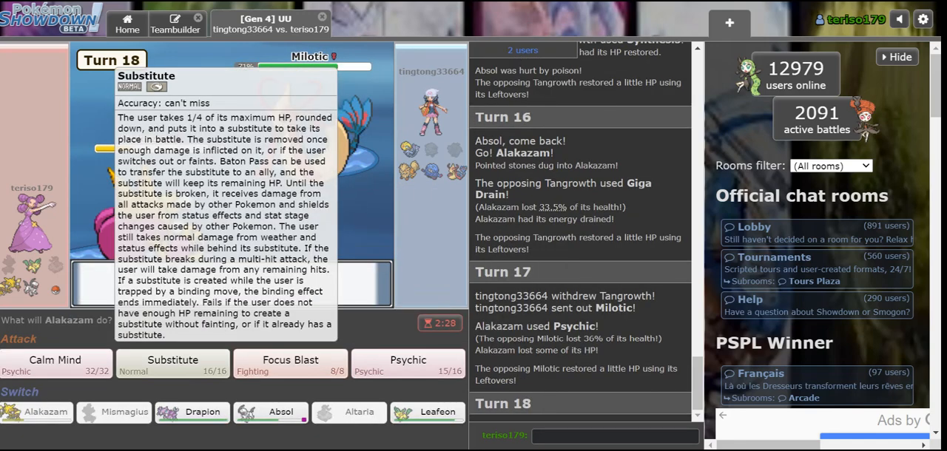
pyautogui.moveTo(426, 411)
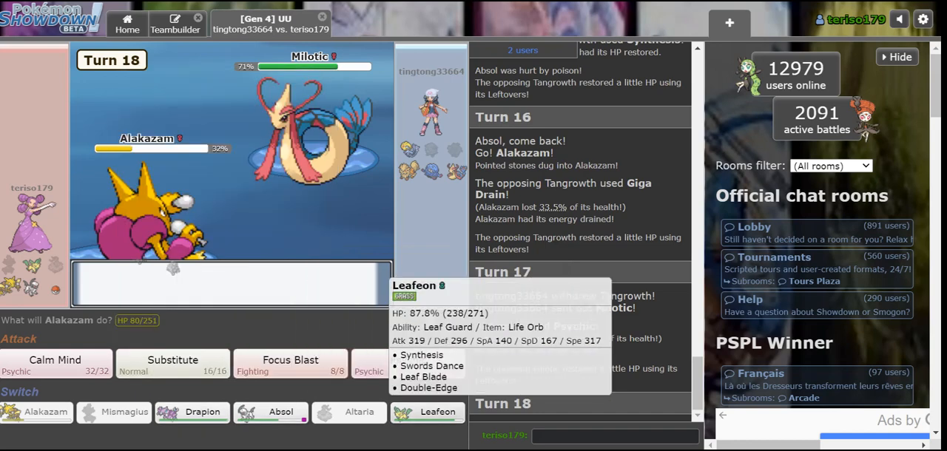
pyautogui.click(279, 411)
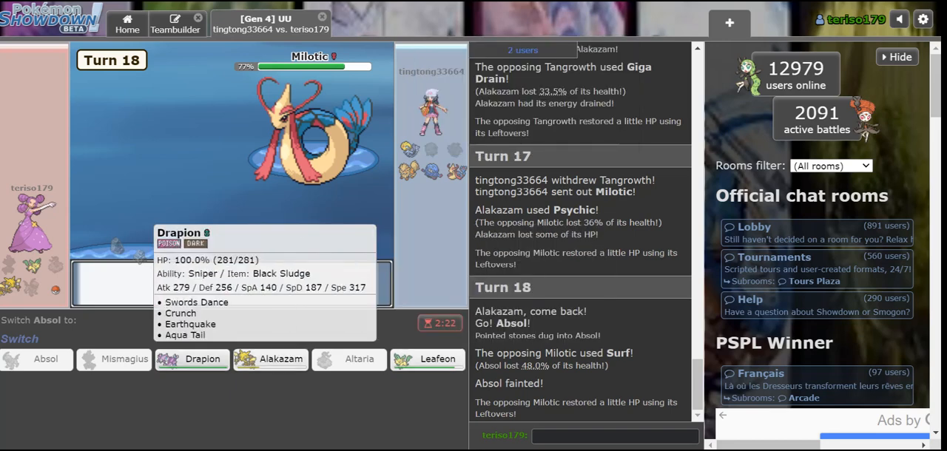
# Send in Leafeon after Absol faints and reconsider the Double-Edge choice against Arcanine
pyautogui.click(437, 358)
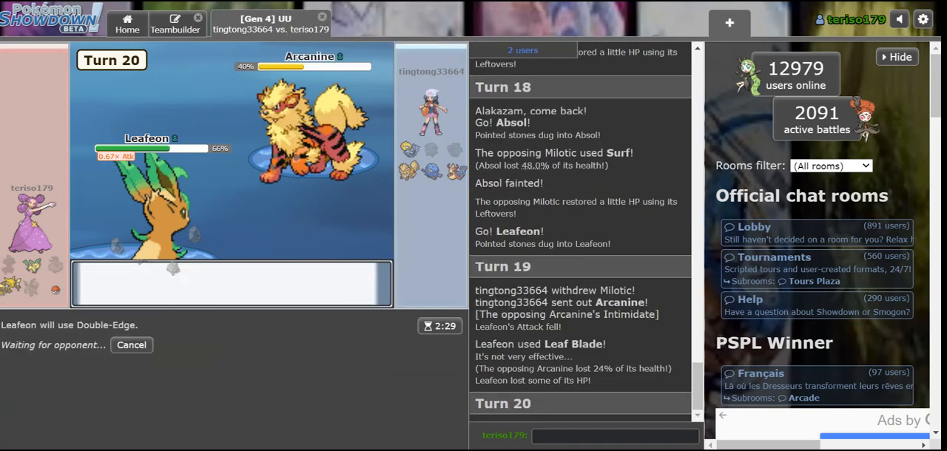
pyautogui.click(130, 345)
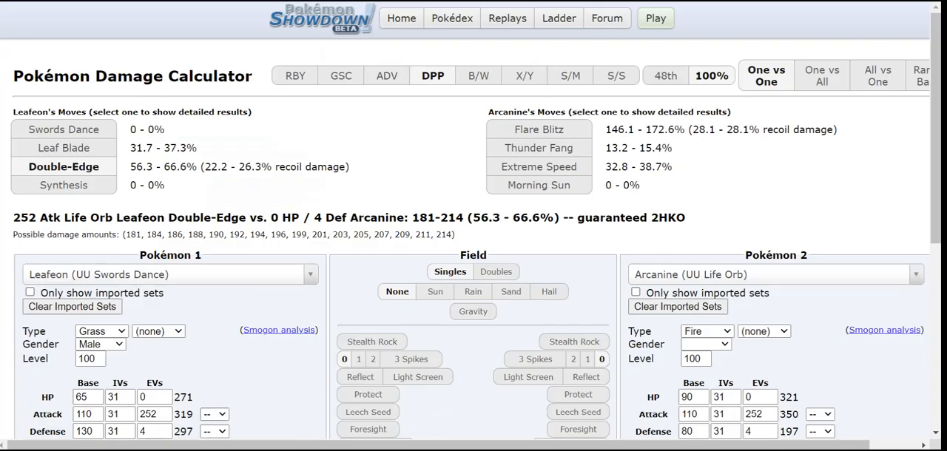
# KO Arcanine with Leafeon's Double-Edge, then Swords Dance with Drapion
pyautogui.click(215, 414)
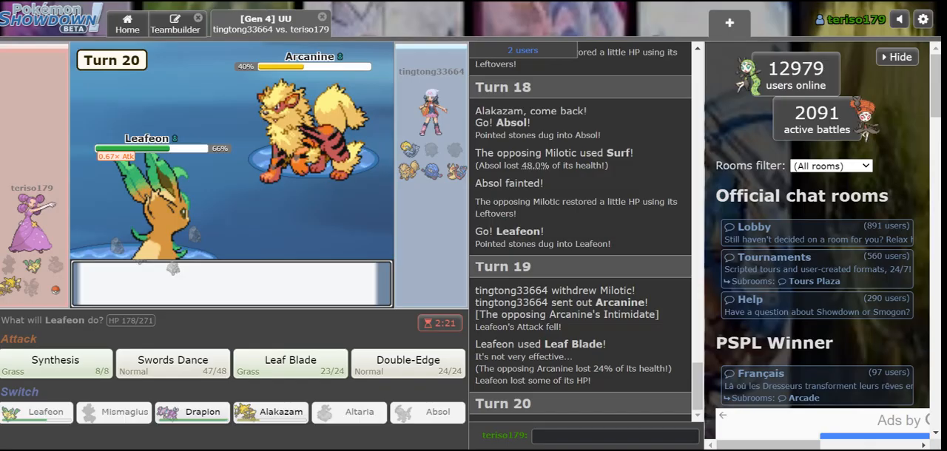
pyautogui.click(408, 364)
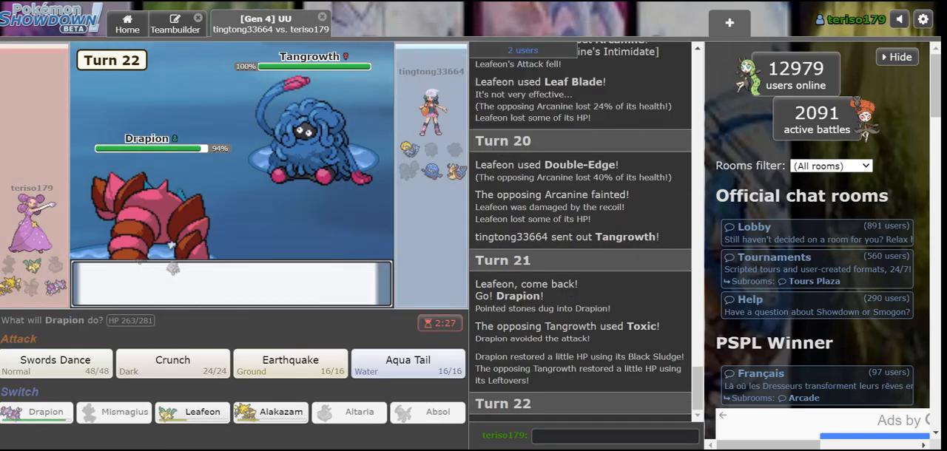
pyautogui.click(54, 364)
pyautogui.write('drapio')
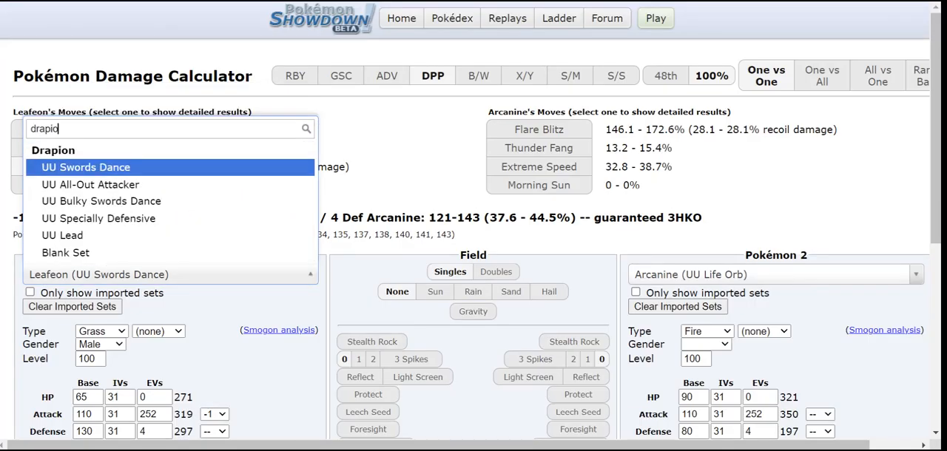
# Load Drapion's UU Swords Dance set as attacker in the calculator, then Crunch Tangrowth in battle
pyautogui.click(86, 167)
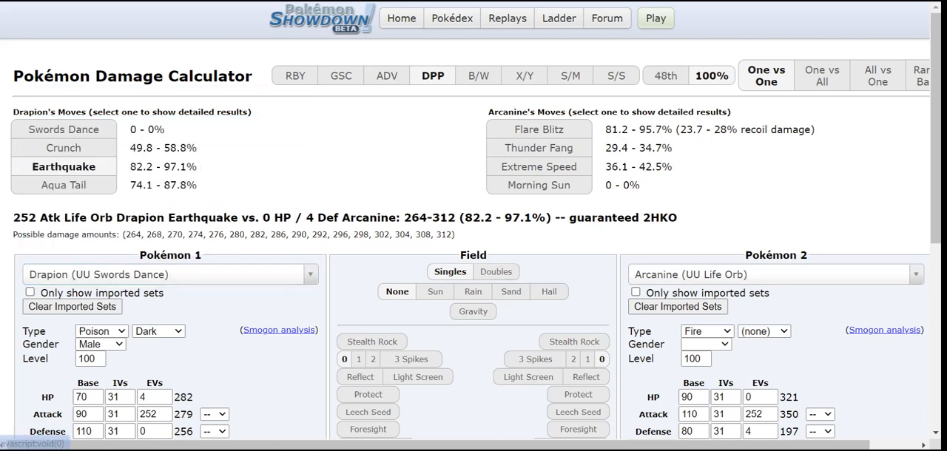
pyautogui.write('milotic (UU Physically Defensive')
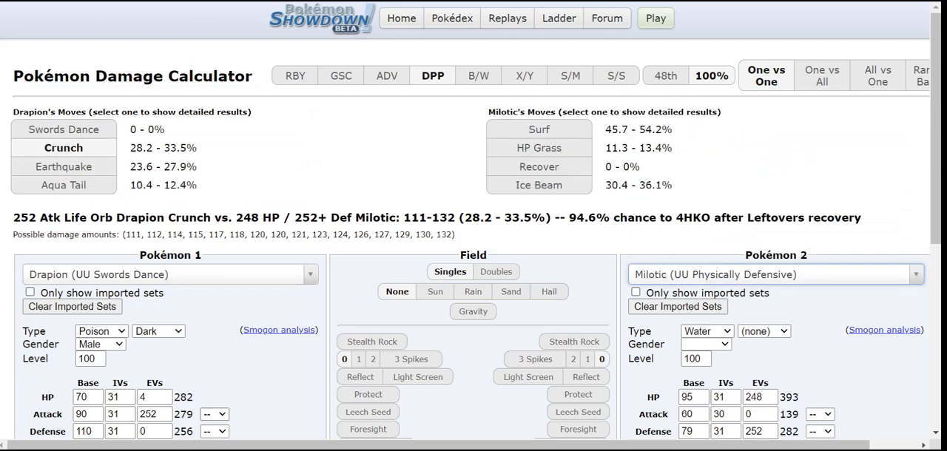
pyautogui.click(214, 415)
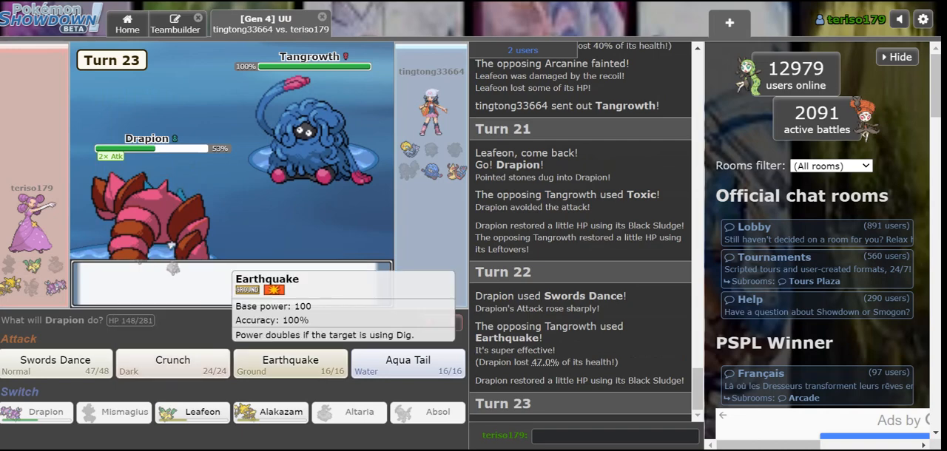
pyautogui.moveTo(171, 364)
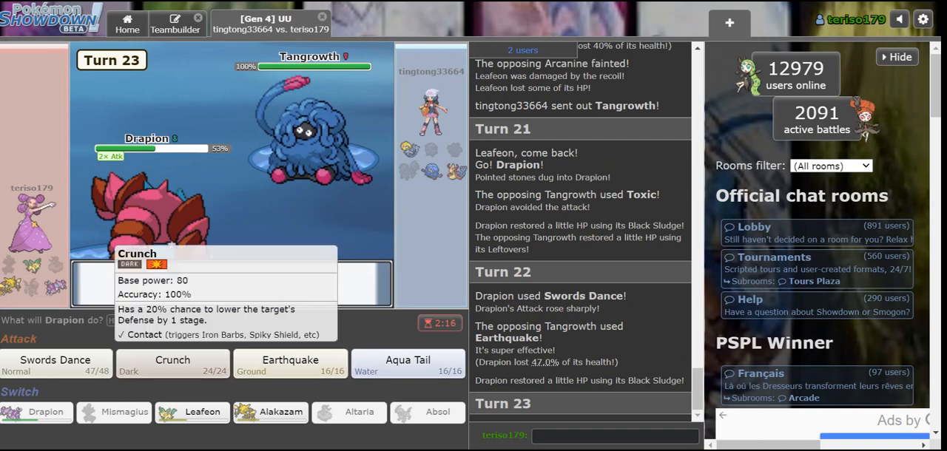
pyautogui.click(172, 361)
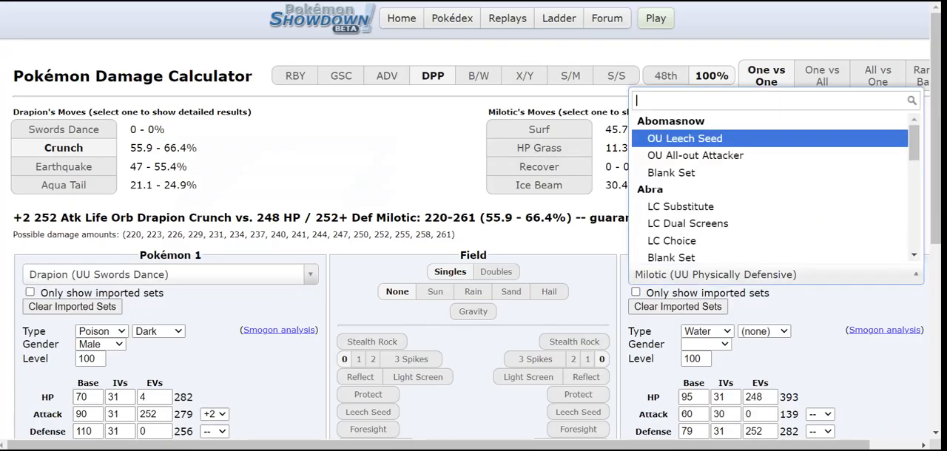
# Set Tangrowth's UU Physical Tank set as defender and check +2 Crunch deals 40.8–48.2%
pyautogui.write('tanrgowth')
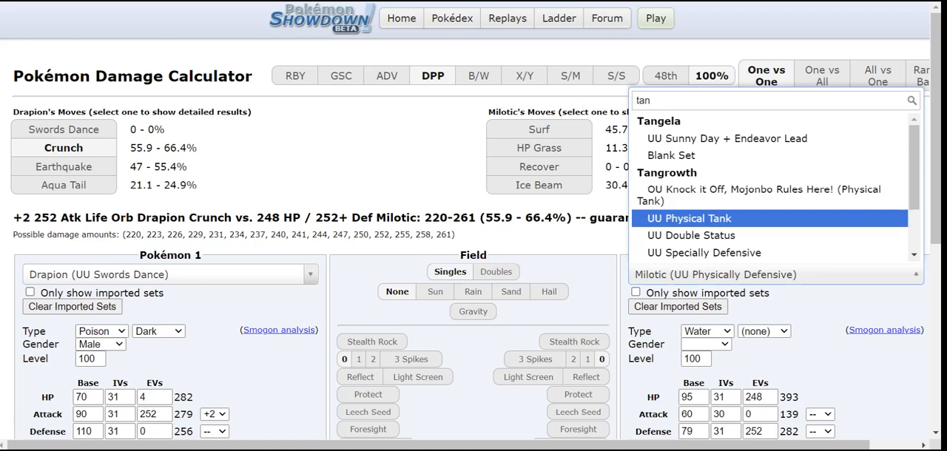
pyautogui.click(689, 219)
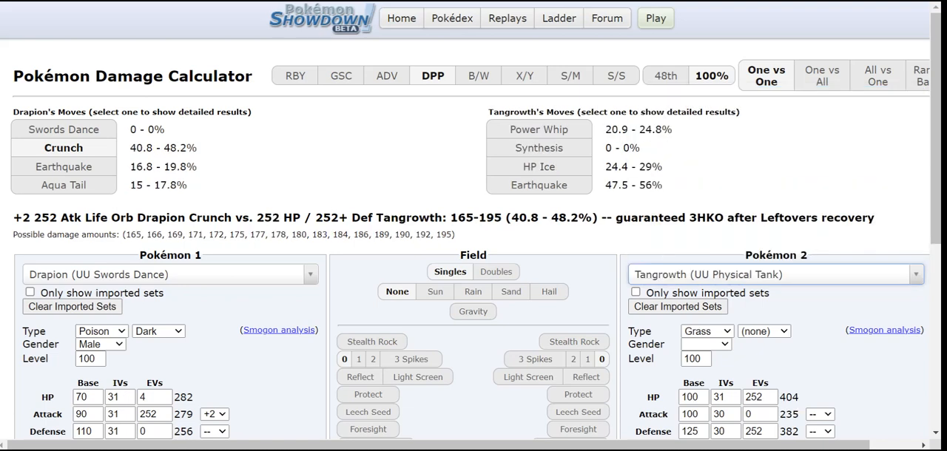
pyautogui.scroll(-3)
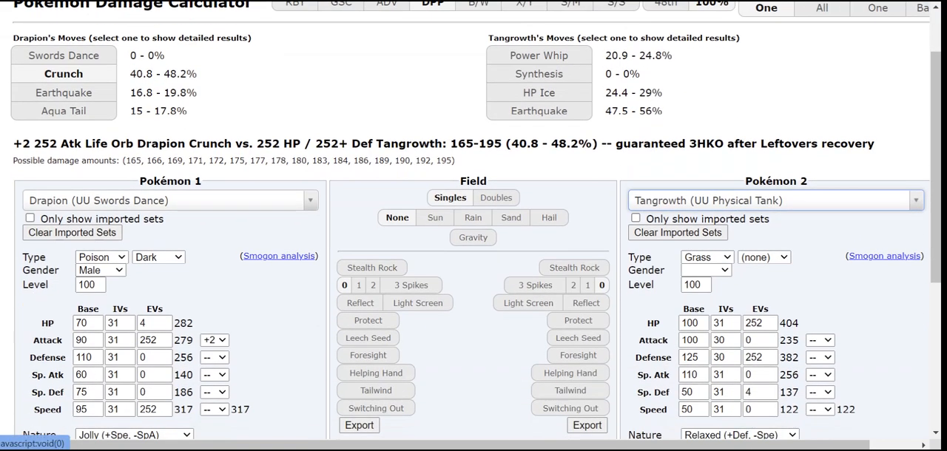
pyautogui.scroll(3)
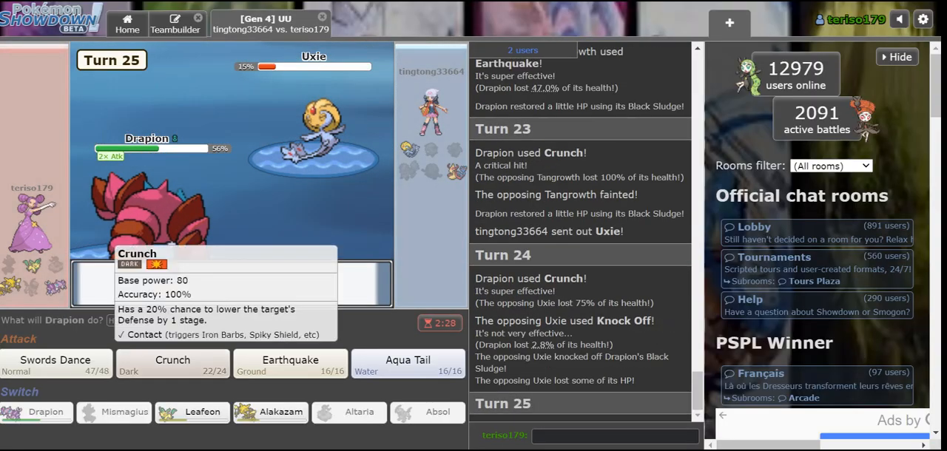
# KO Uxie with Crunch, take the forfeit win at rating 1072, and return to the home screen
pyautogui.click(172, 364)
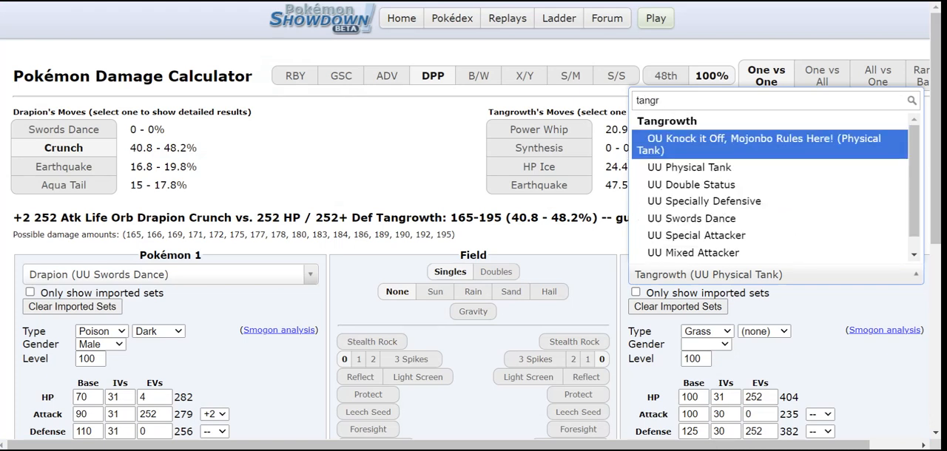
pyautogui.click(691, 184)
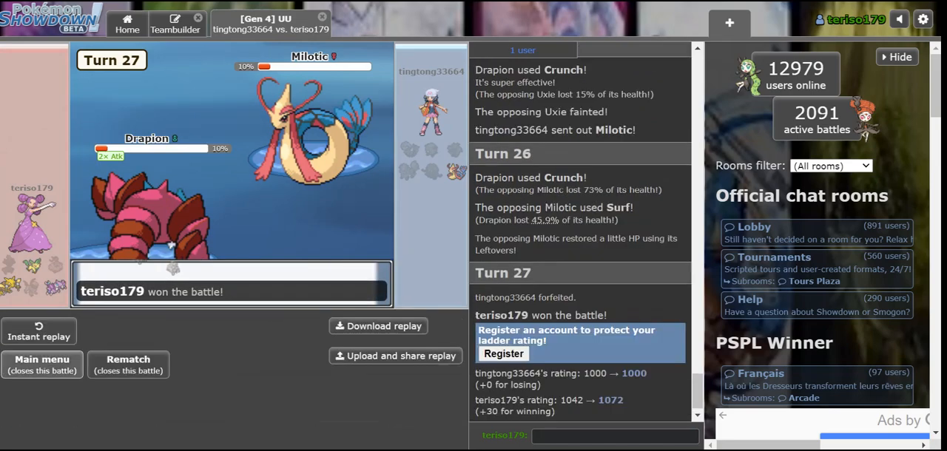
pyautogui.click(41, 366)
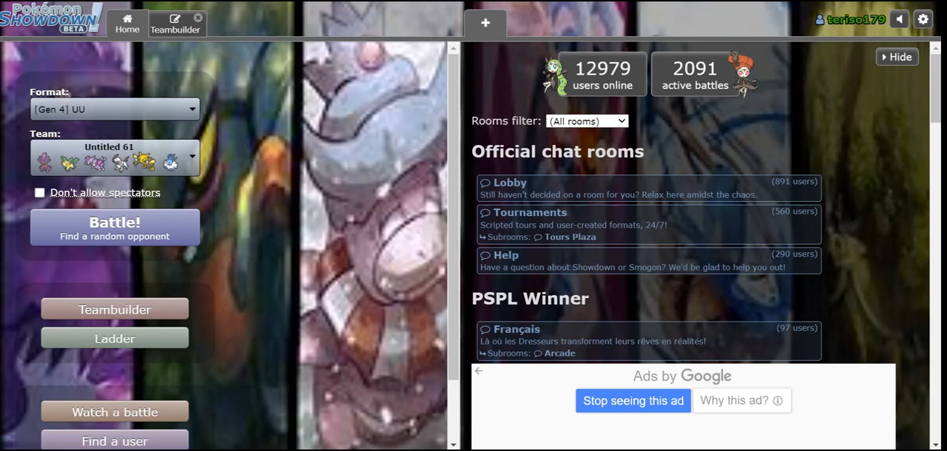